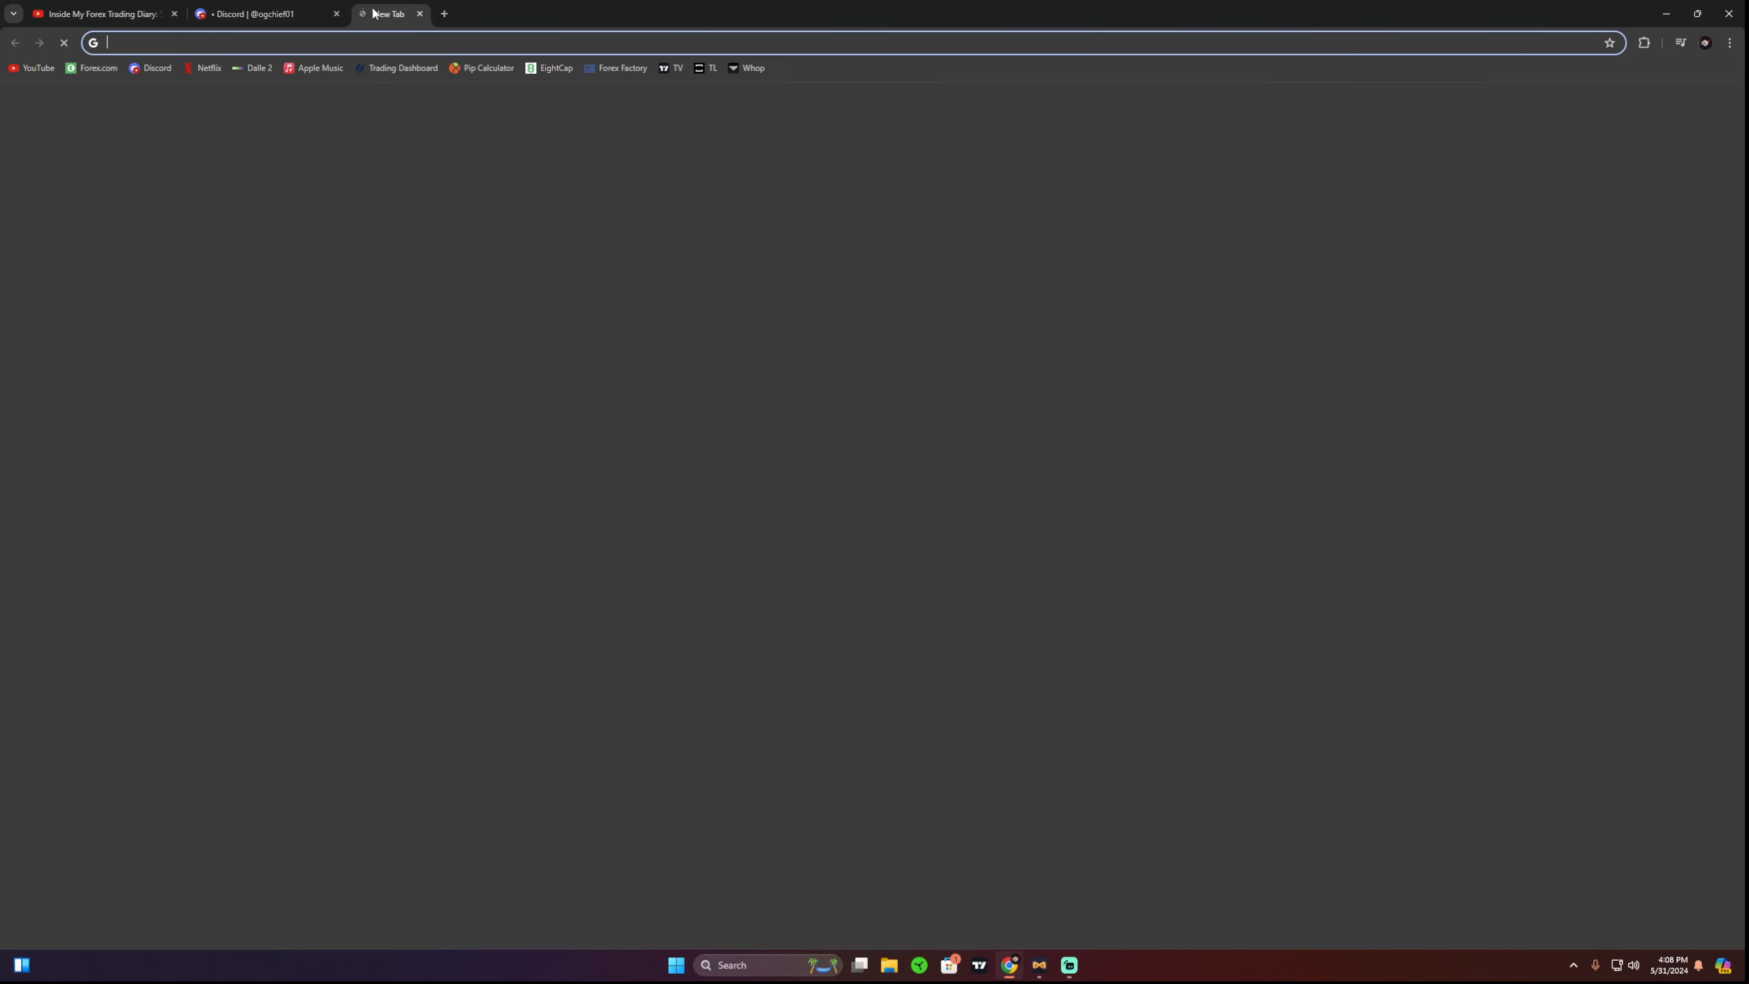
Step: Launch the AUDUSD 3-minute chart on TradingView from the TV bookmark in a new tab
click(671, 68)
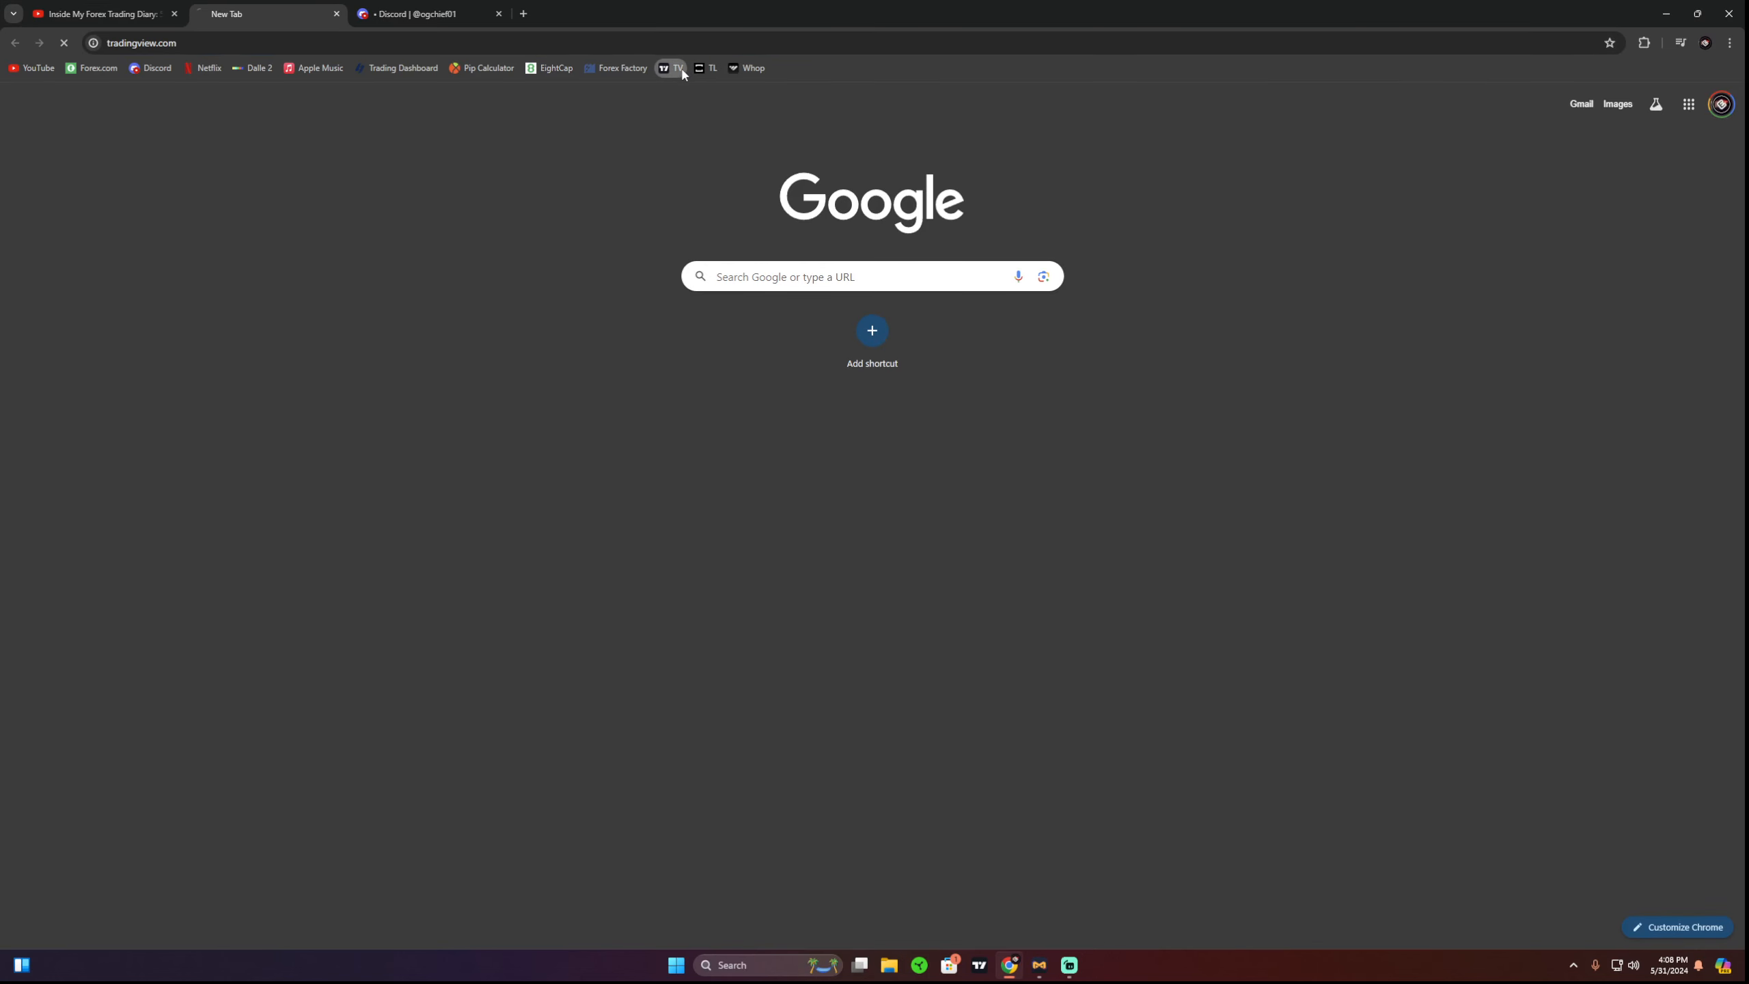
click(668, 68)
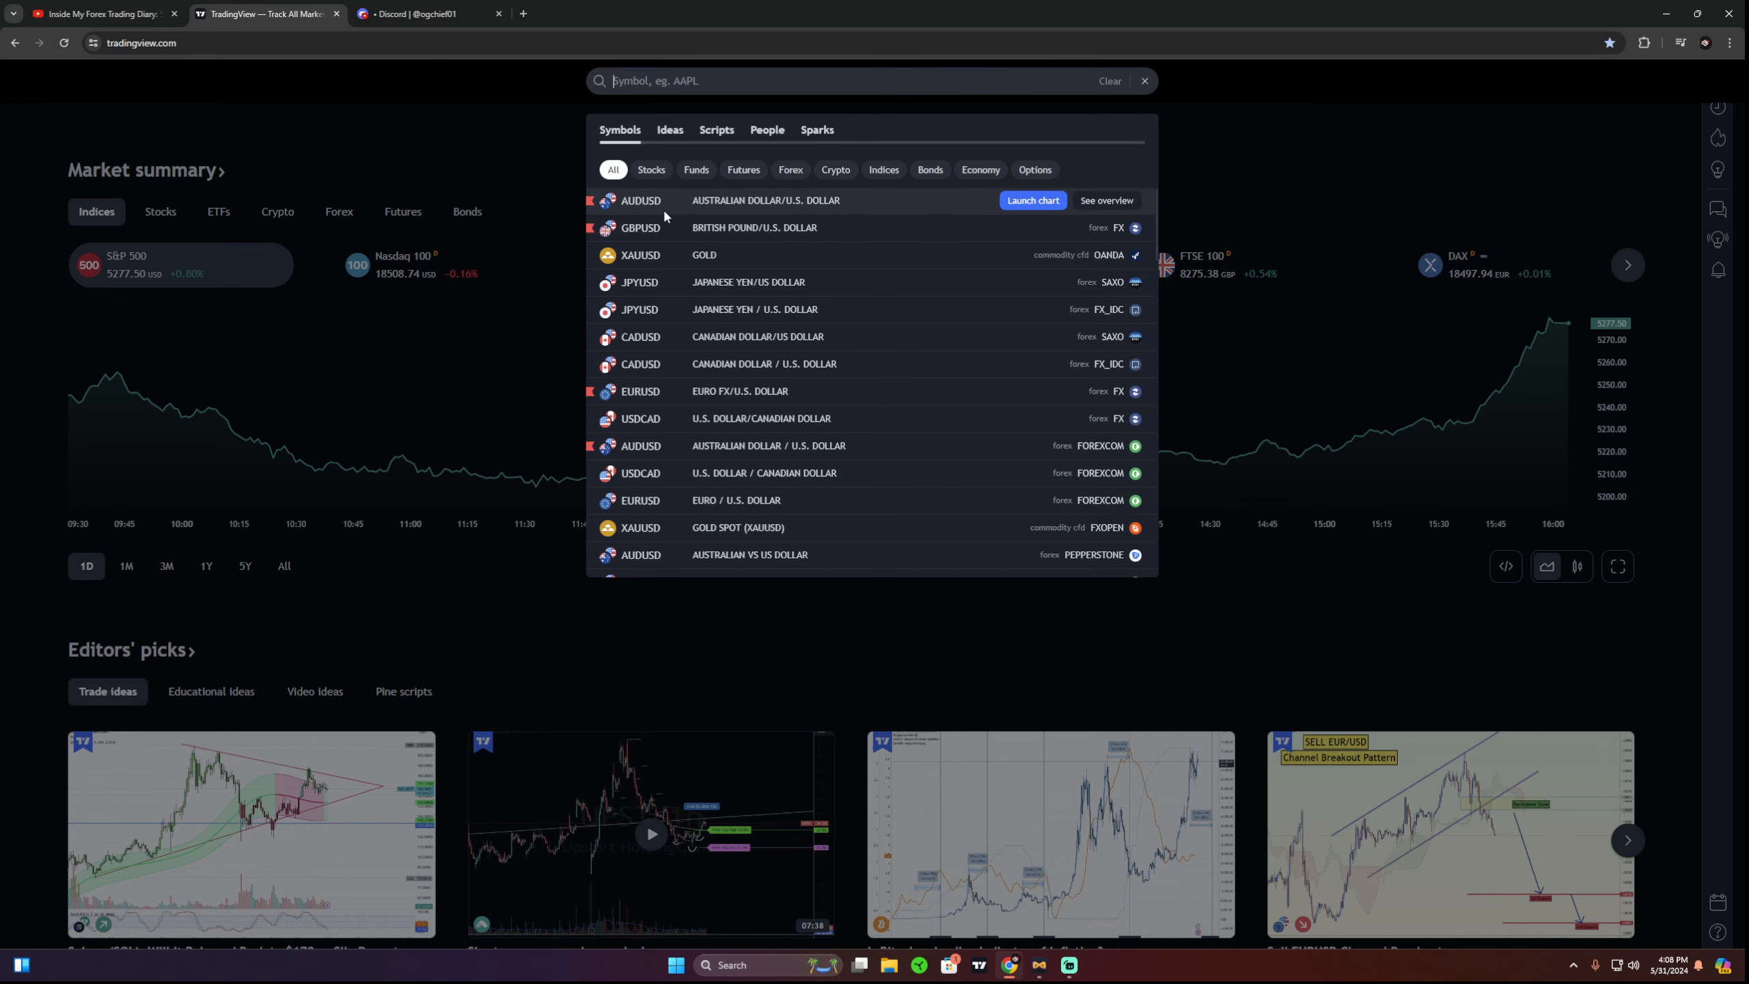
click(1030, 201)
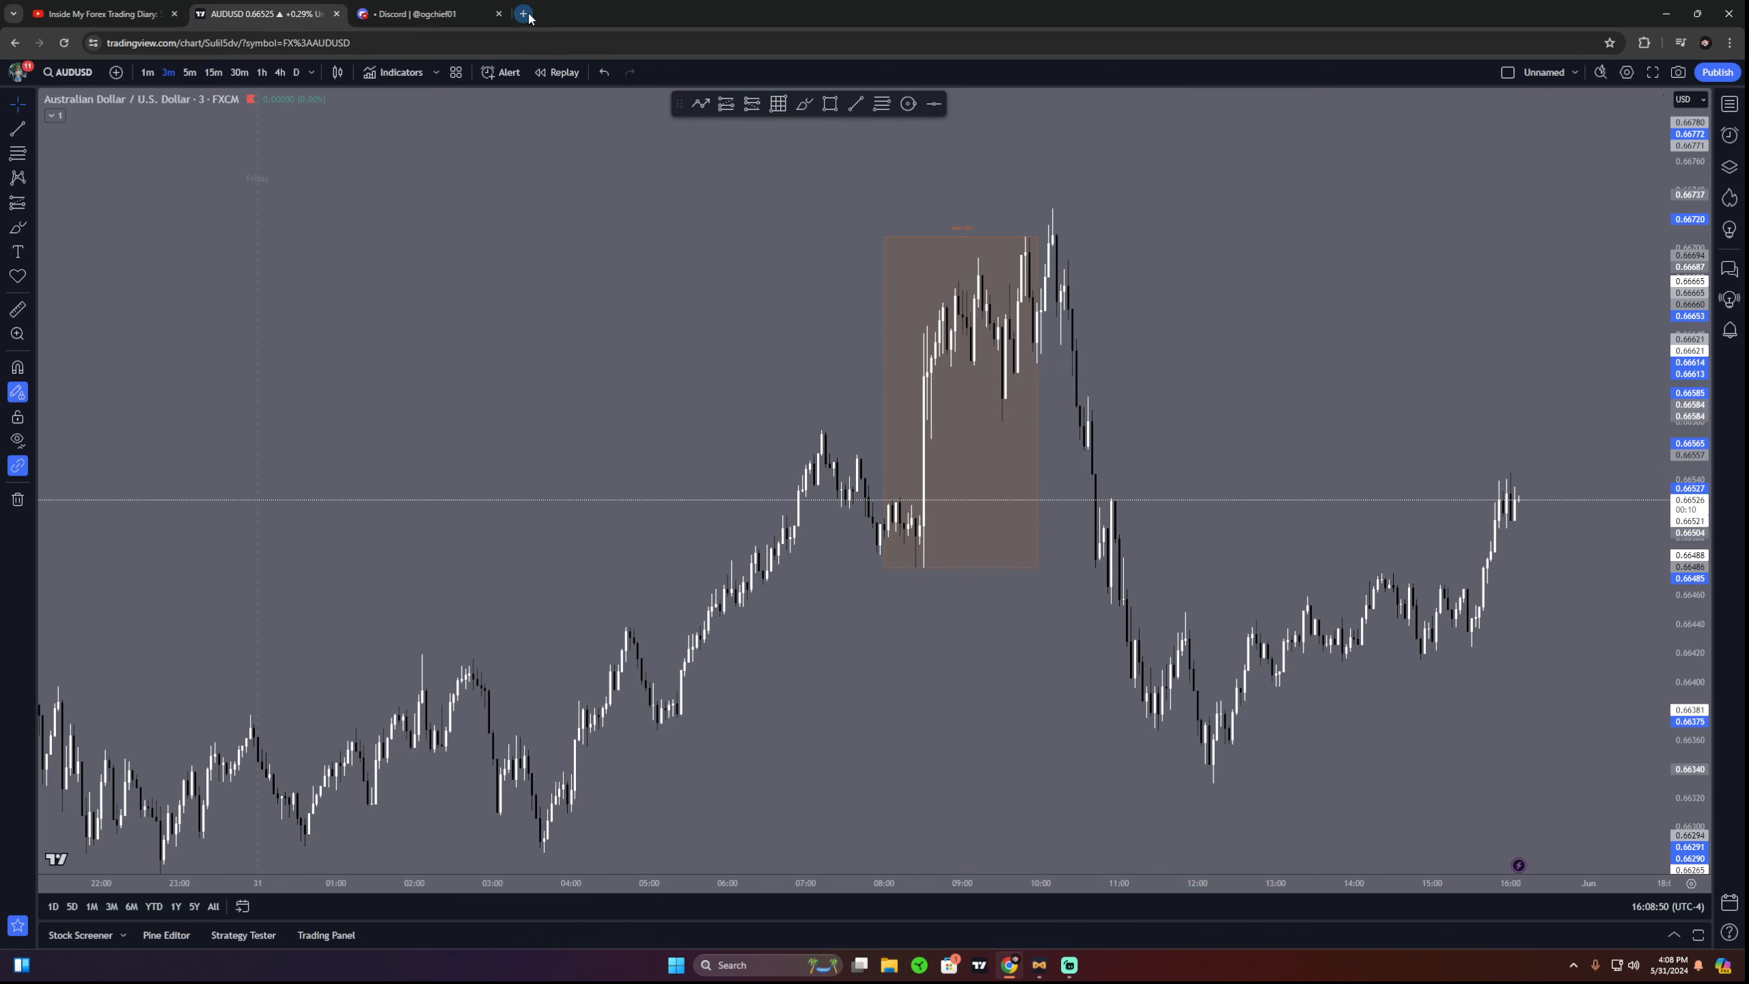
Step: Flip between 5m and 3m candles, then start bar replay from a chosen start bar
click(522, 13)
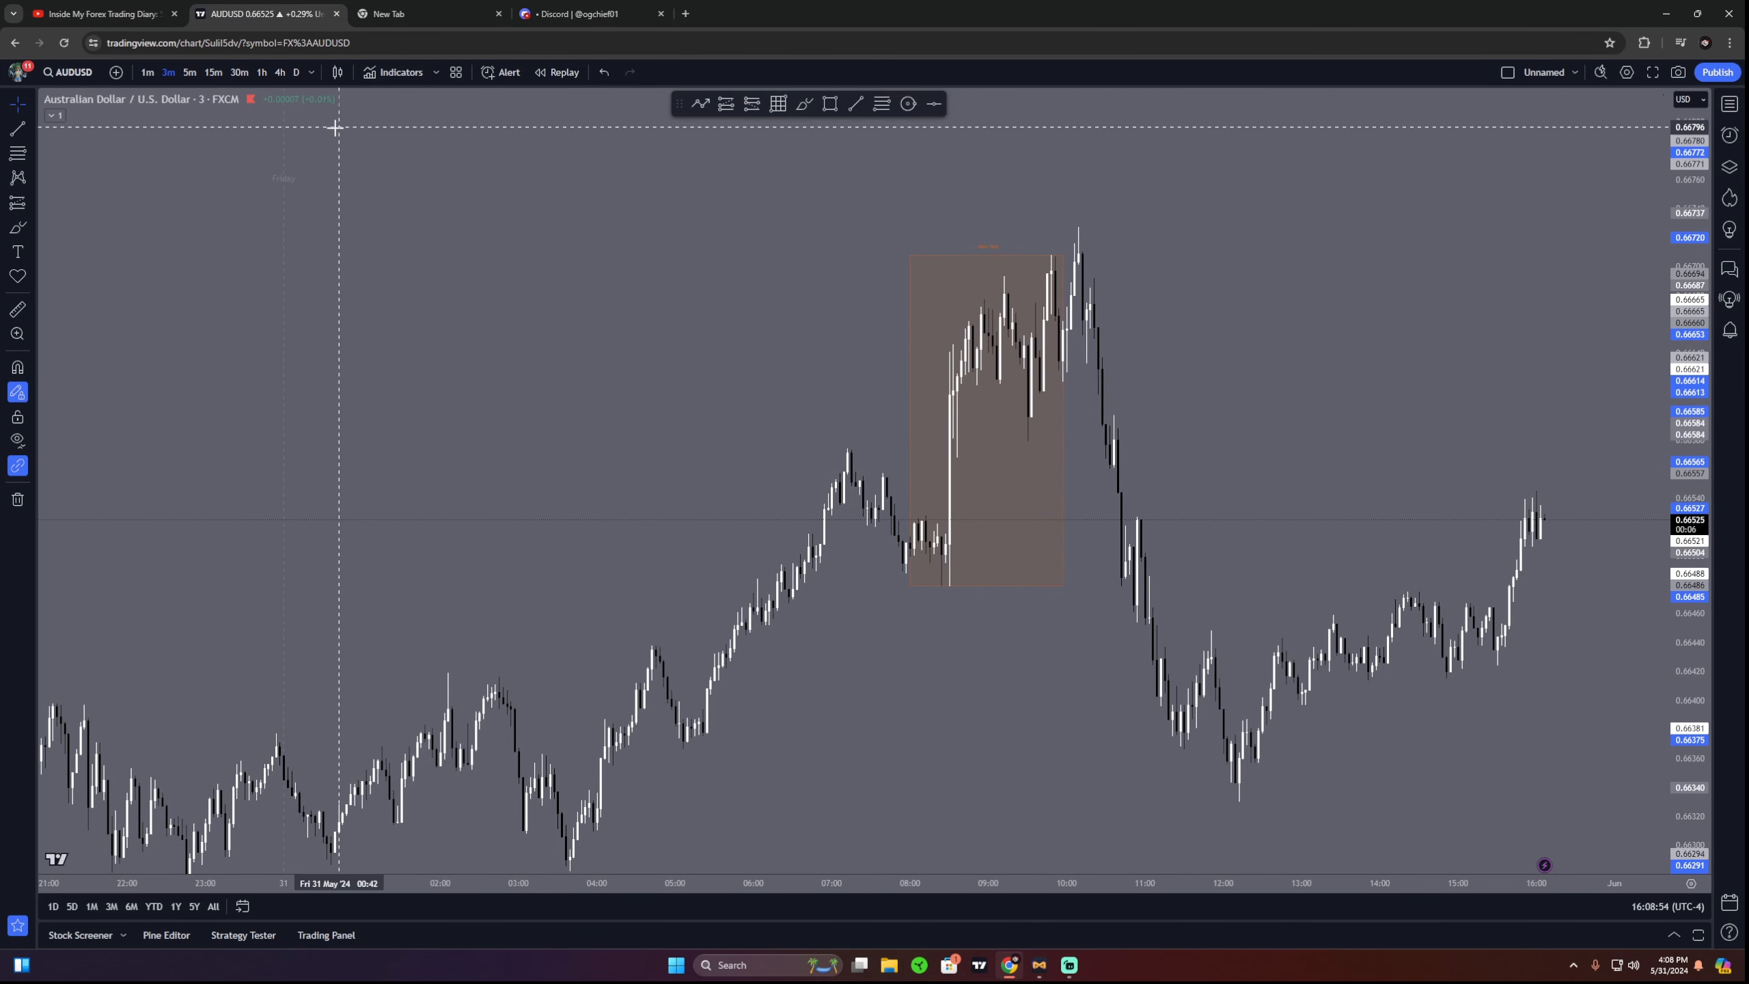
click(189, 71)
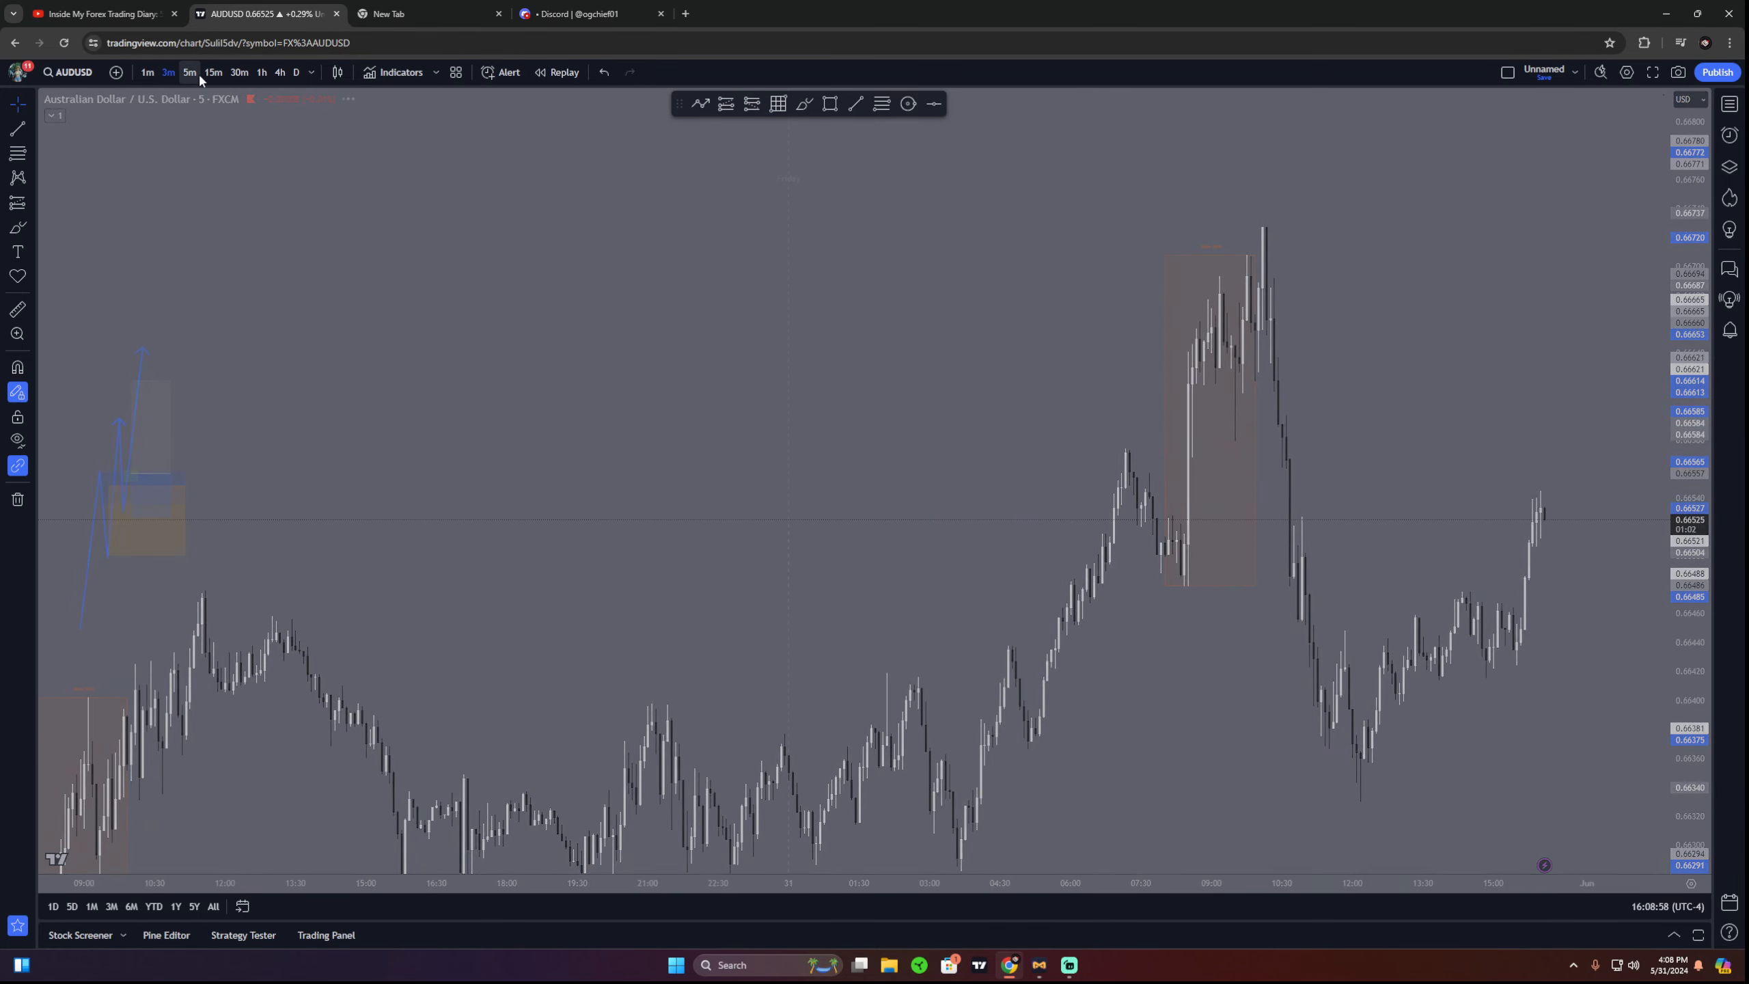
click(167, 72)
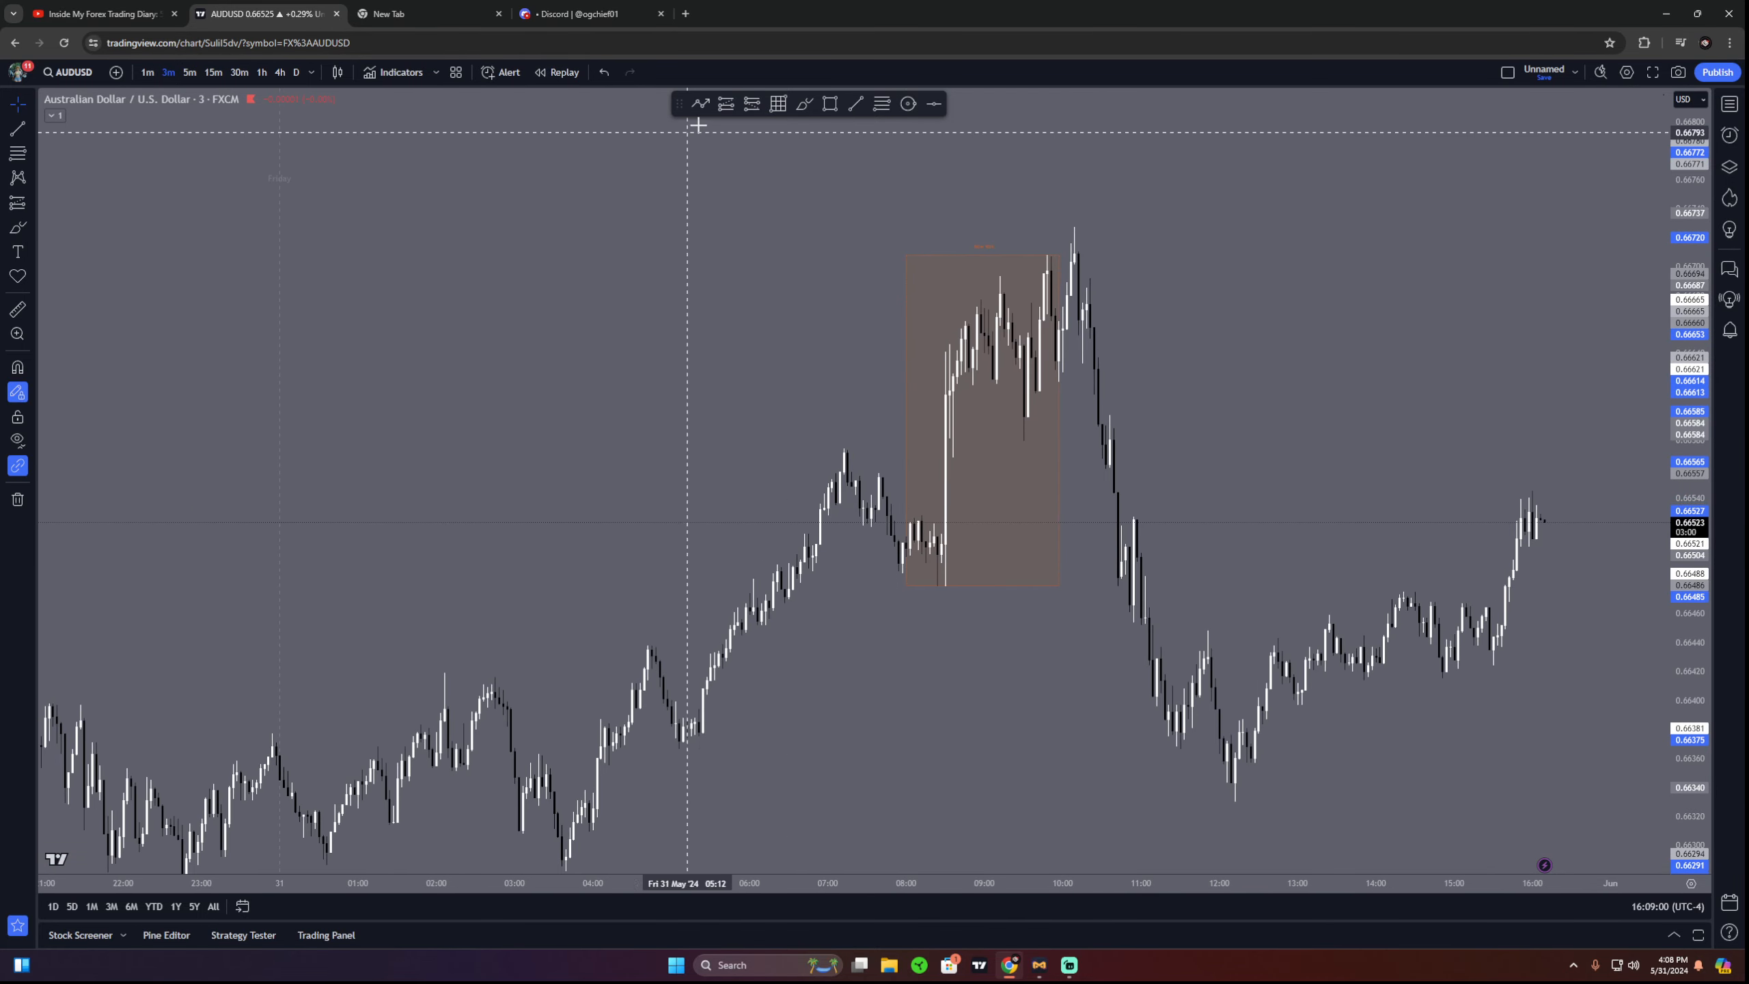
click(562, 71)
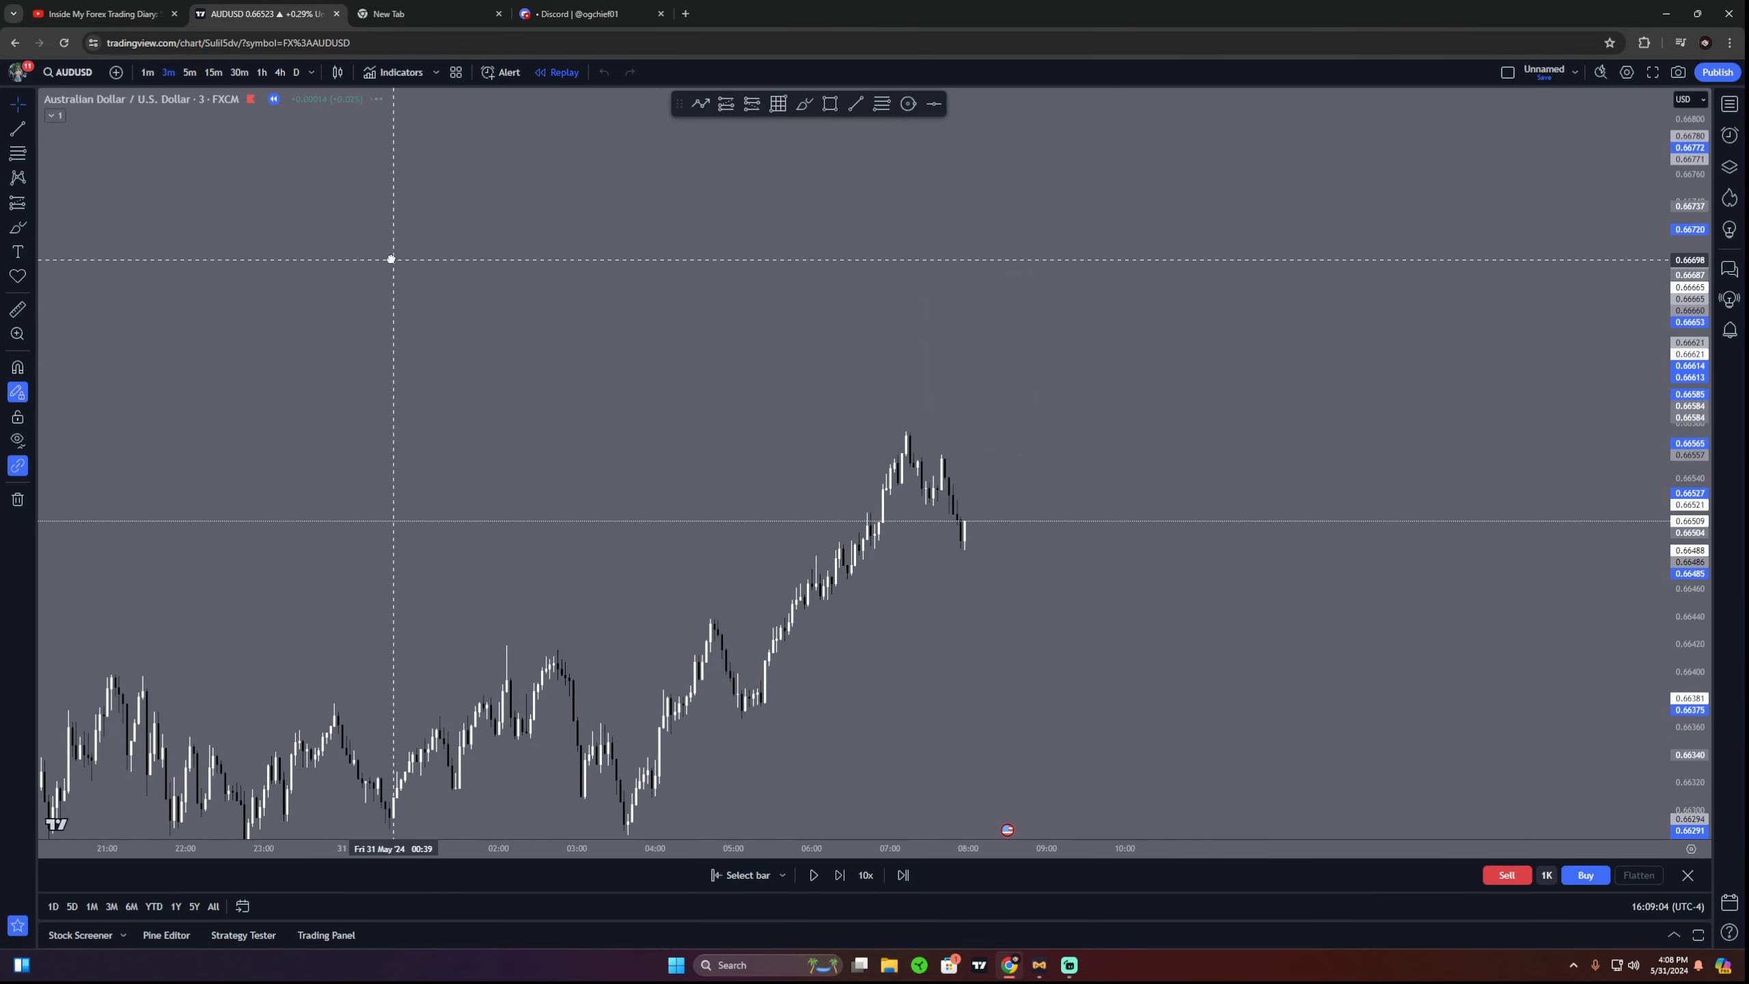
click(213, 71)
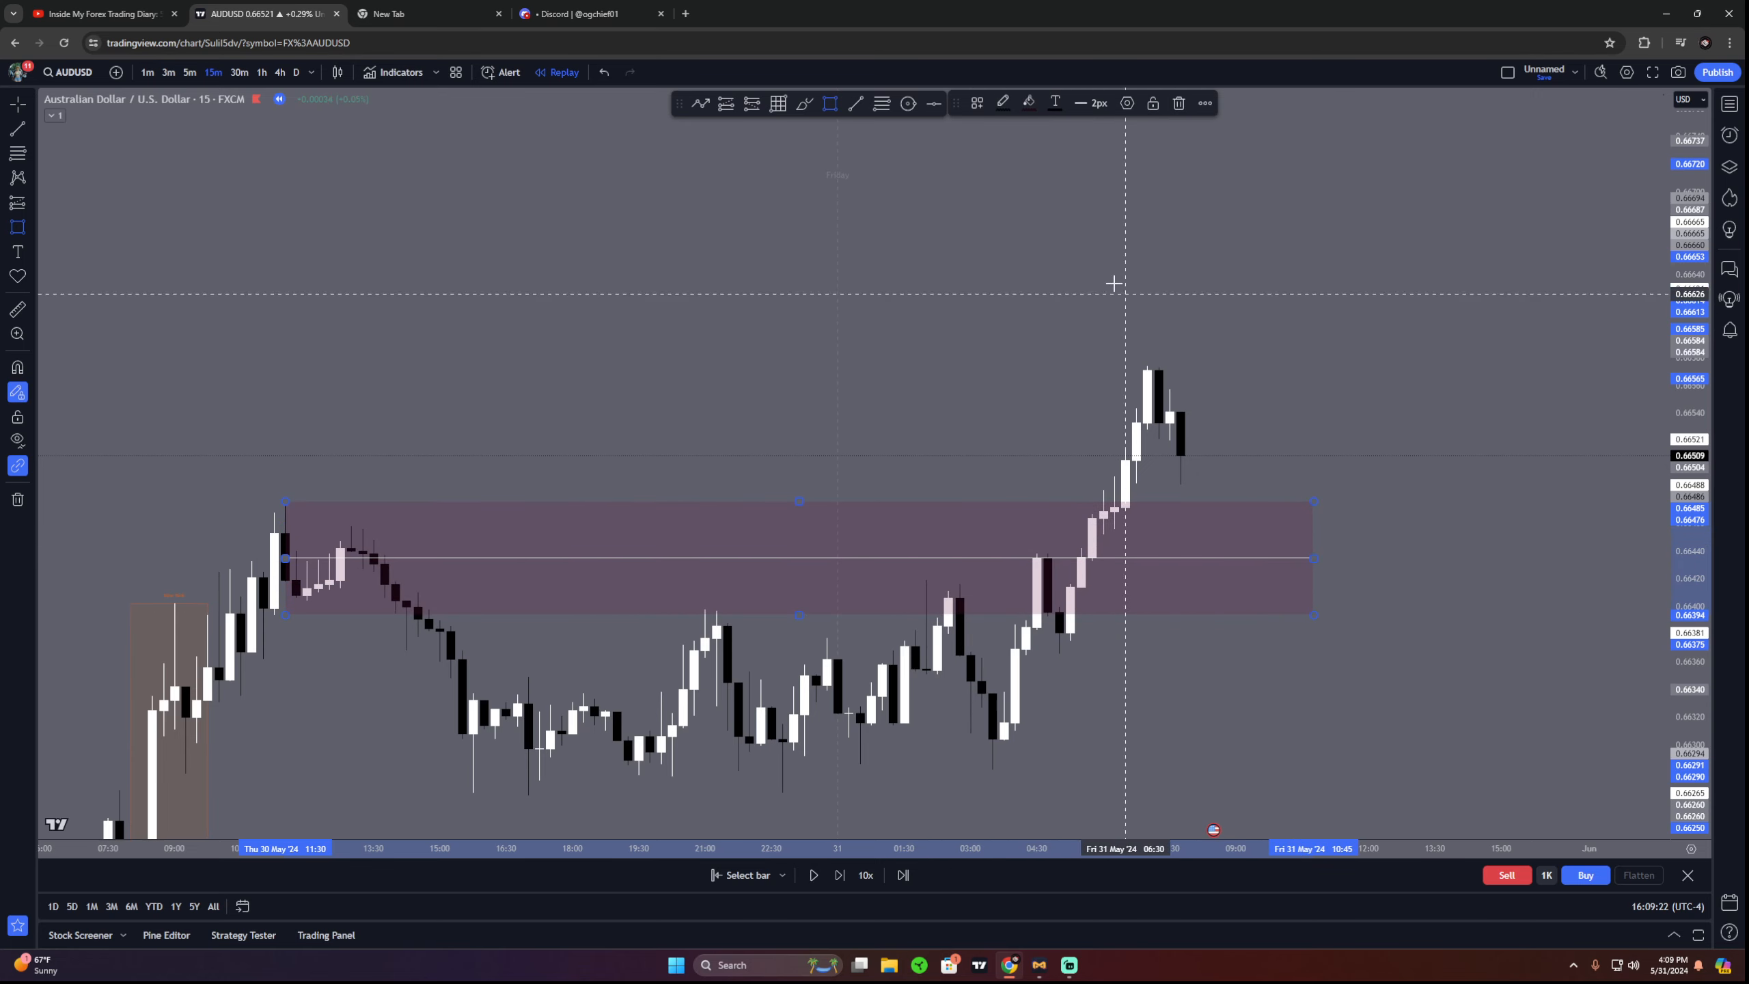
Step: Apply the saved OB template to the zone and draw an orange zone around the recent Friday high
click(974, 102)
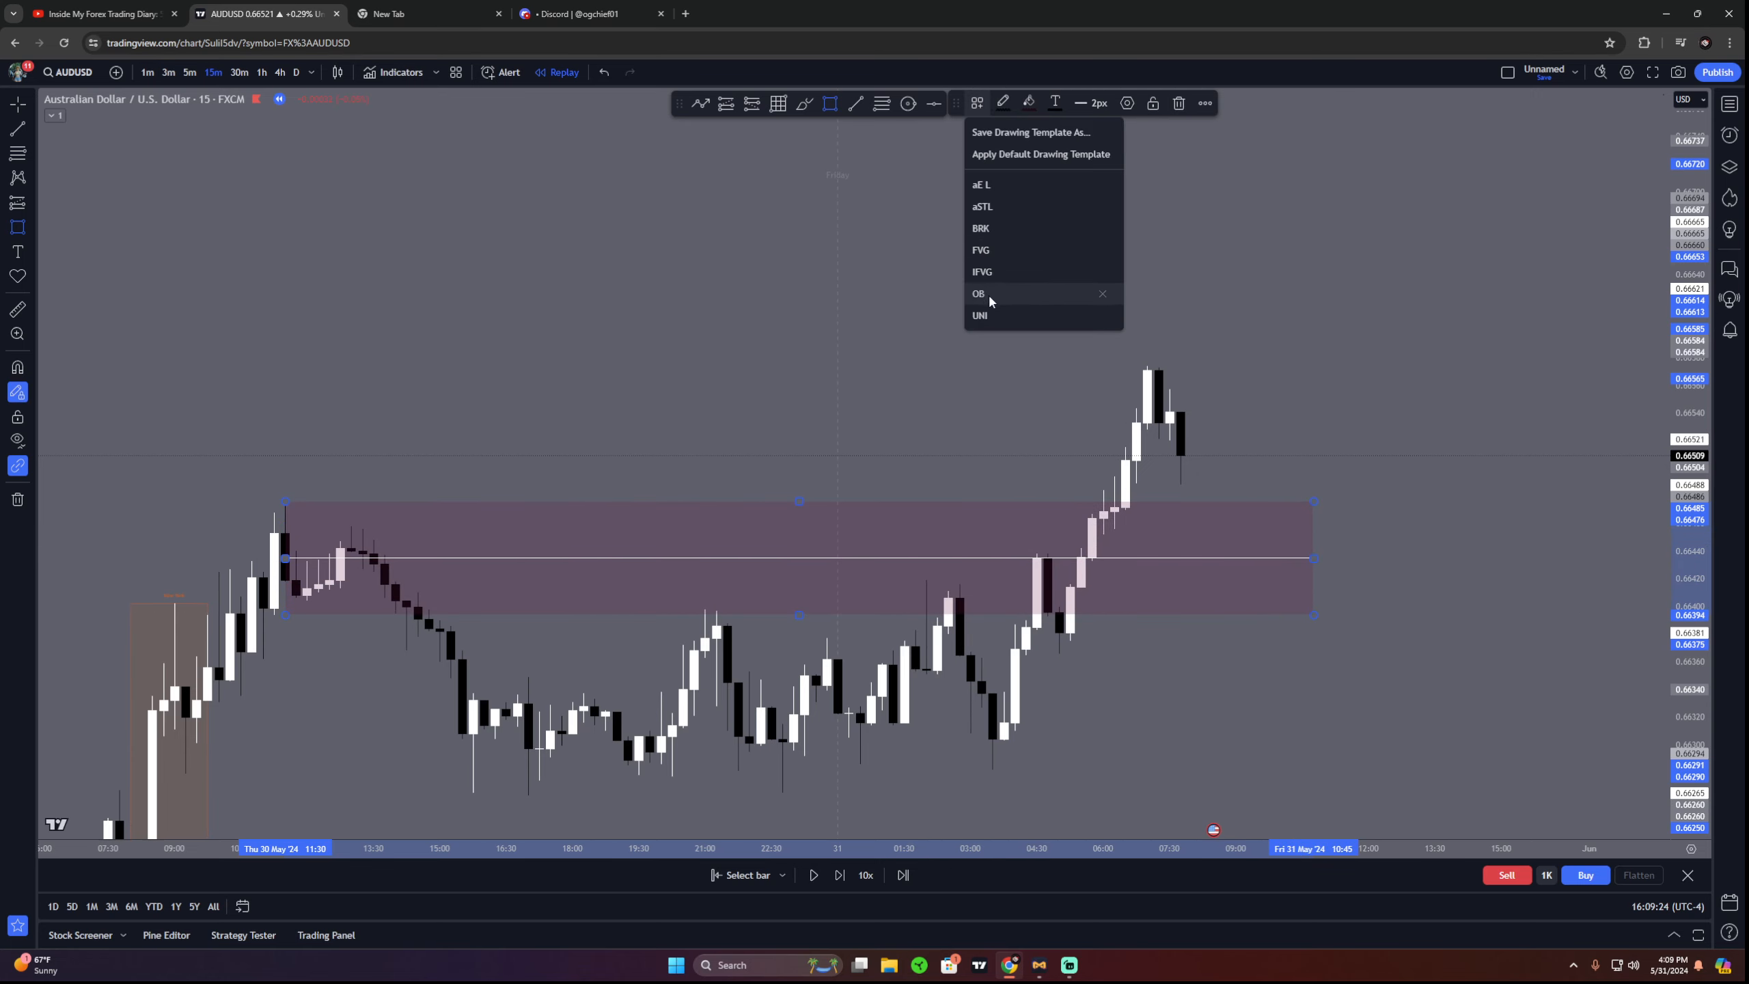
click(980, 294)
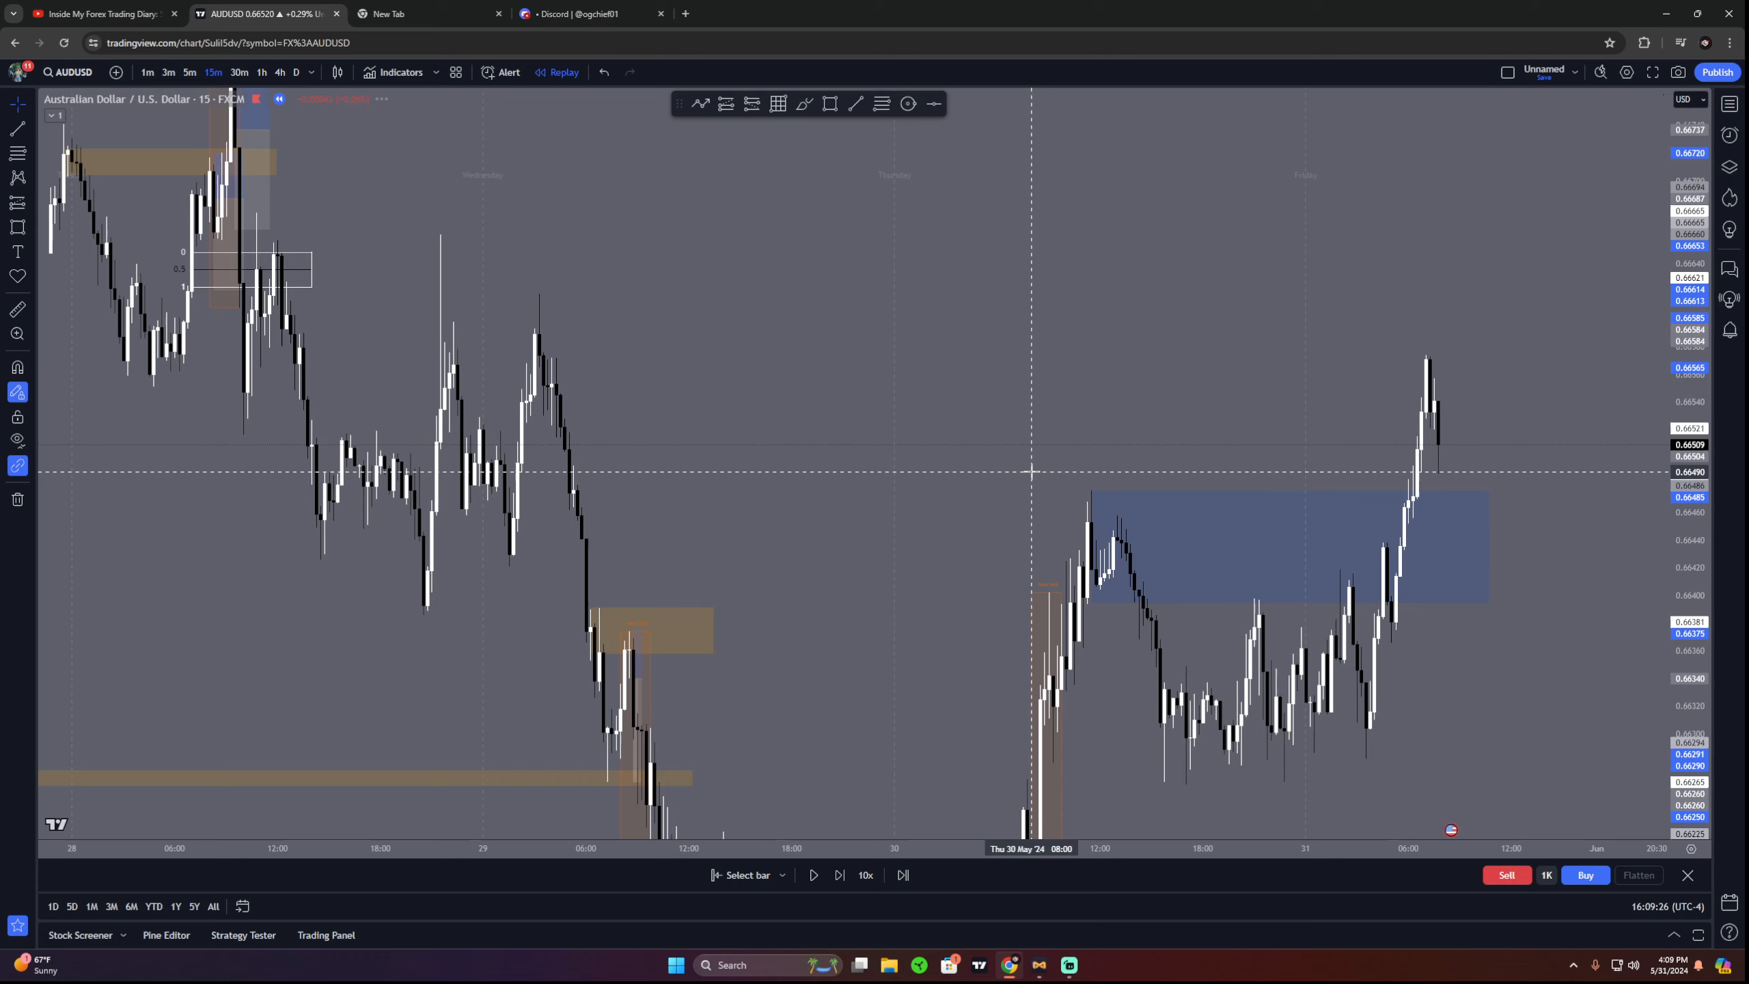
mouse_move(924, 365)
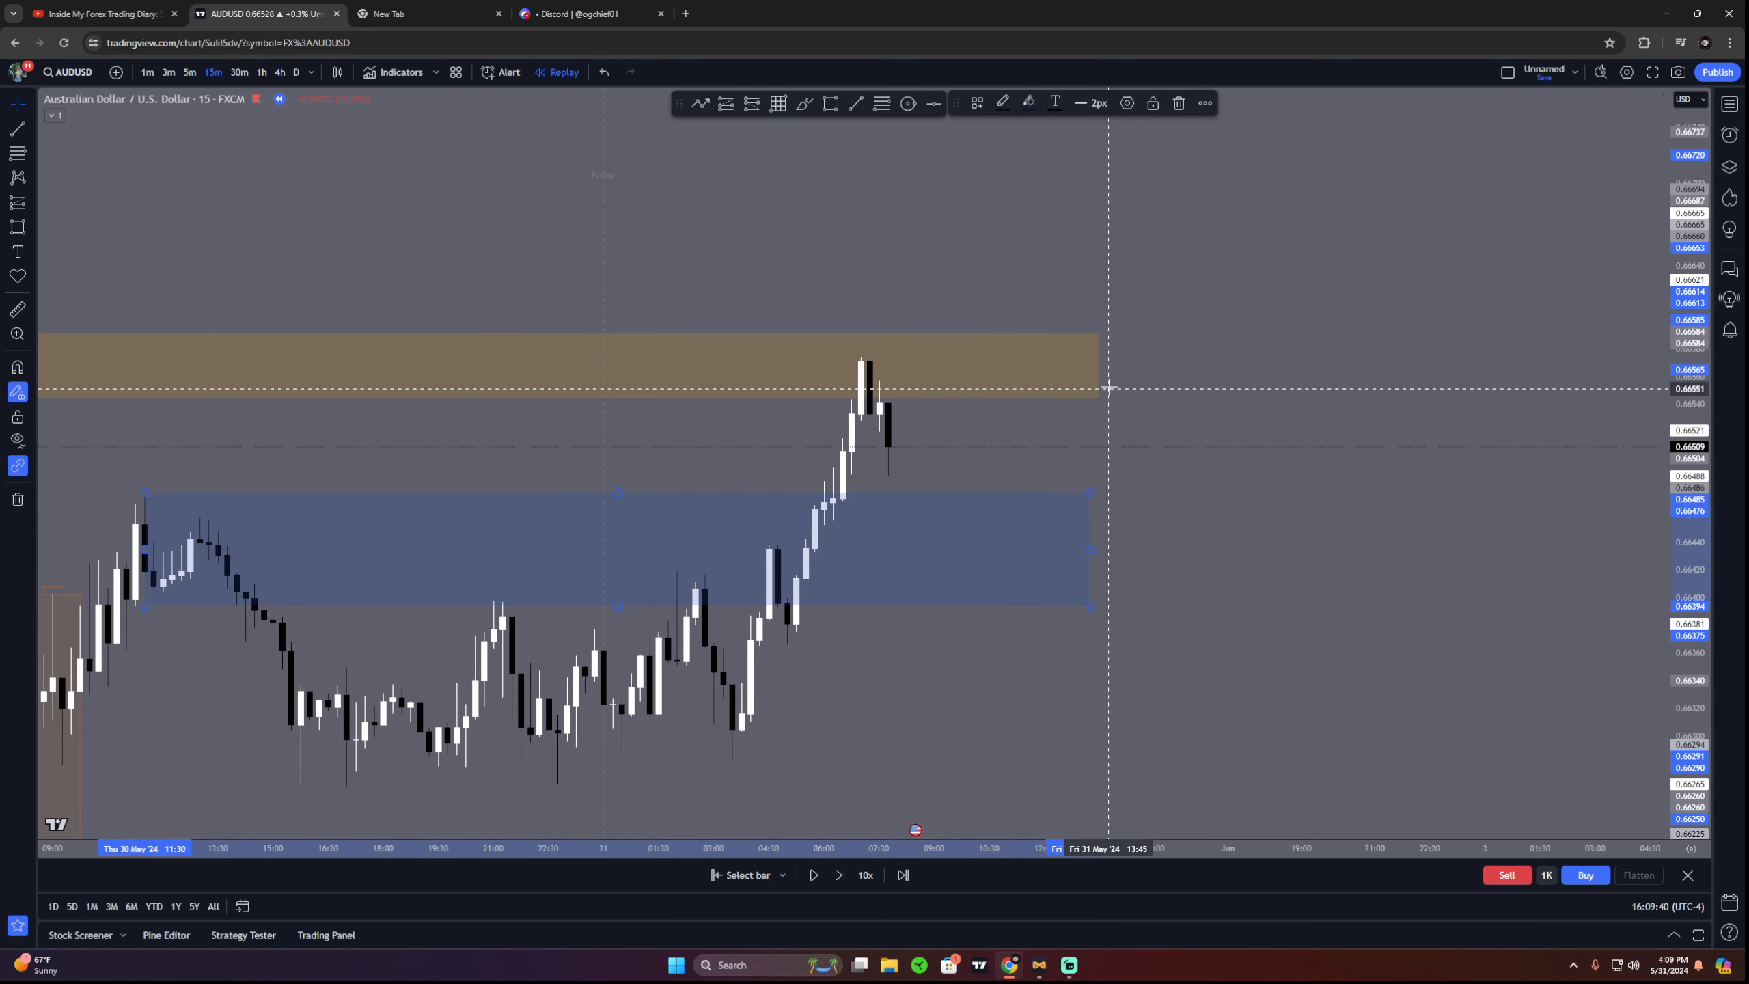
click(707, 14)
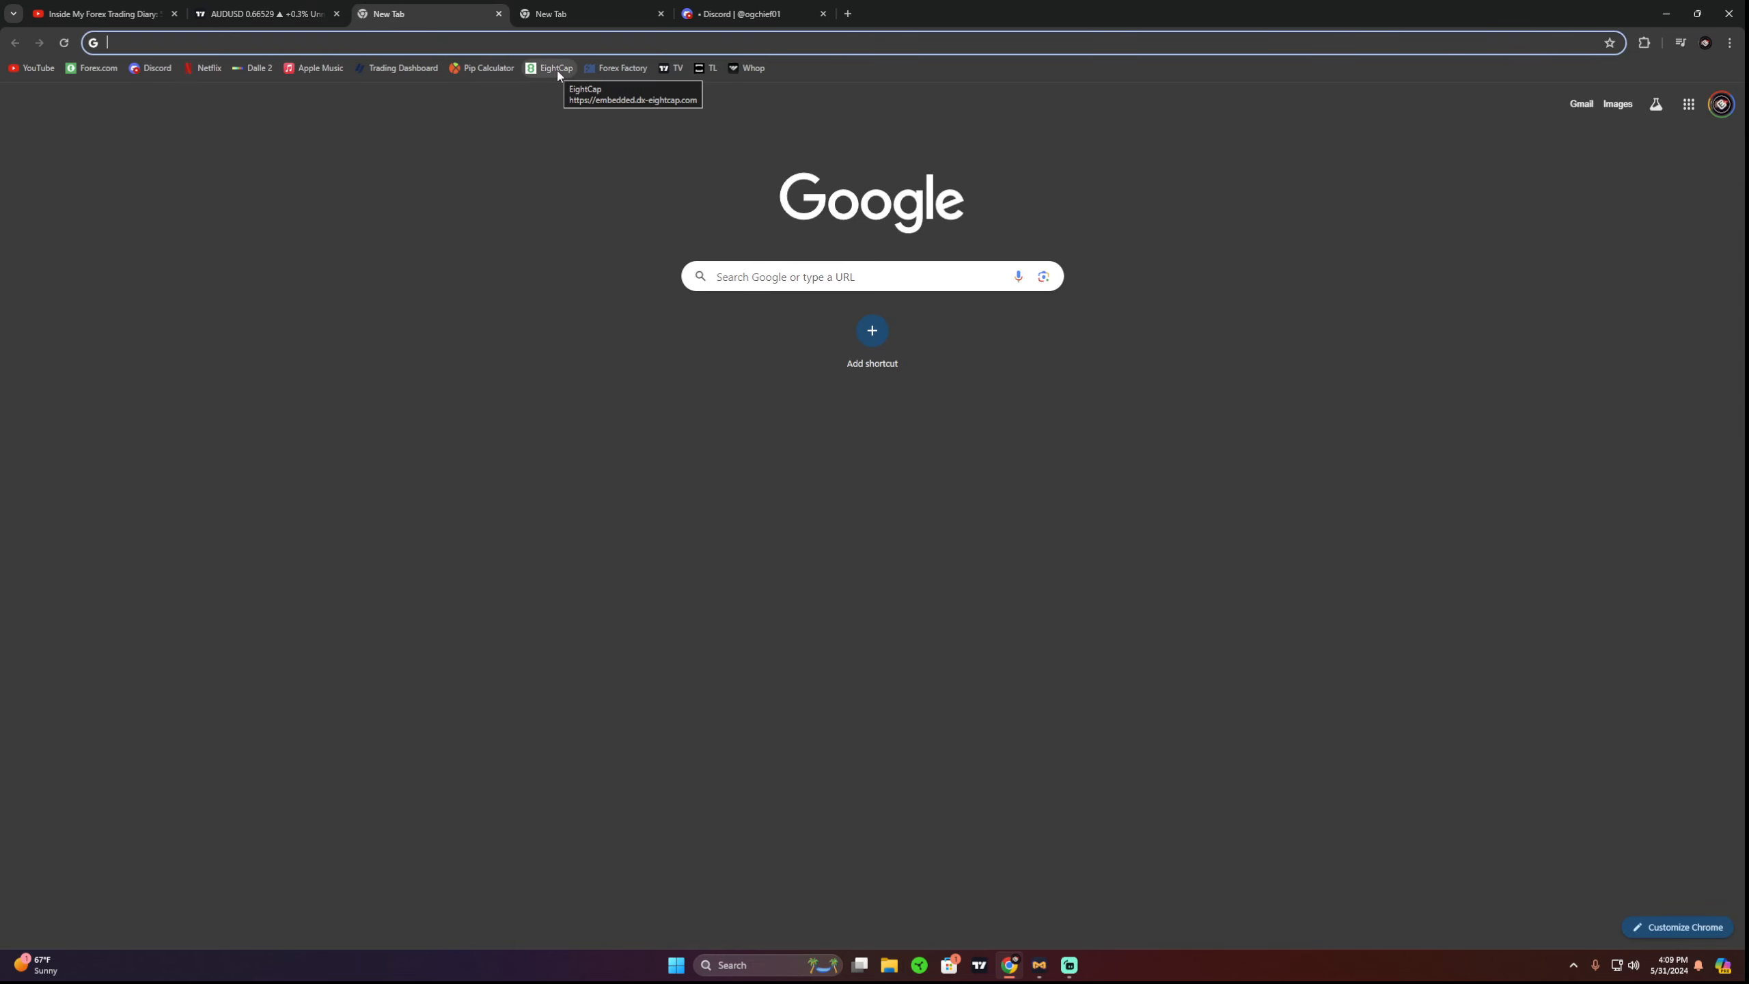
Step: Draft a search note about making a video on taking only A+ setups with trade clarity involved
text(make a vid)
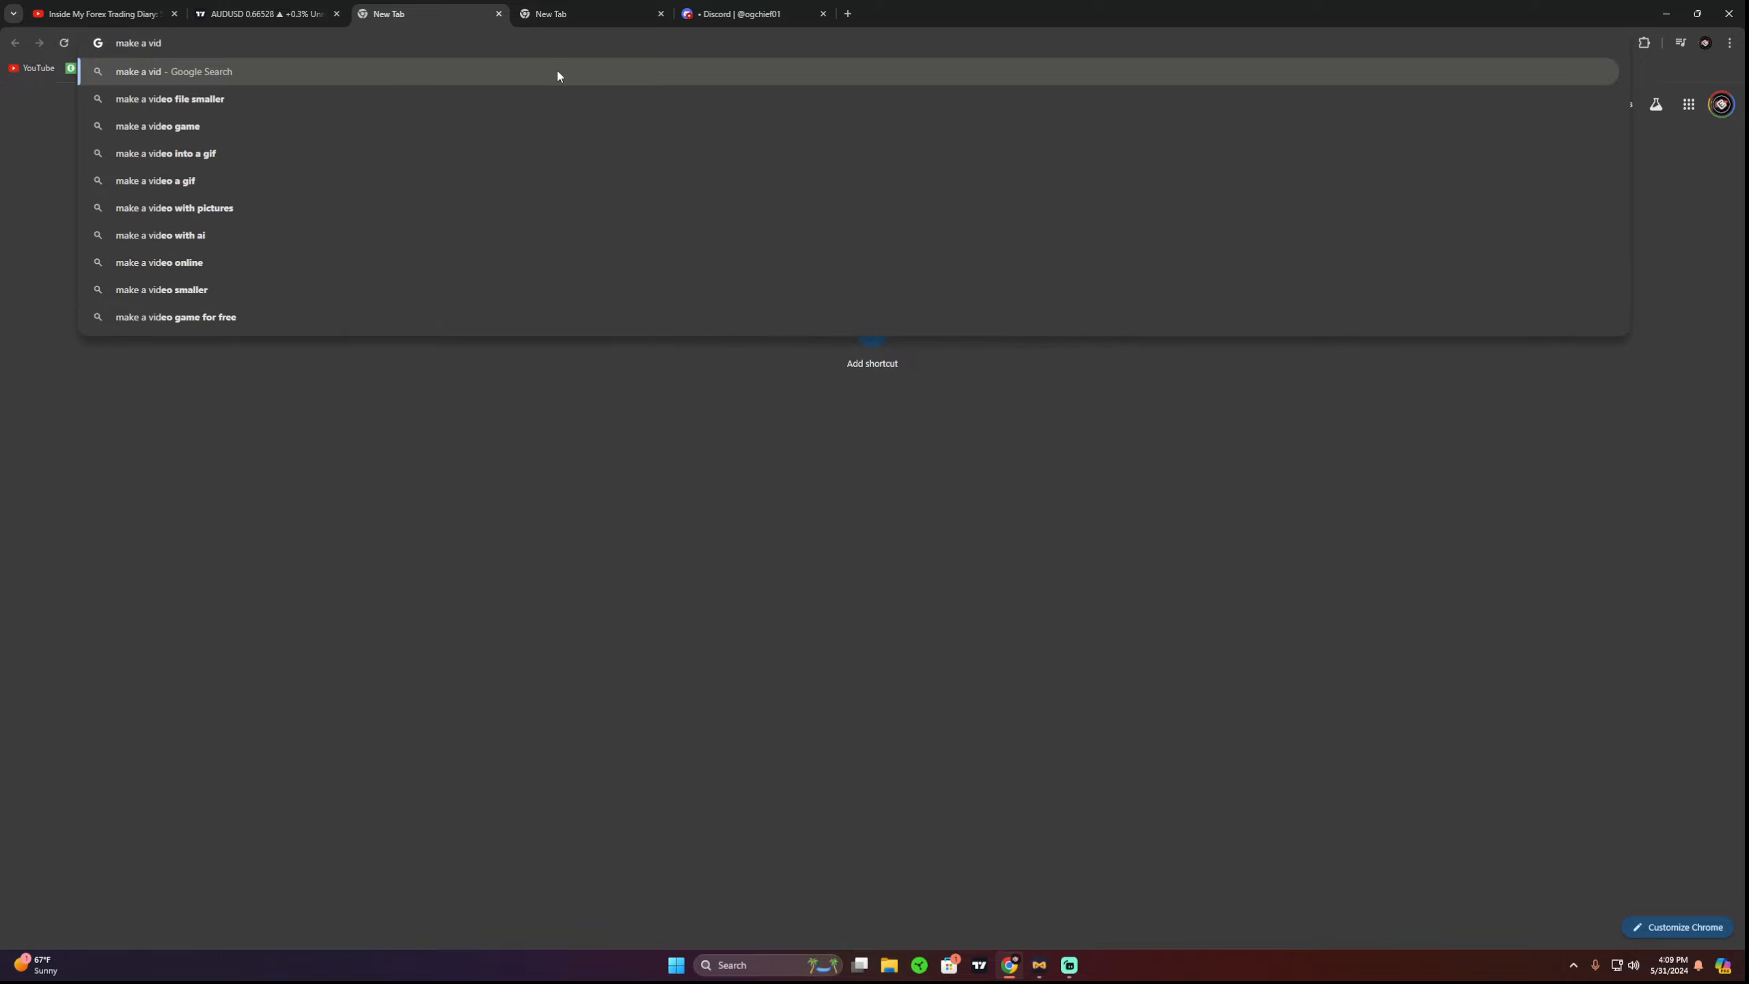
text(on how to tak)
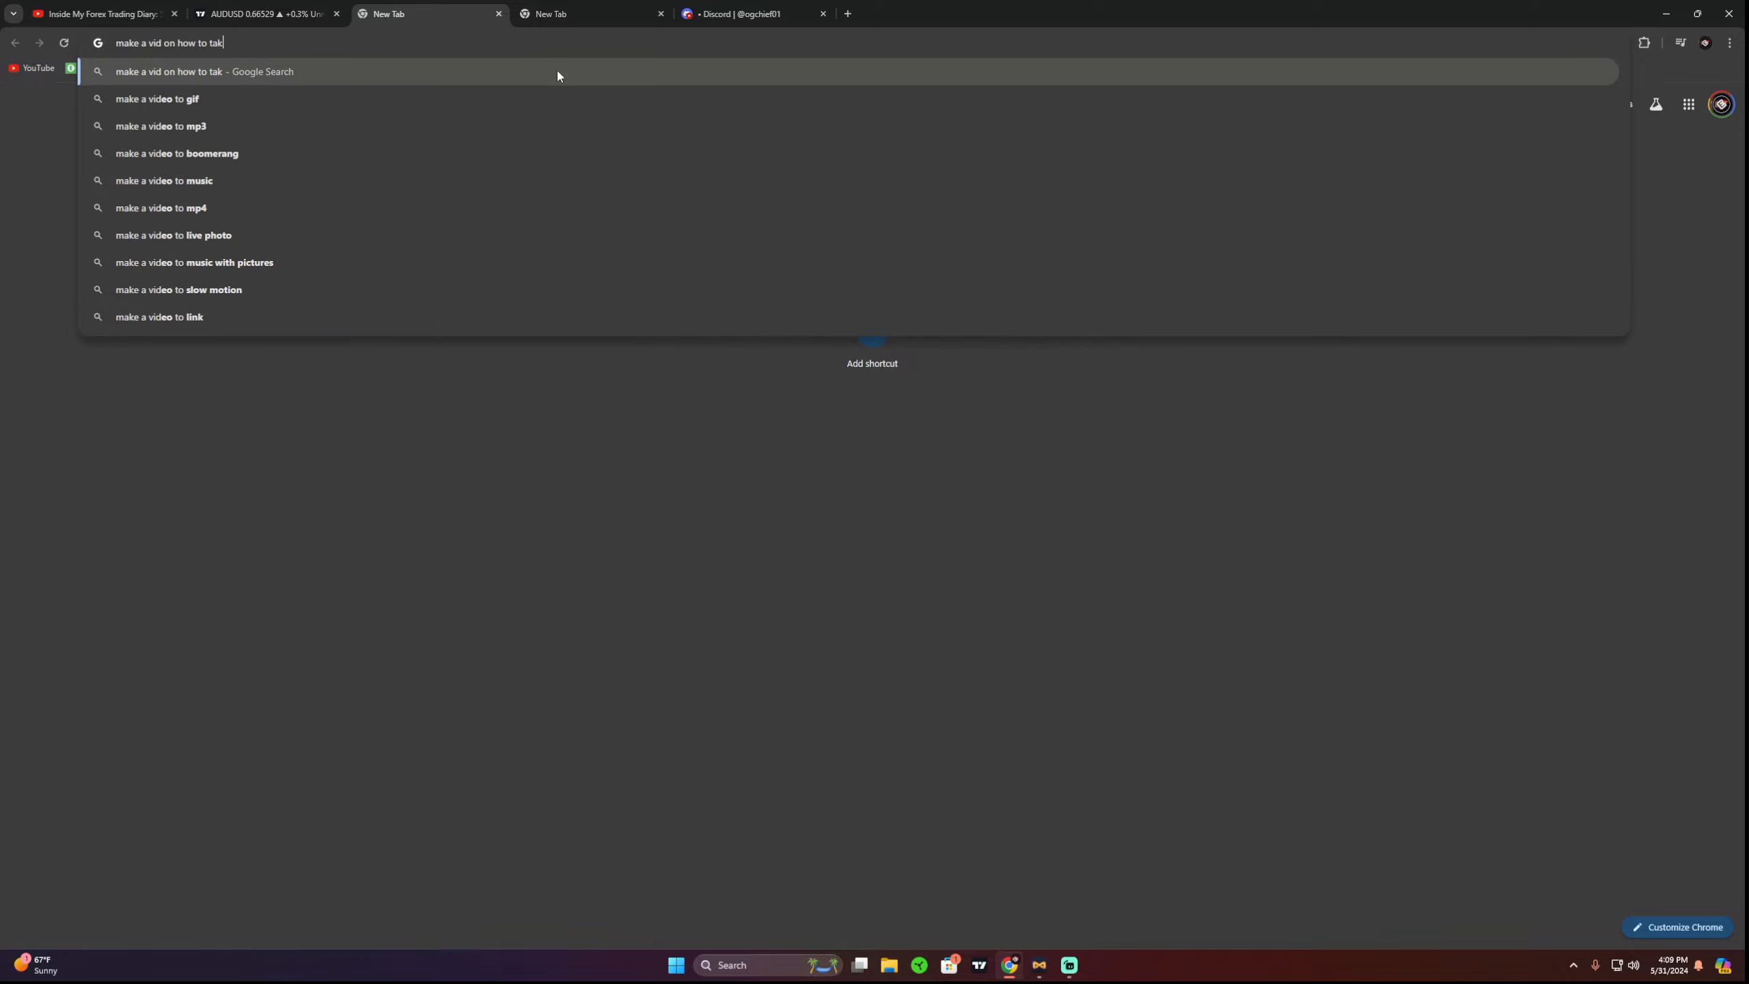
text(e only)
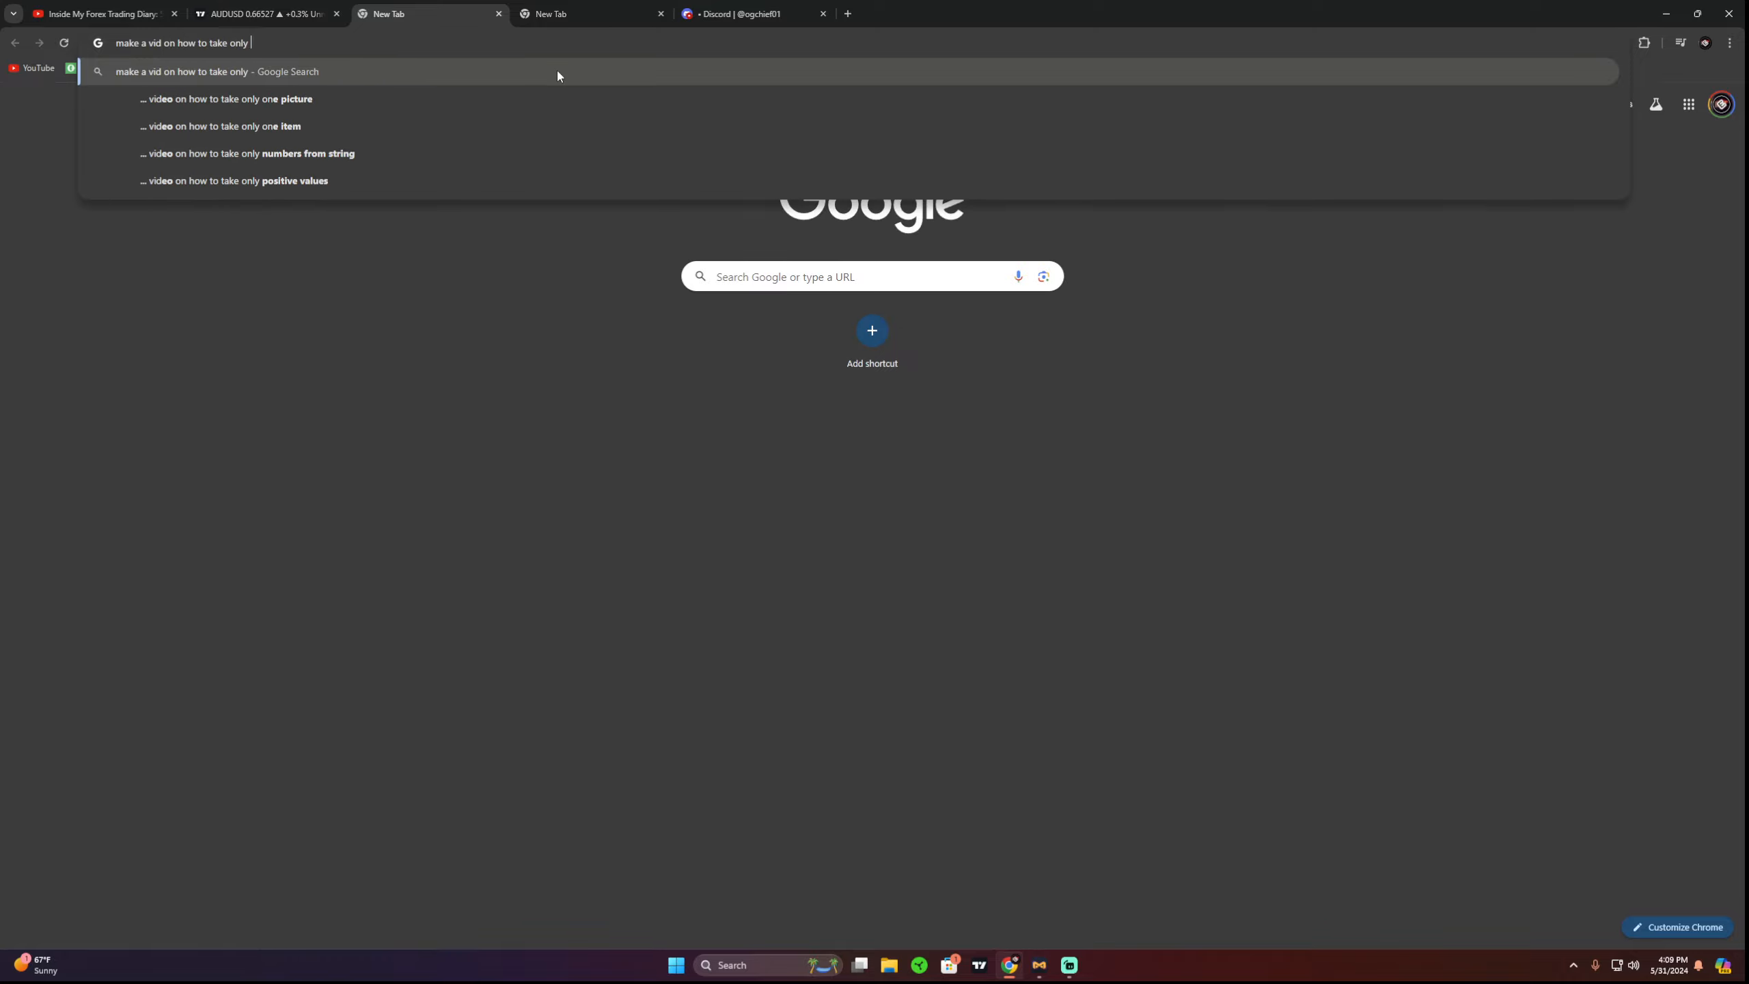
text(a)
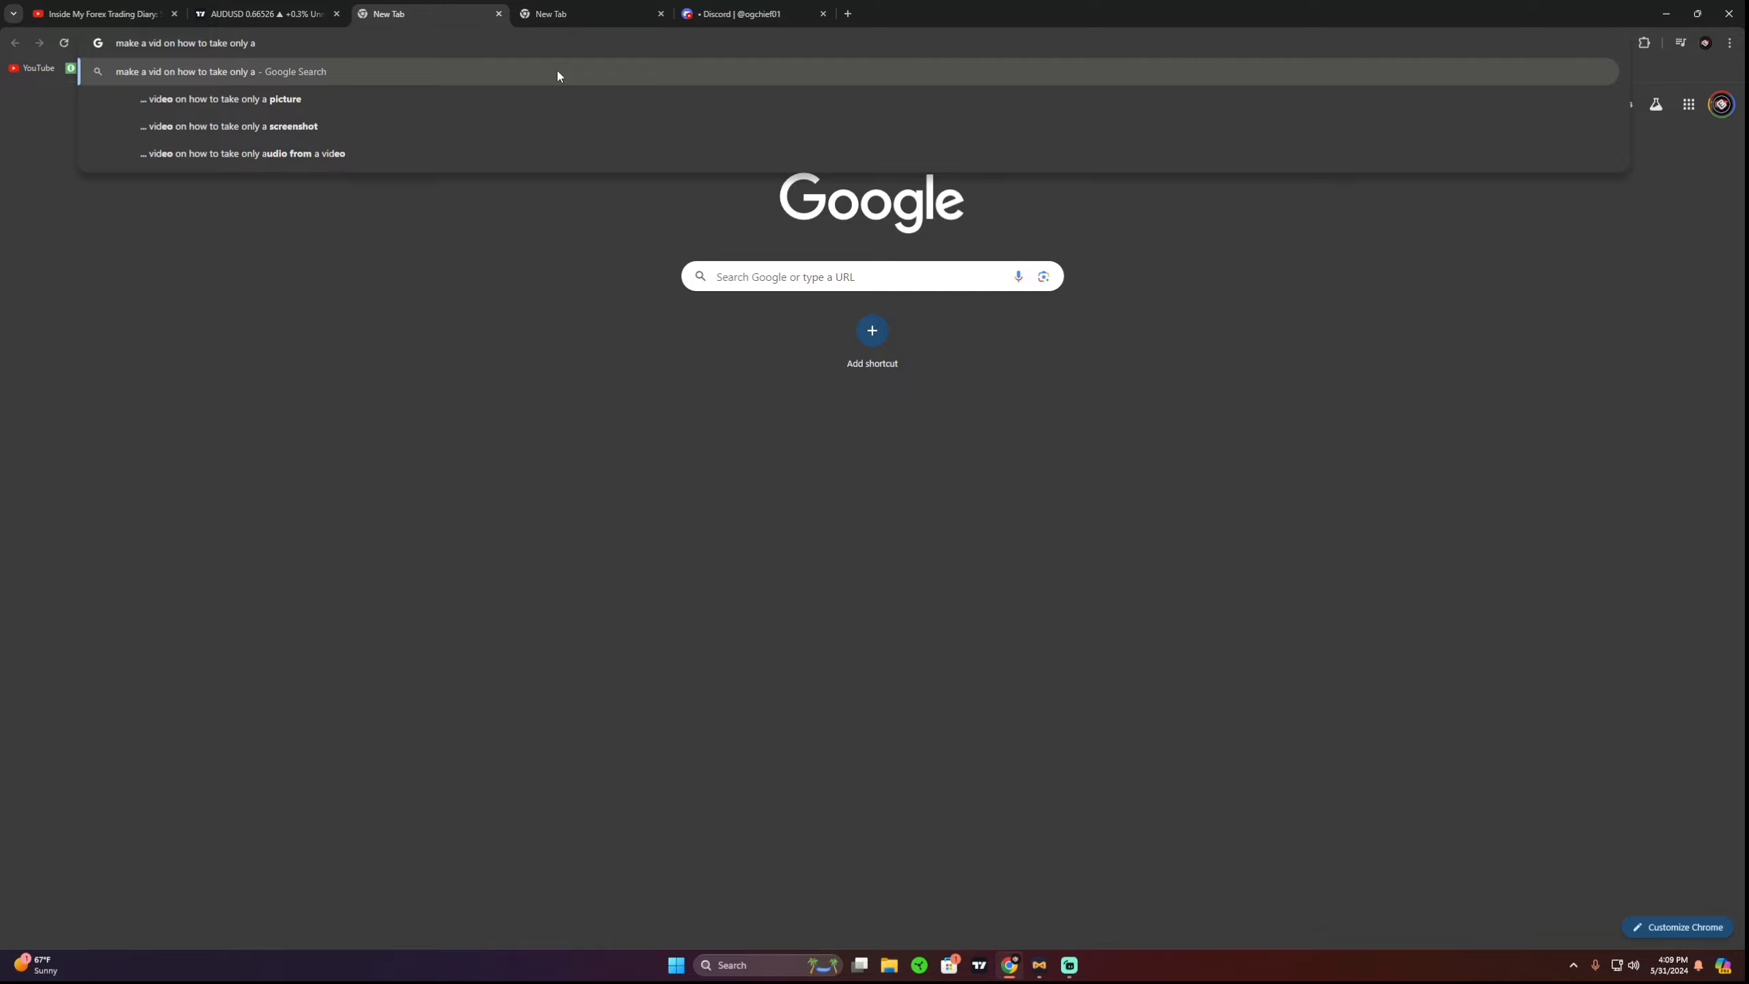
text(+ setupos)
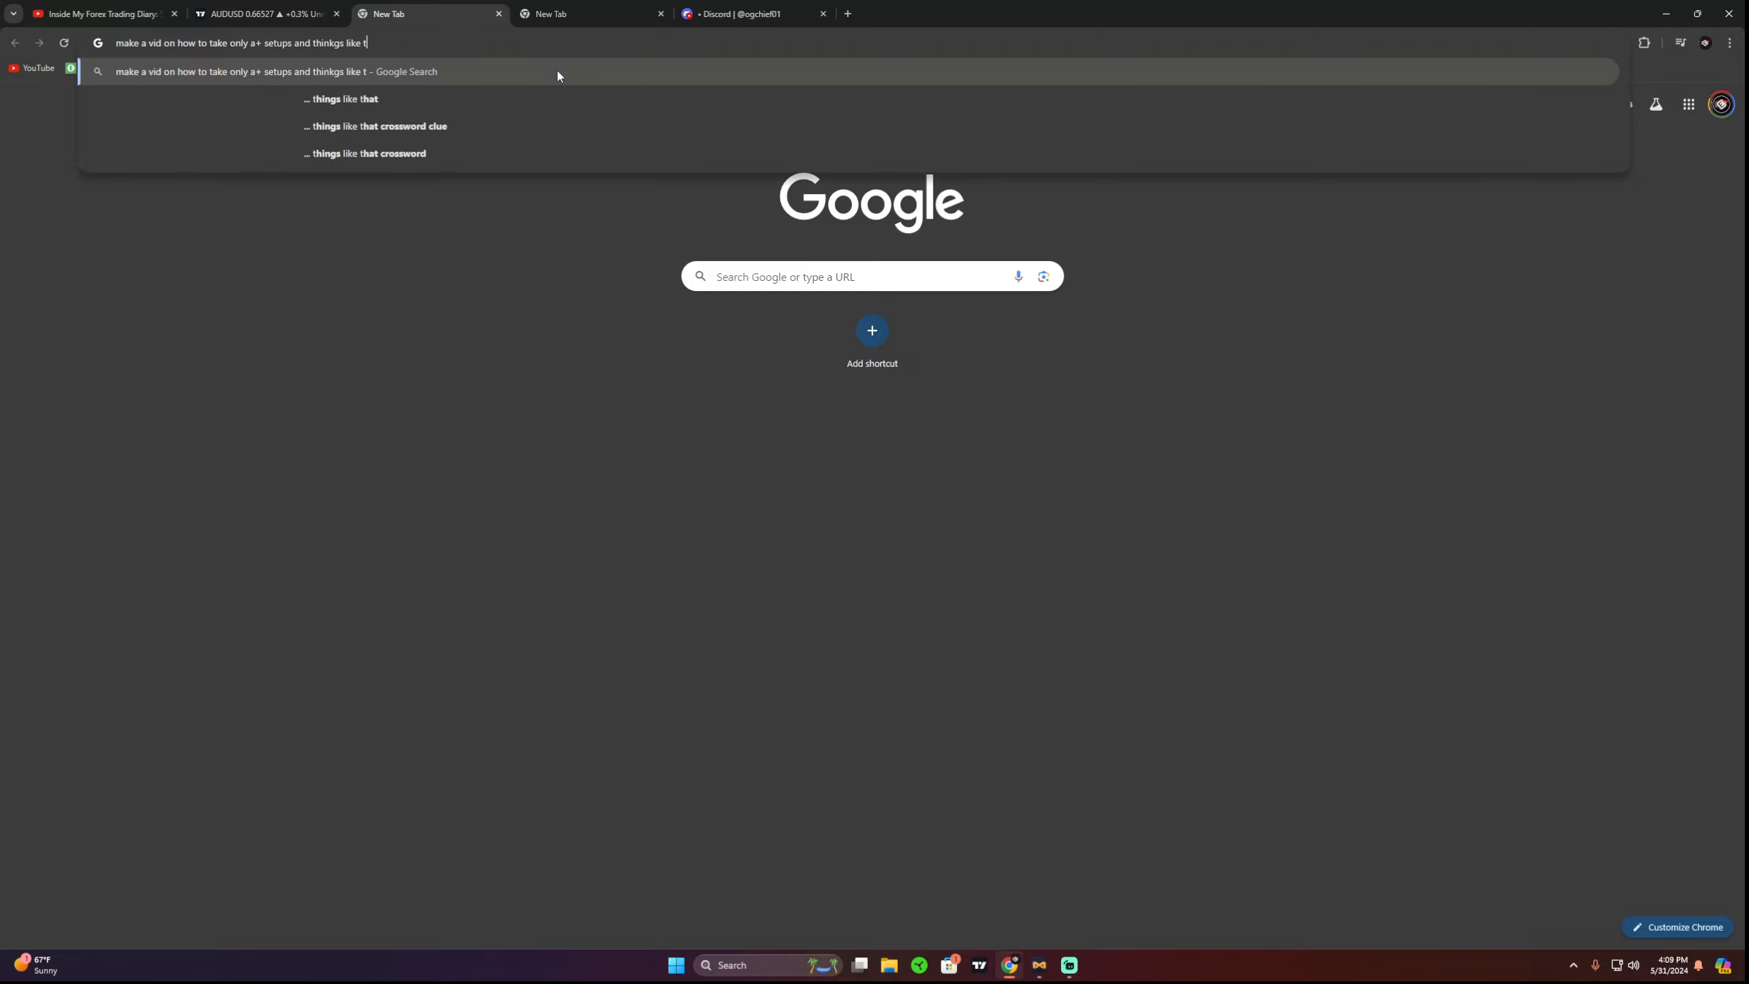
text(rade c)
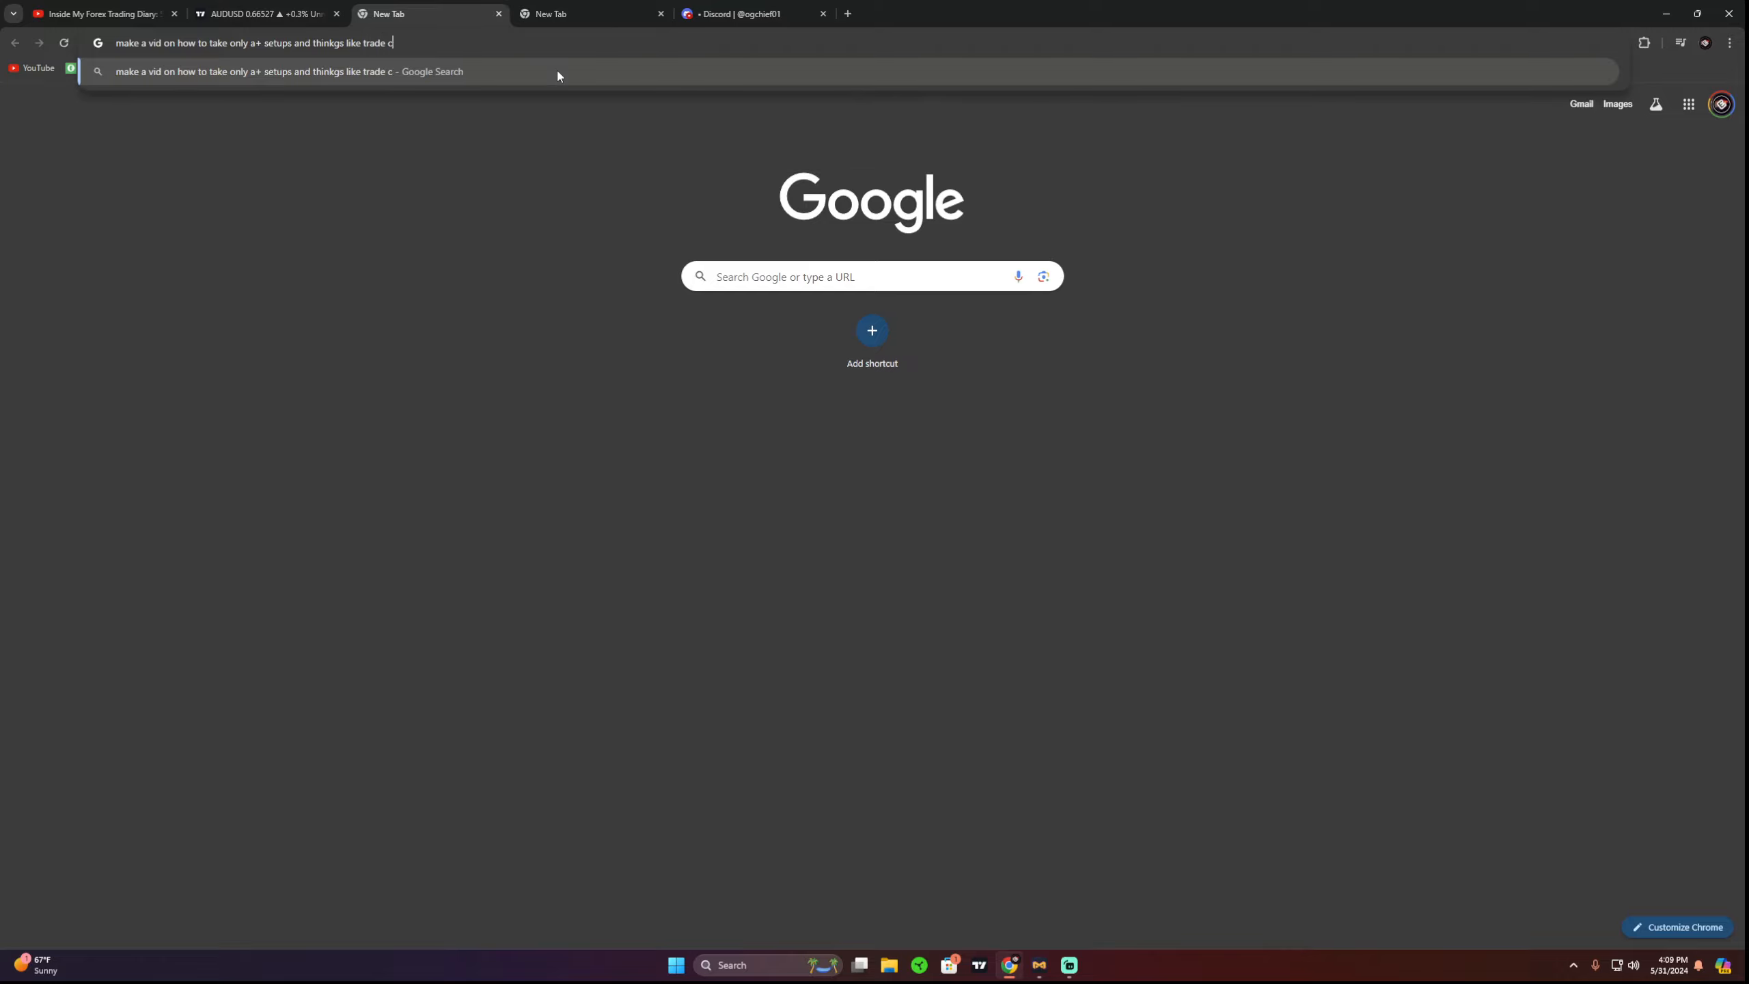
text(larit)
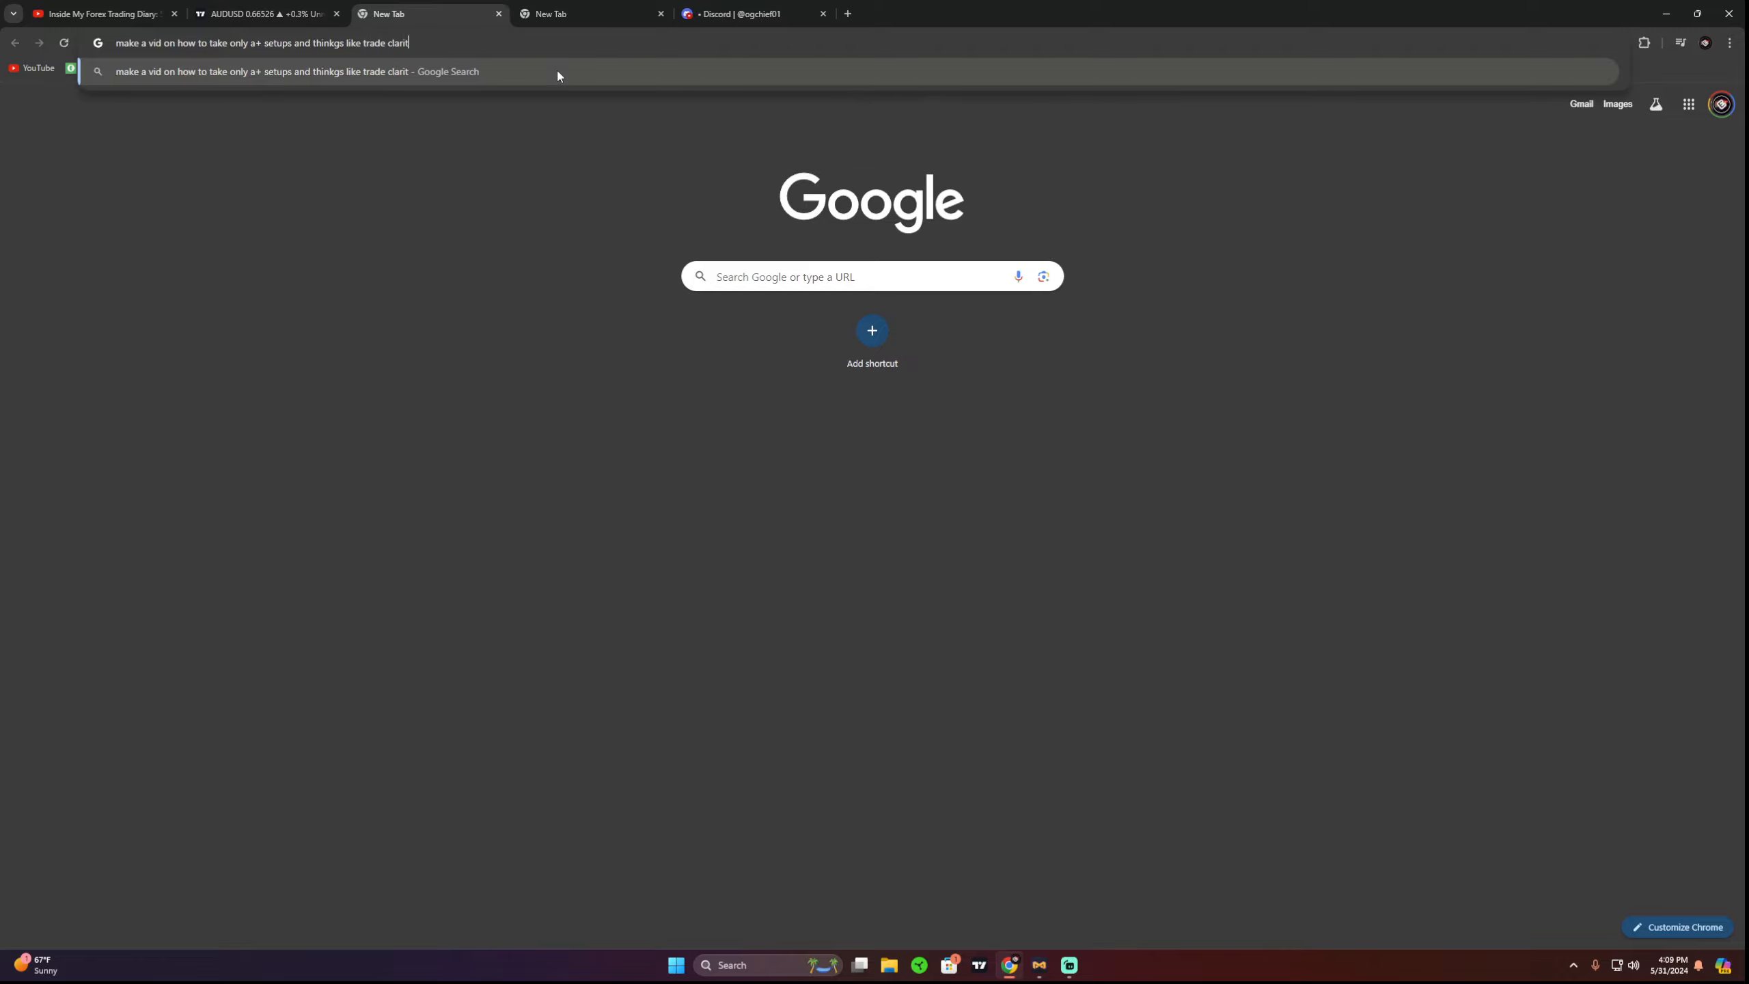
text(y involved)
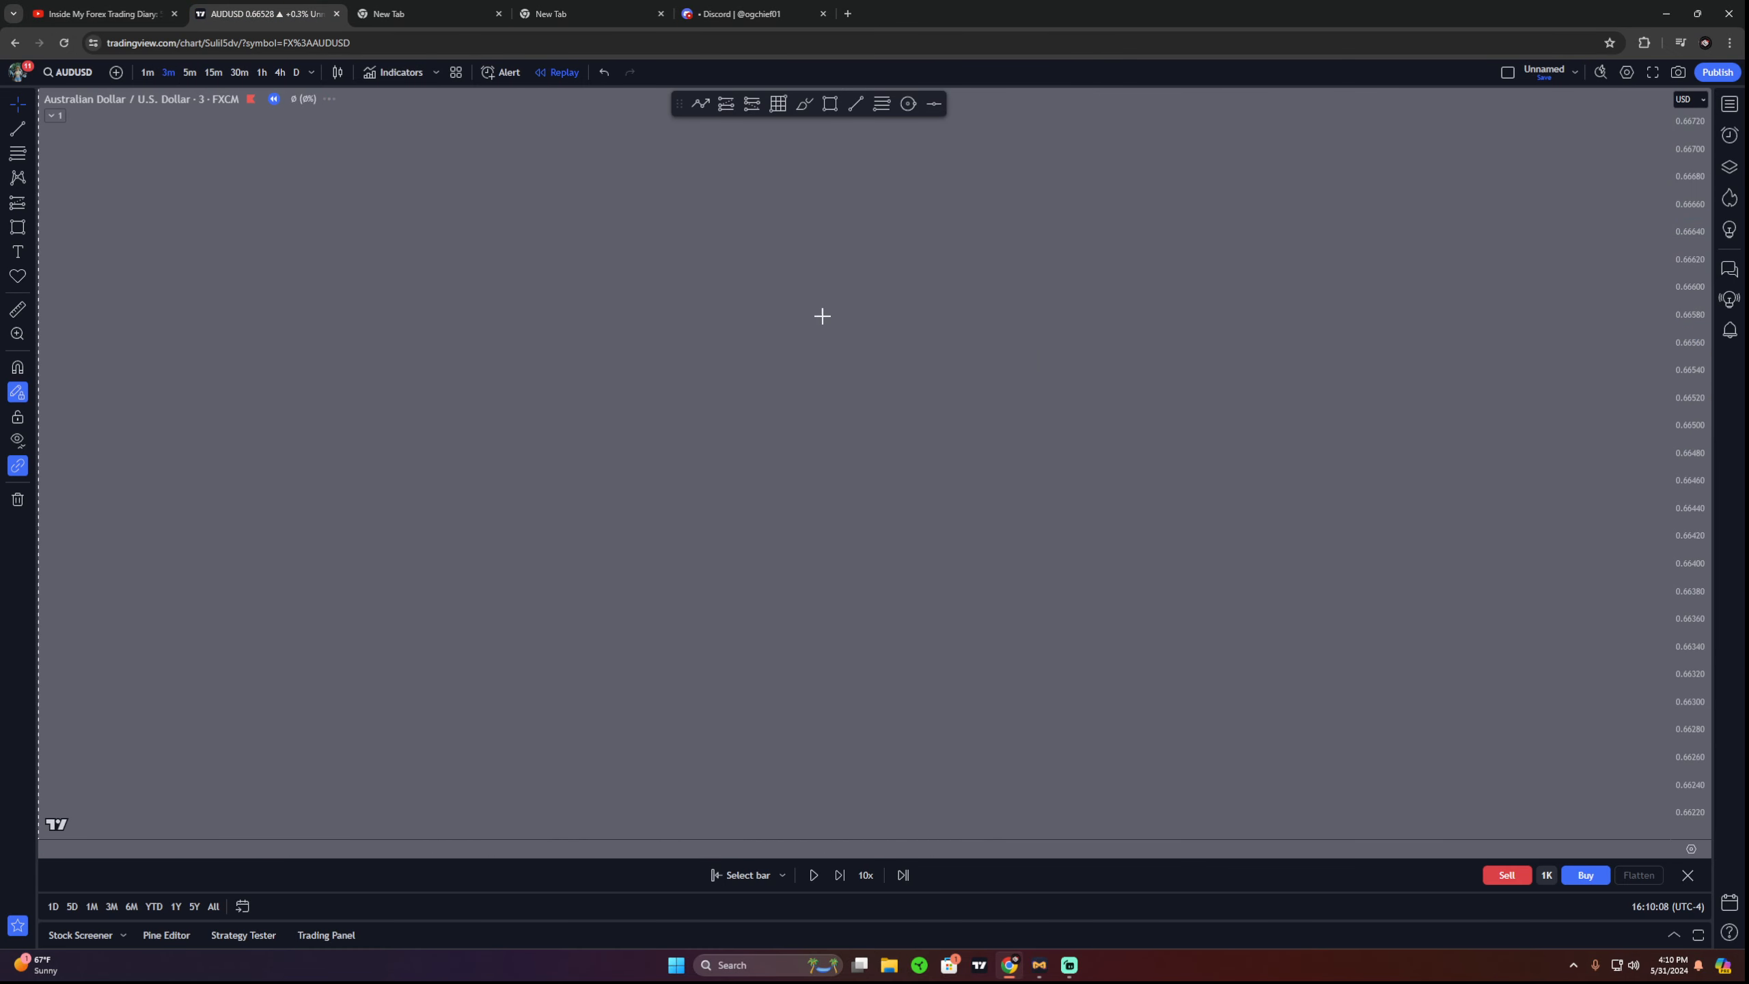
mouse_move(674, 356)
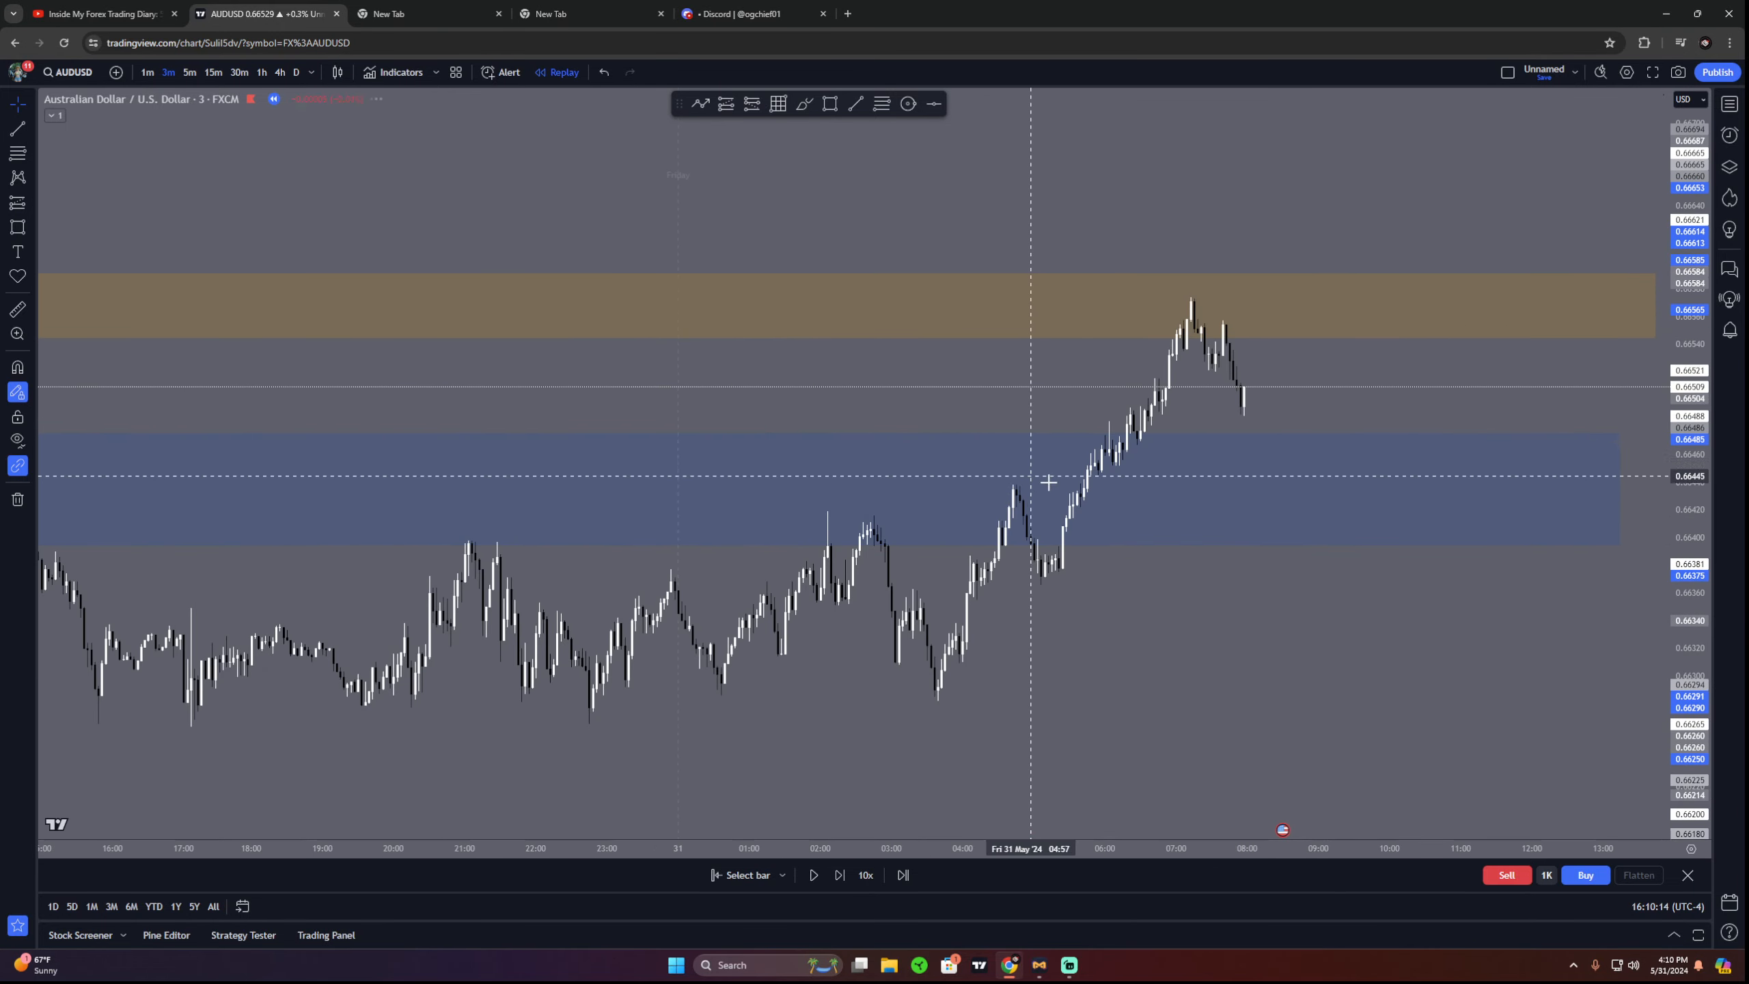
Step: Move the chart to 5-minute candles, then bring up the Forex Factory calendar tab
click(166, 72)
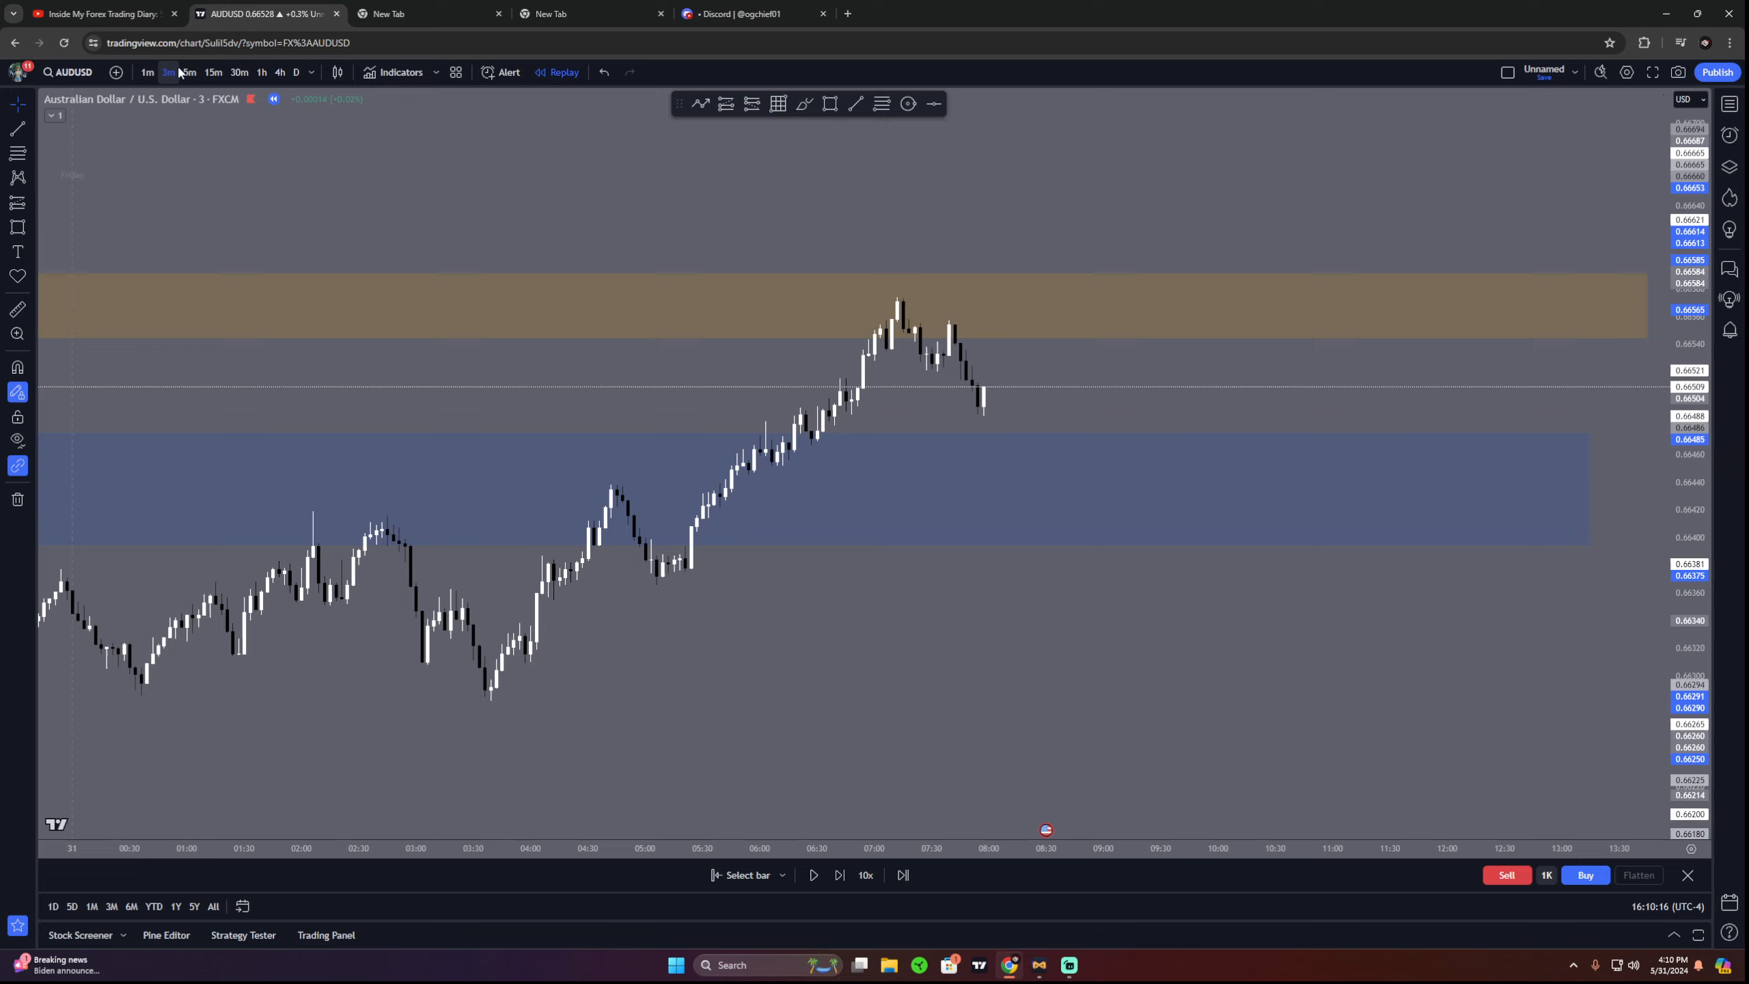
click(190, 71)
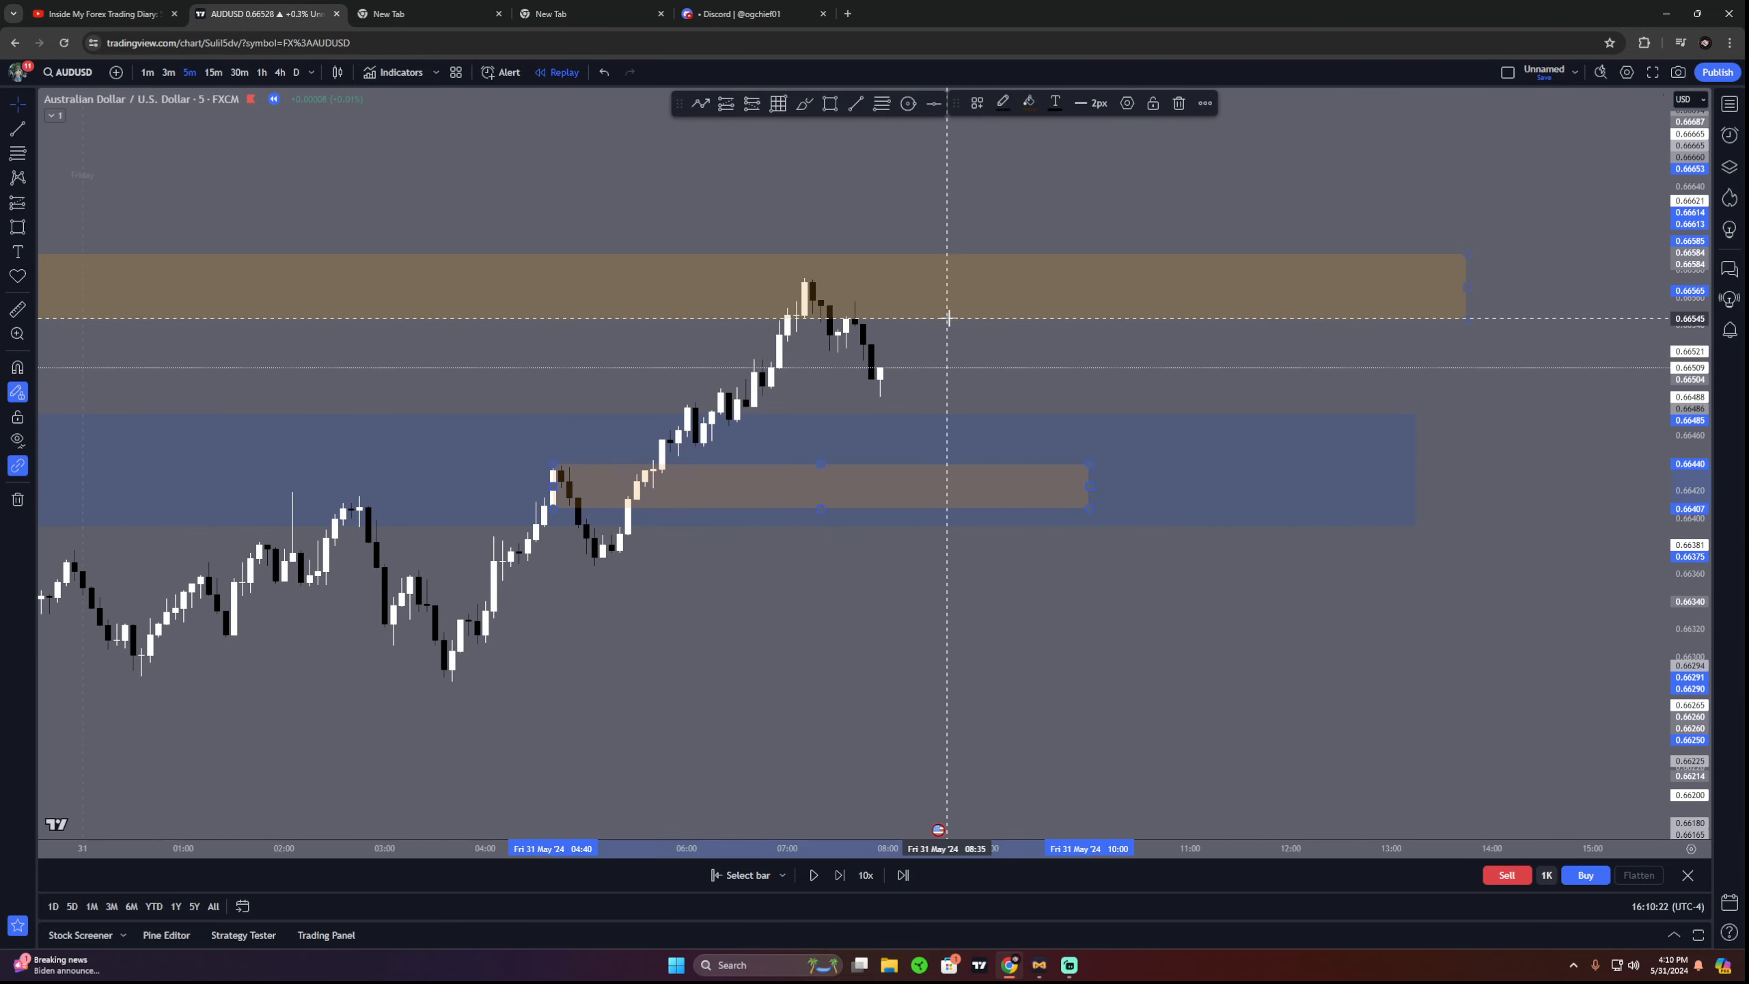
click(428, 14)
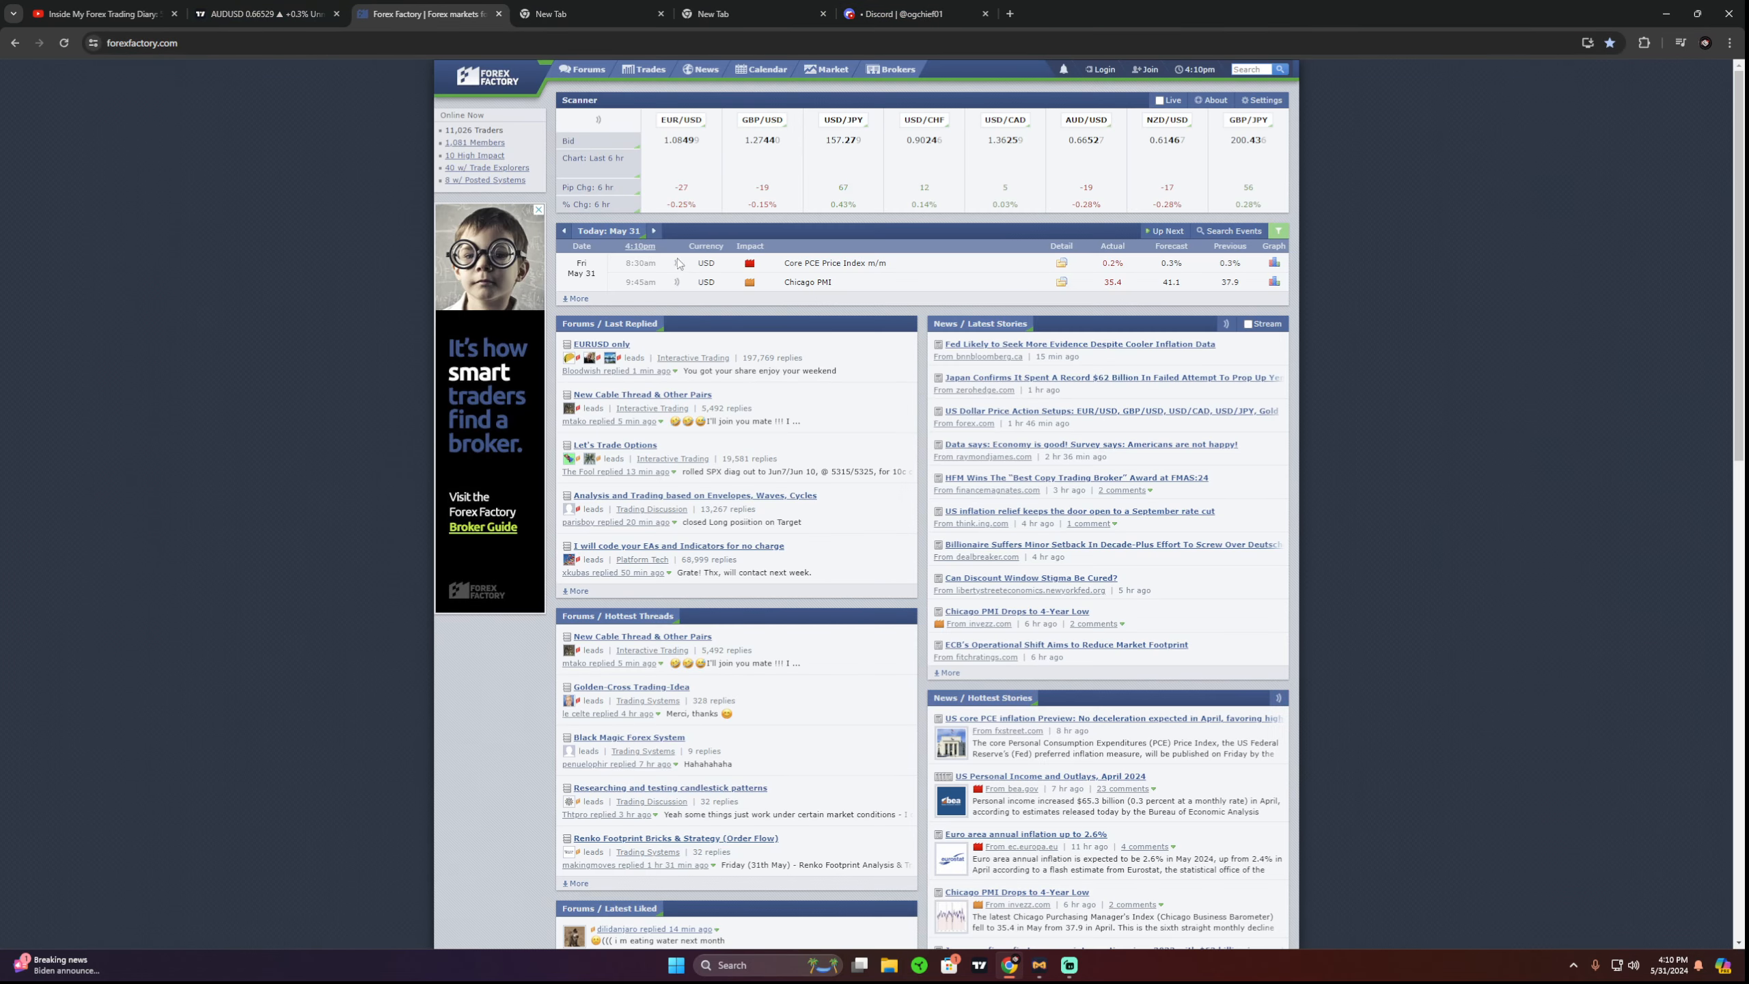
Step: Glance between Forex Factory and the AUDUSD chart, then advance the replay past the orange zone spike
click(265, 14)
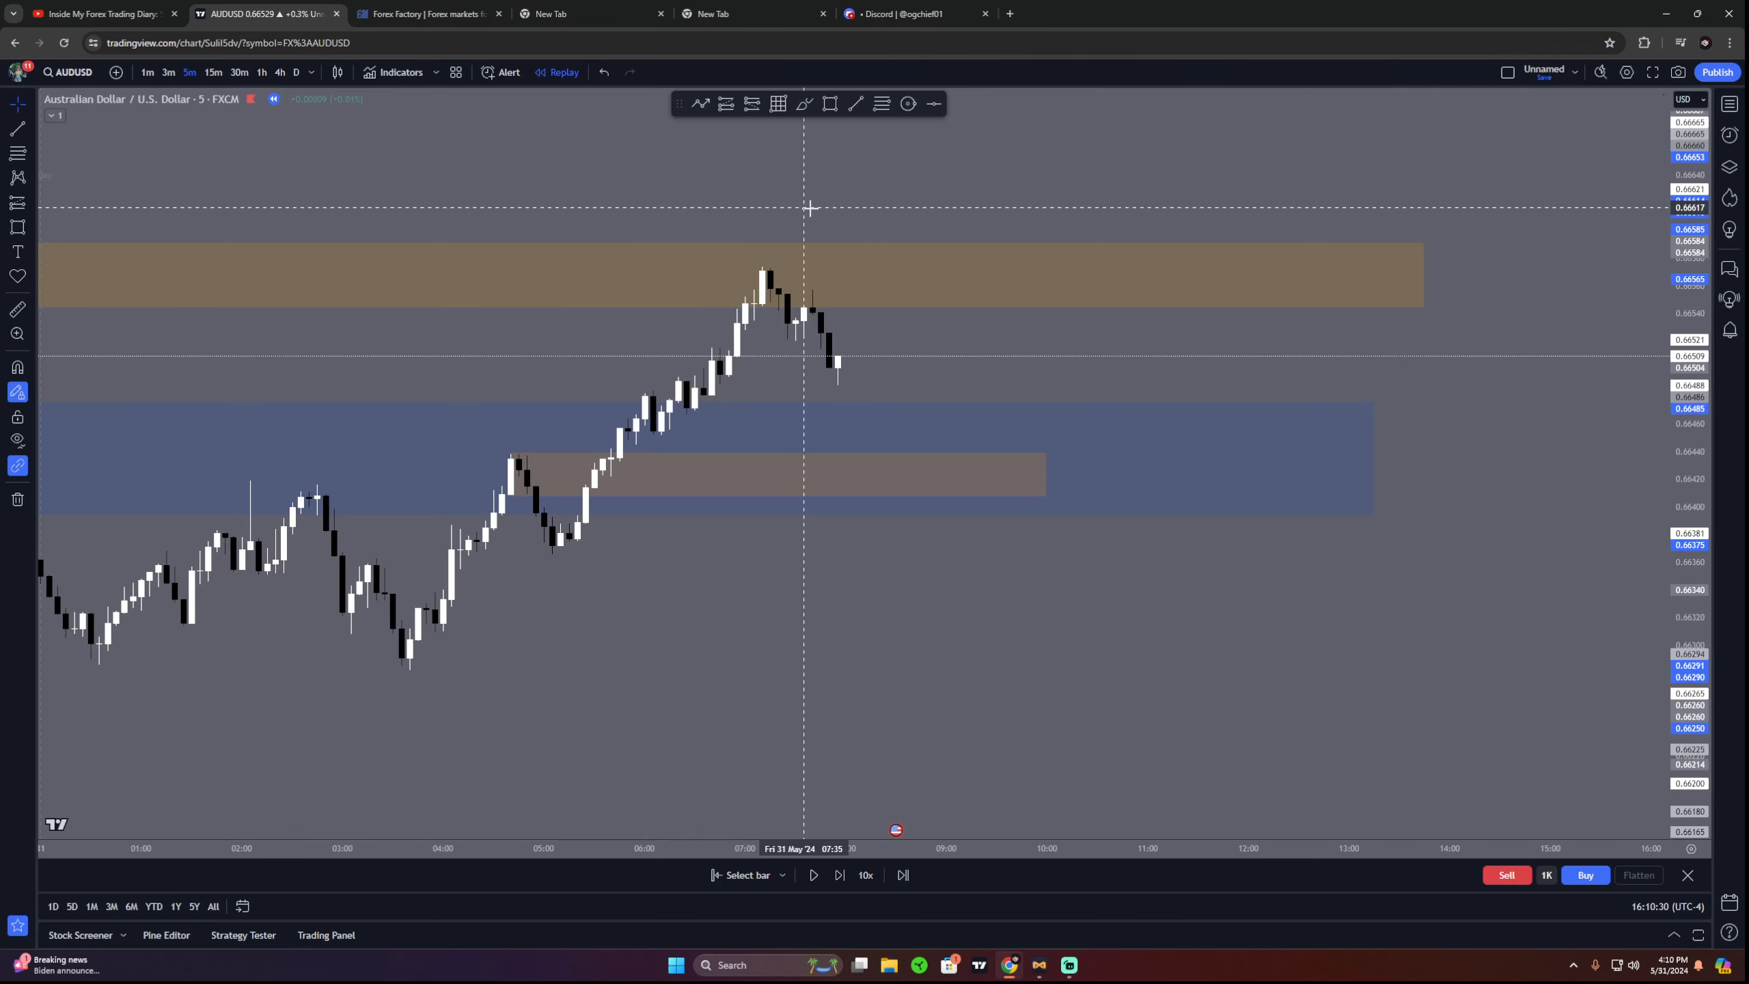
click(423, 14)
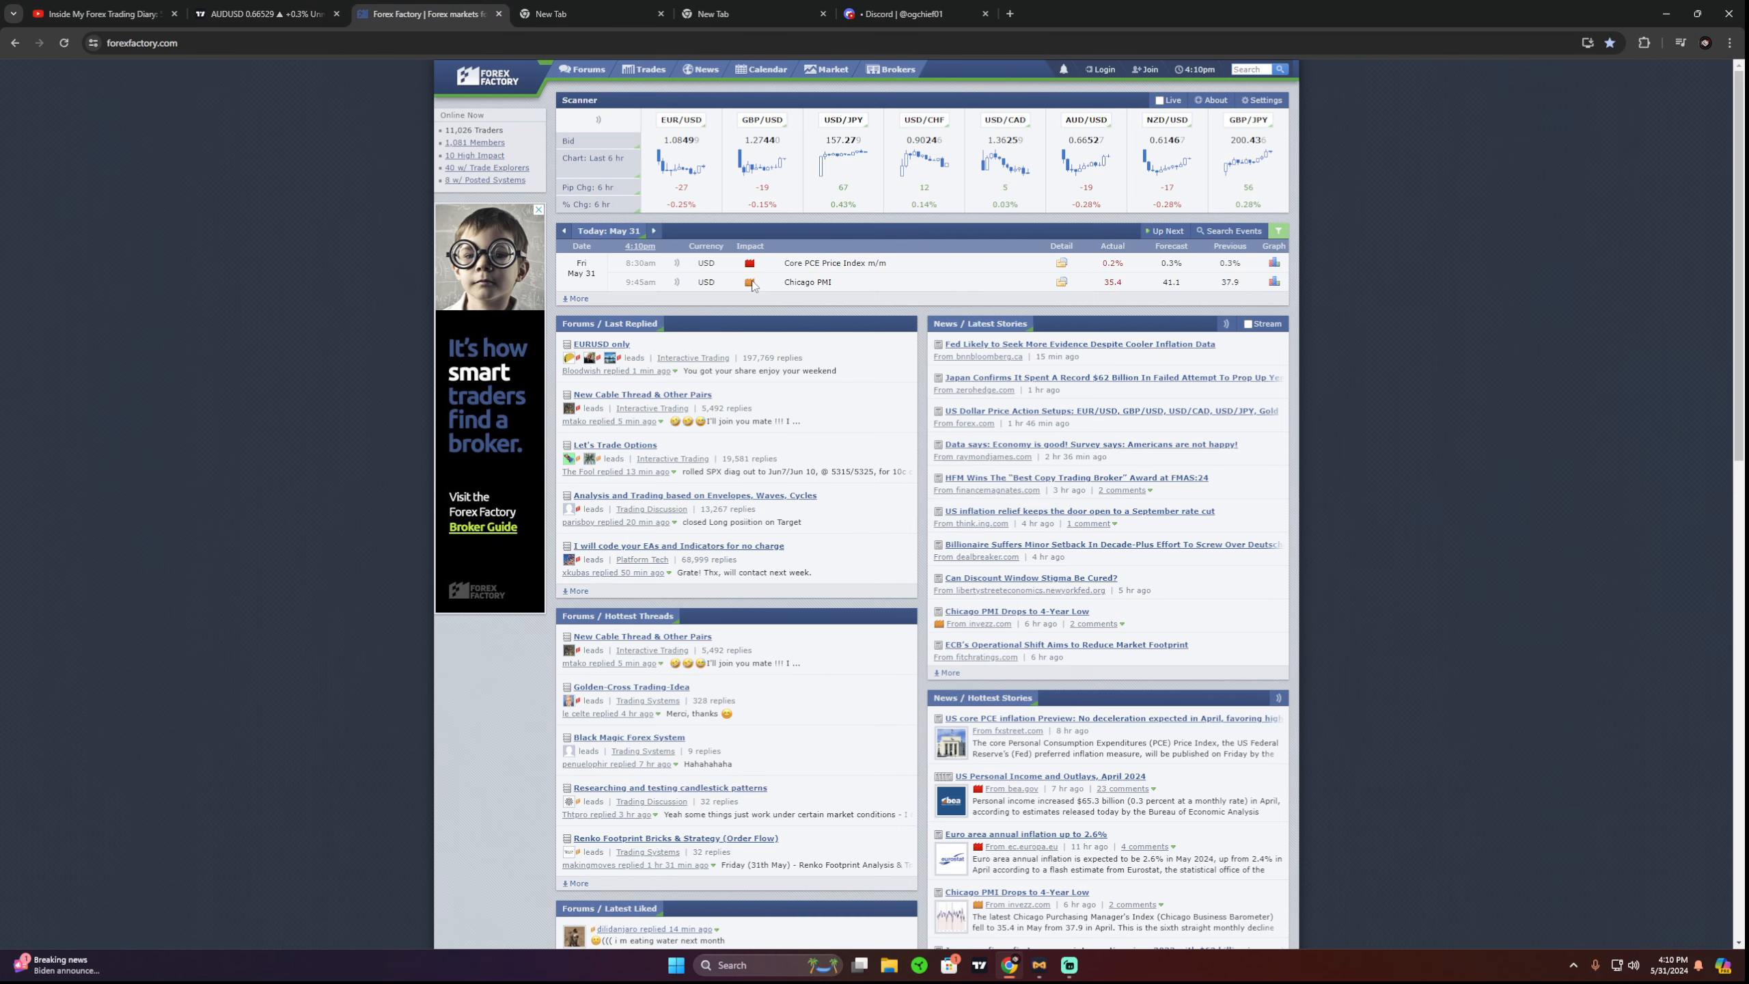
click(268, 13)
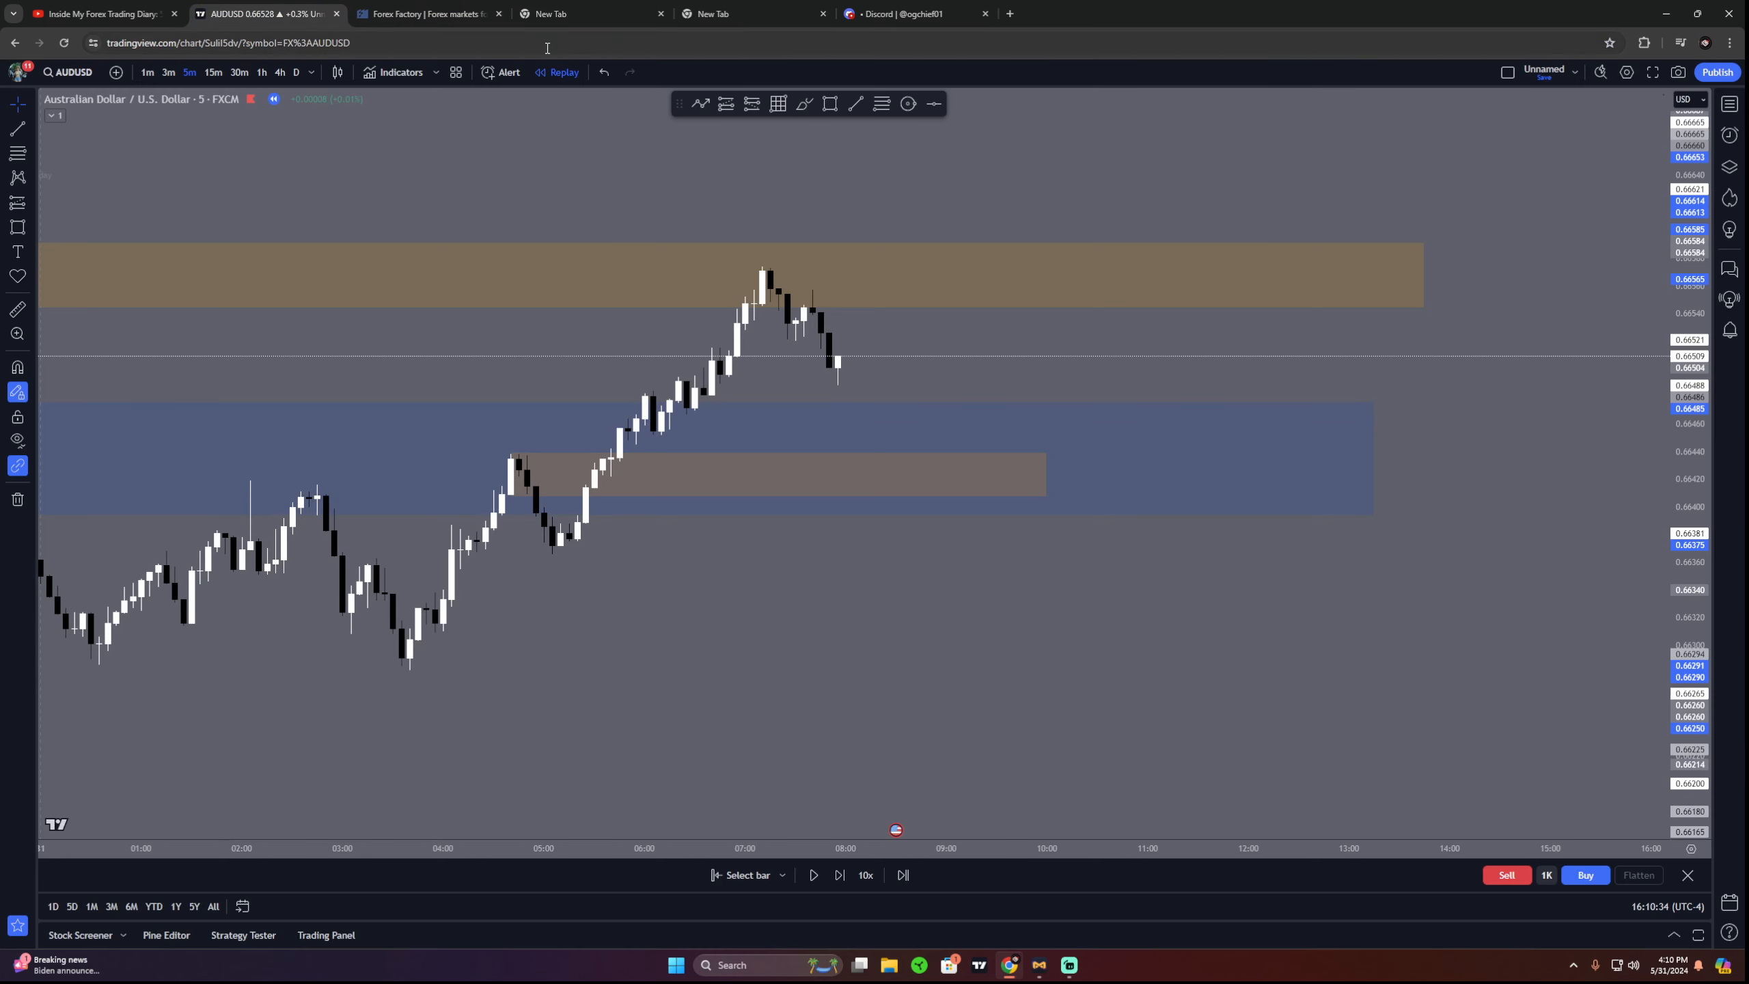
mouse_move(835, 276)
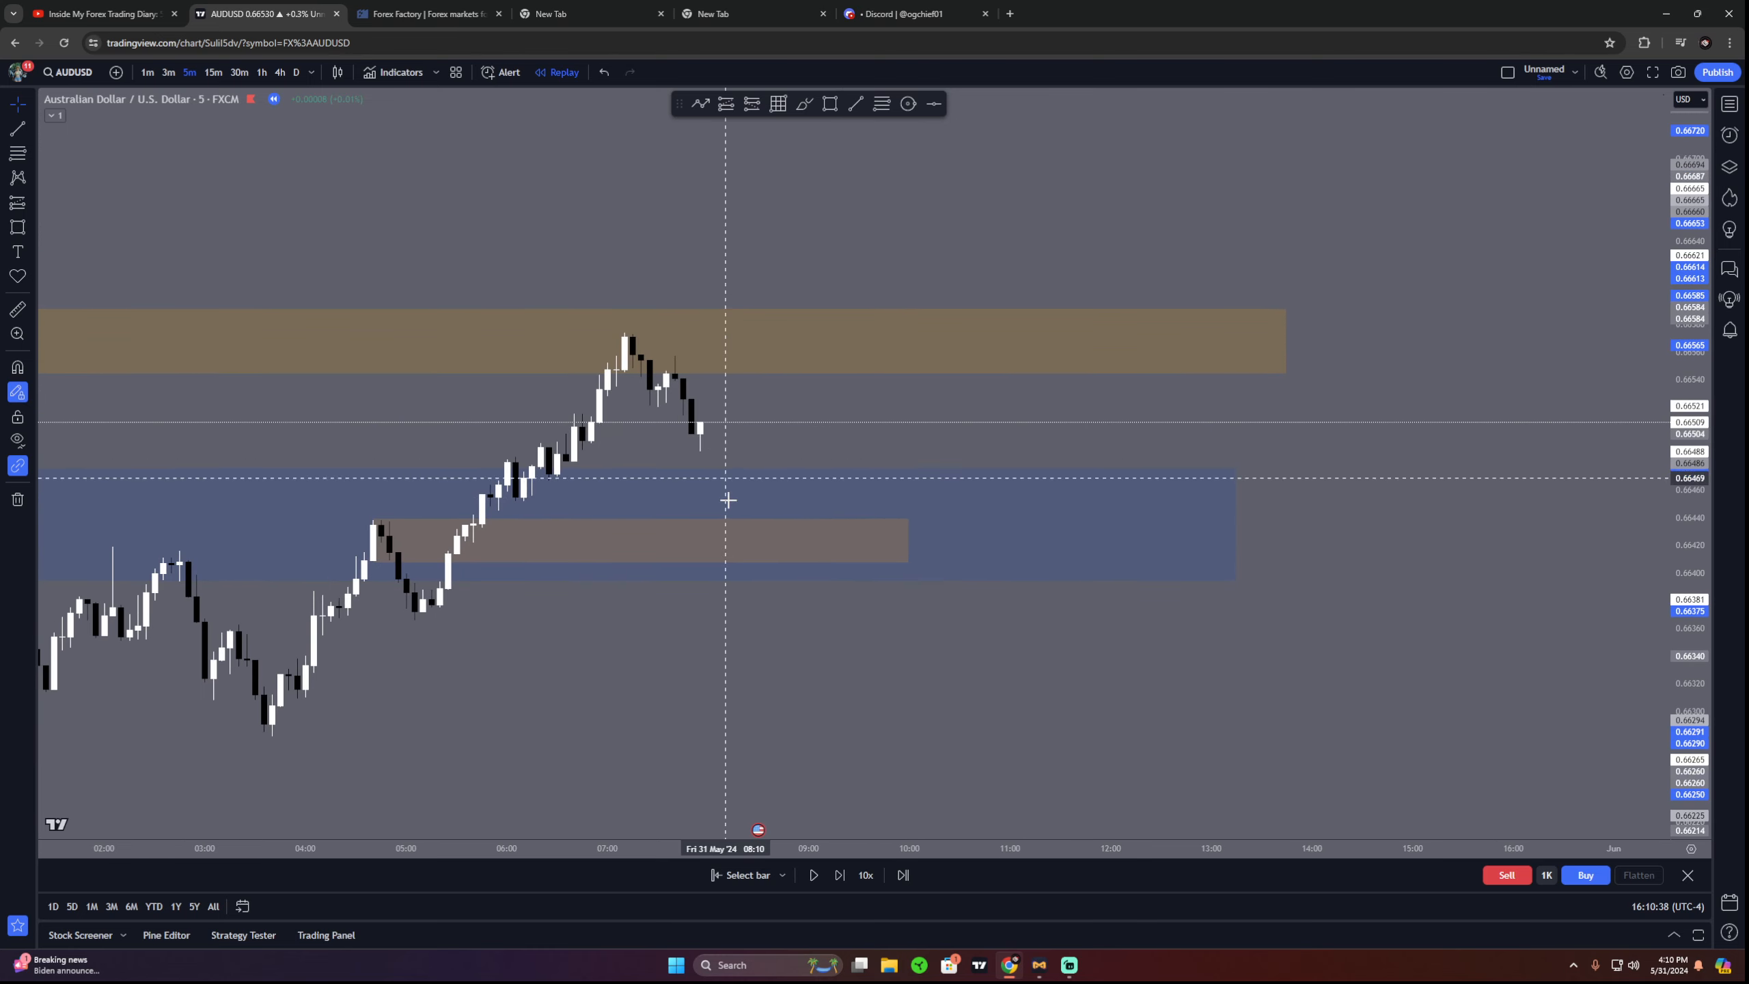
click(836, 874)
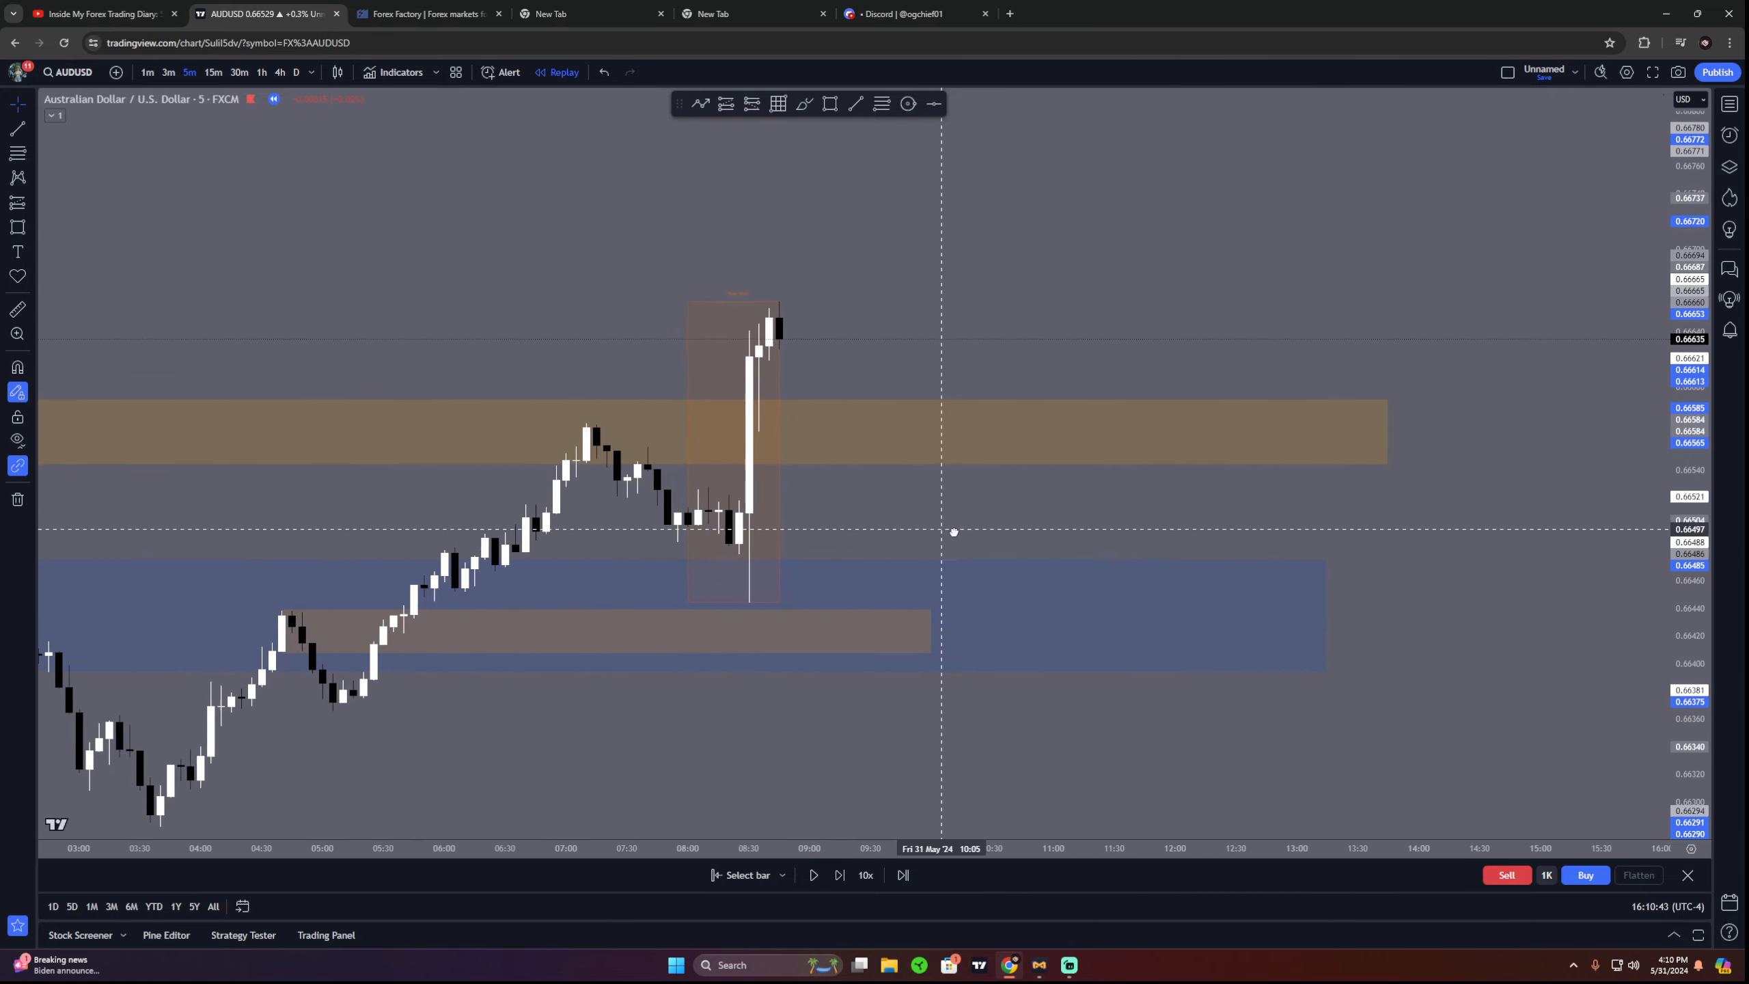
Step: On 15-minute candles, draw a line from Tuesday's high anchored at Friday's spike high
click(210, 71)
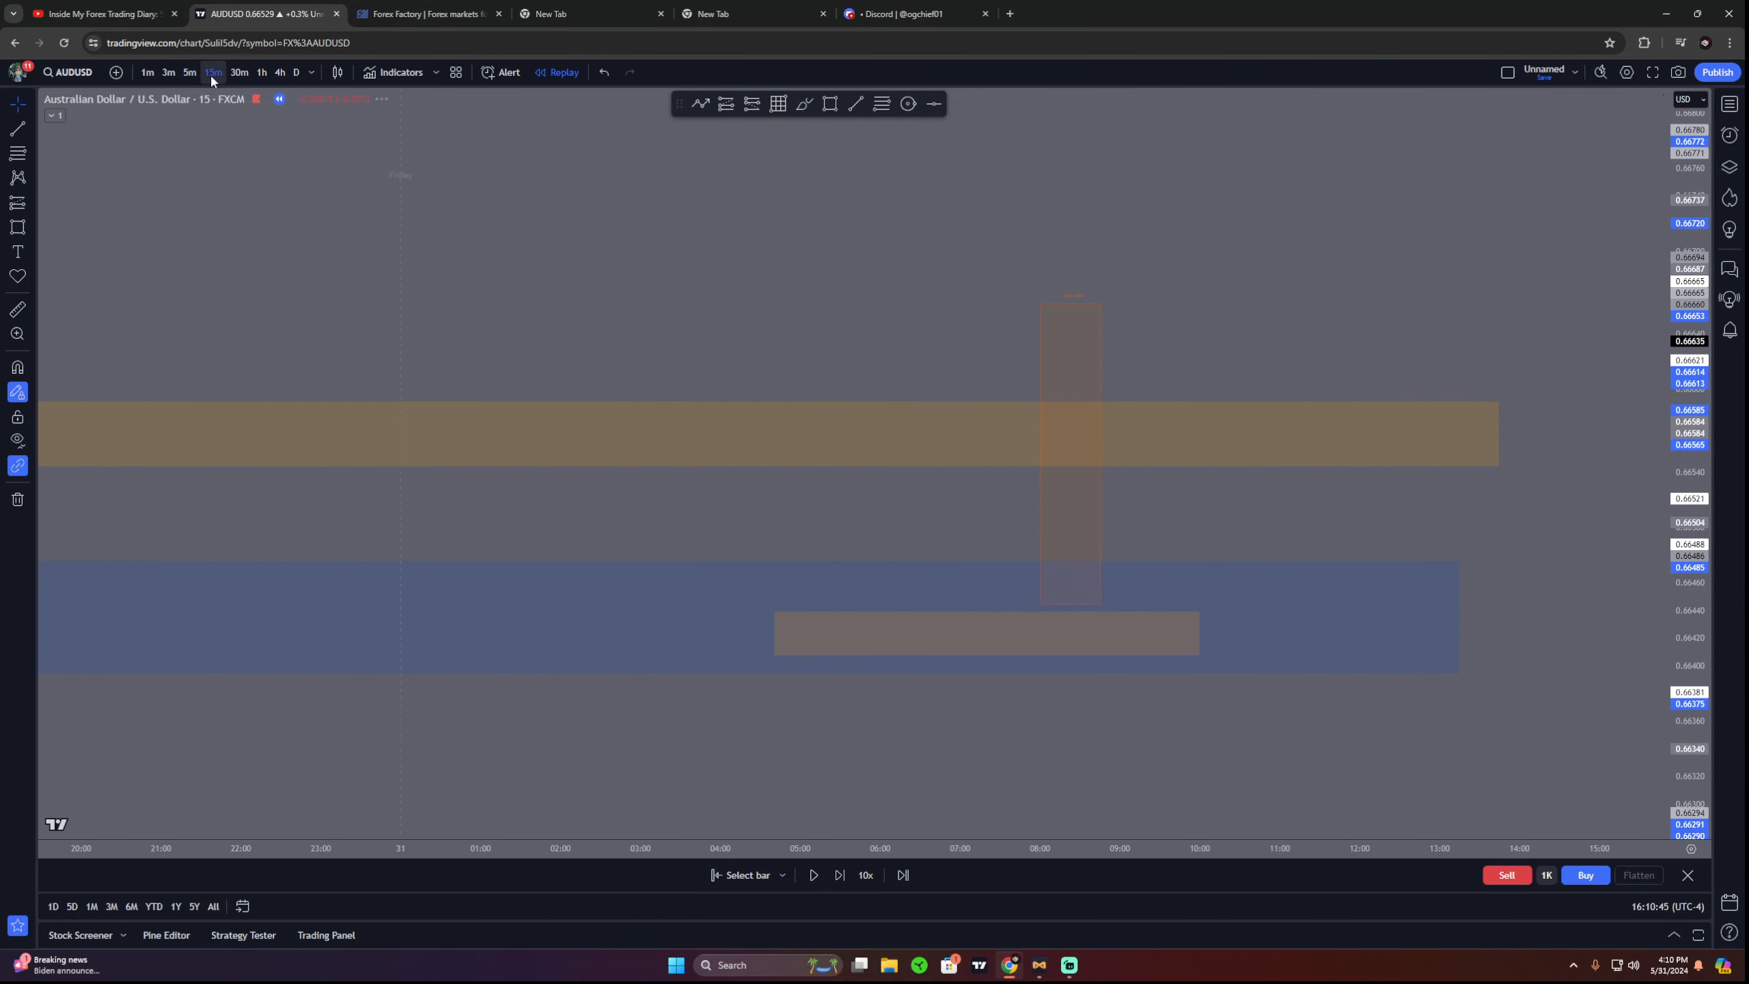
click(212, 71)
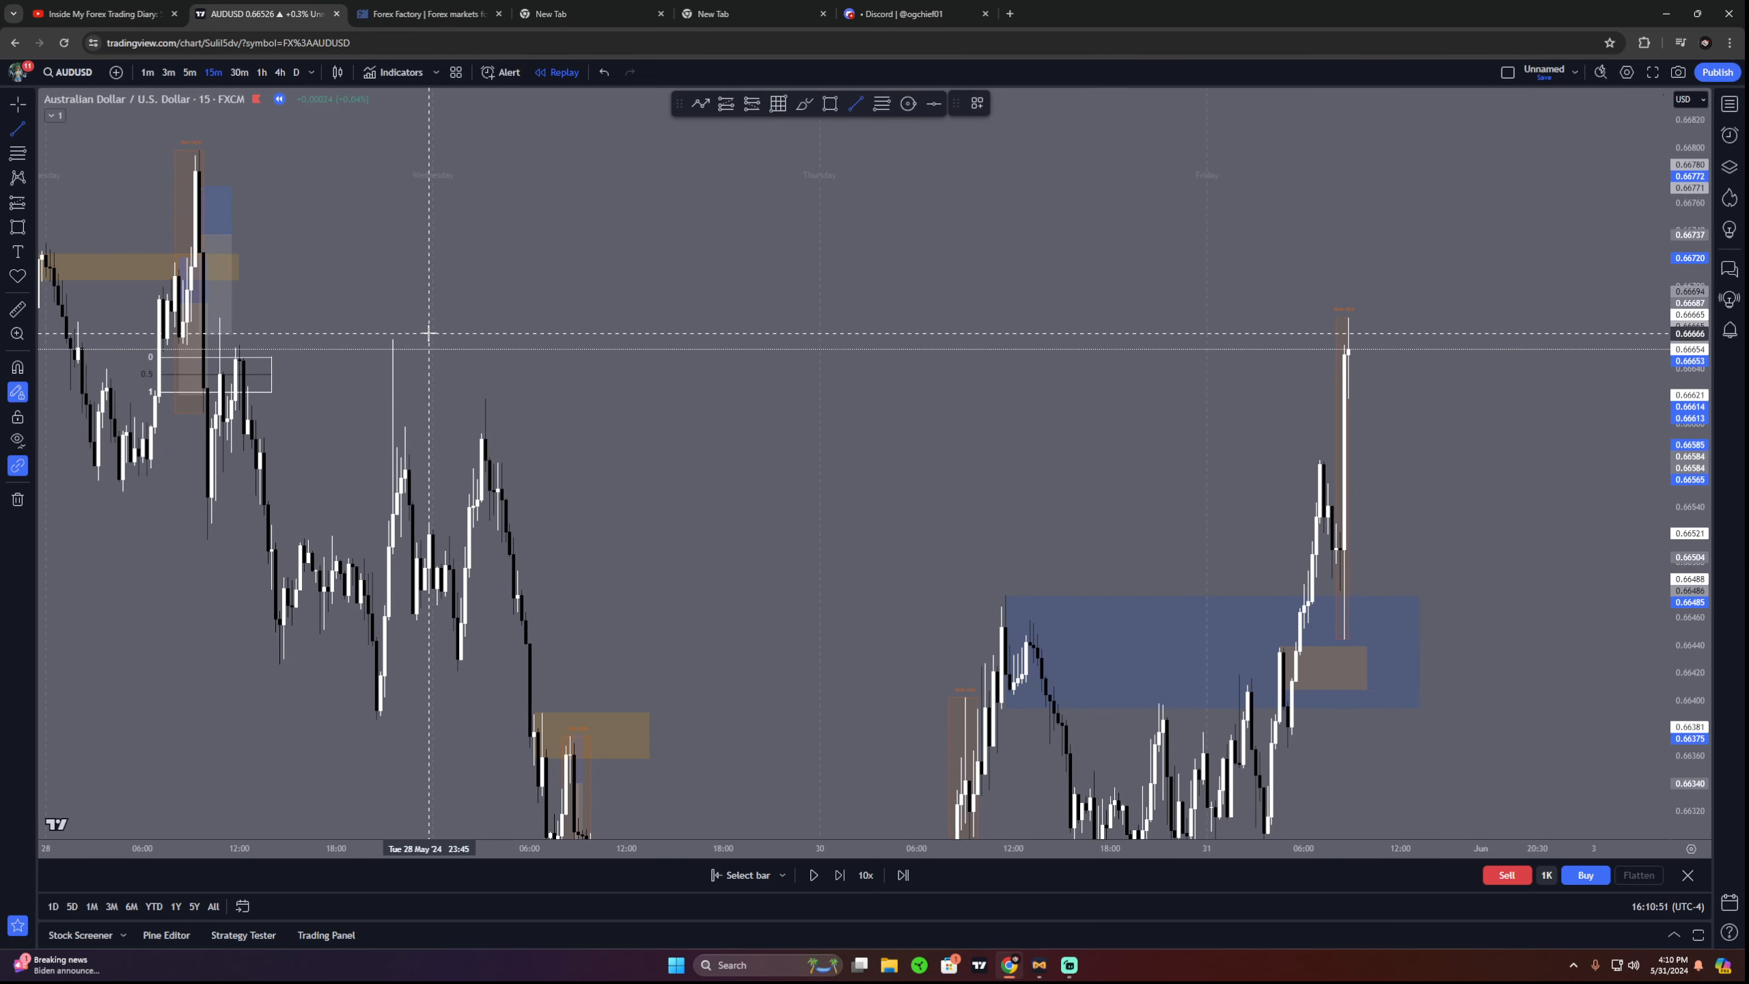
mouse_move(413, 329)
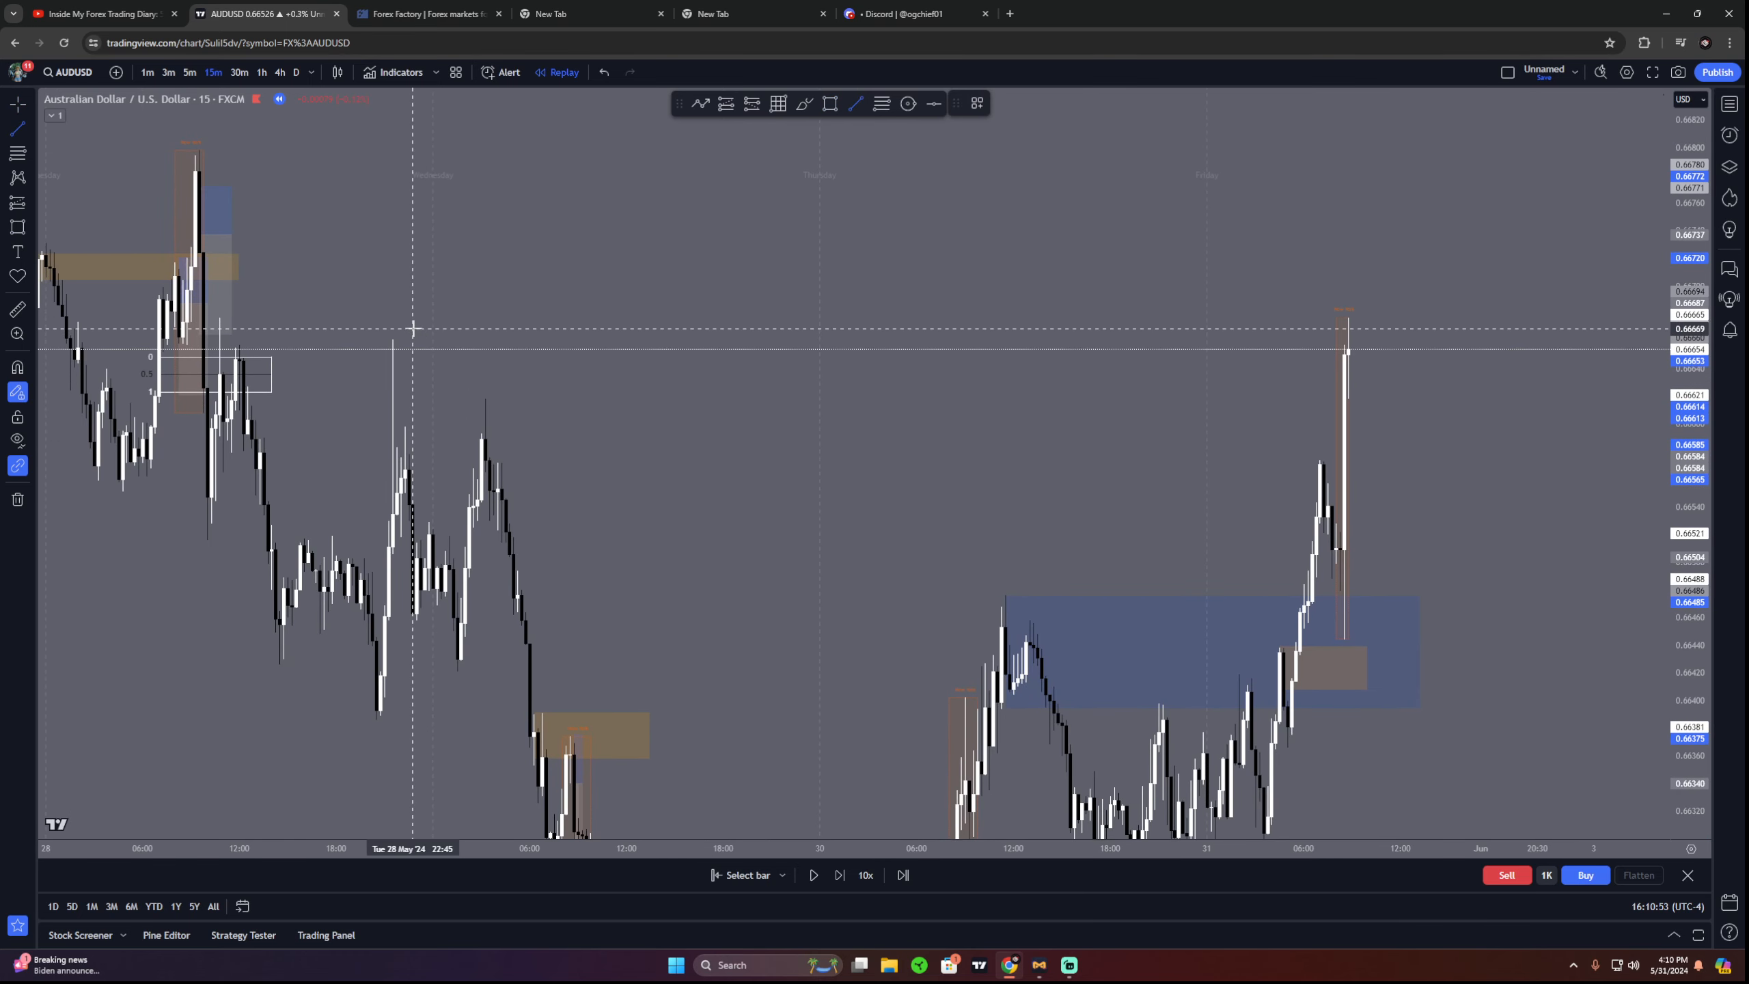
mouse_move(397, 338)
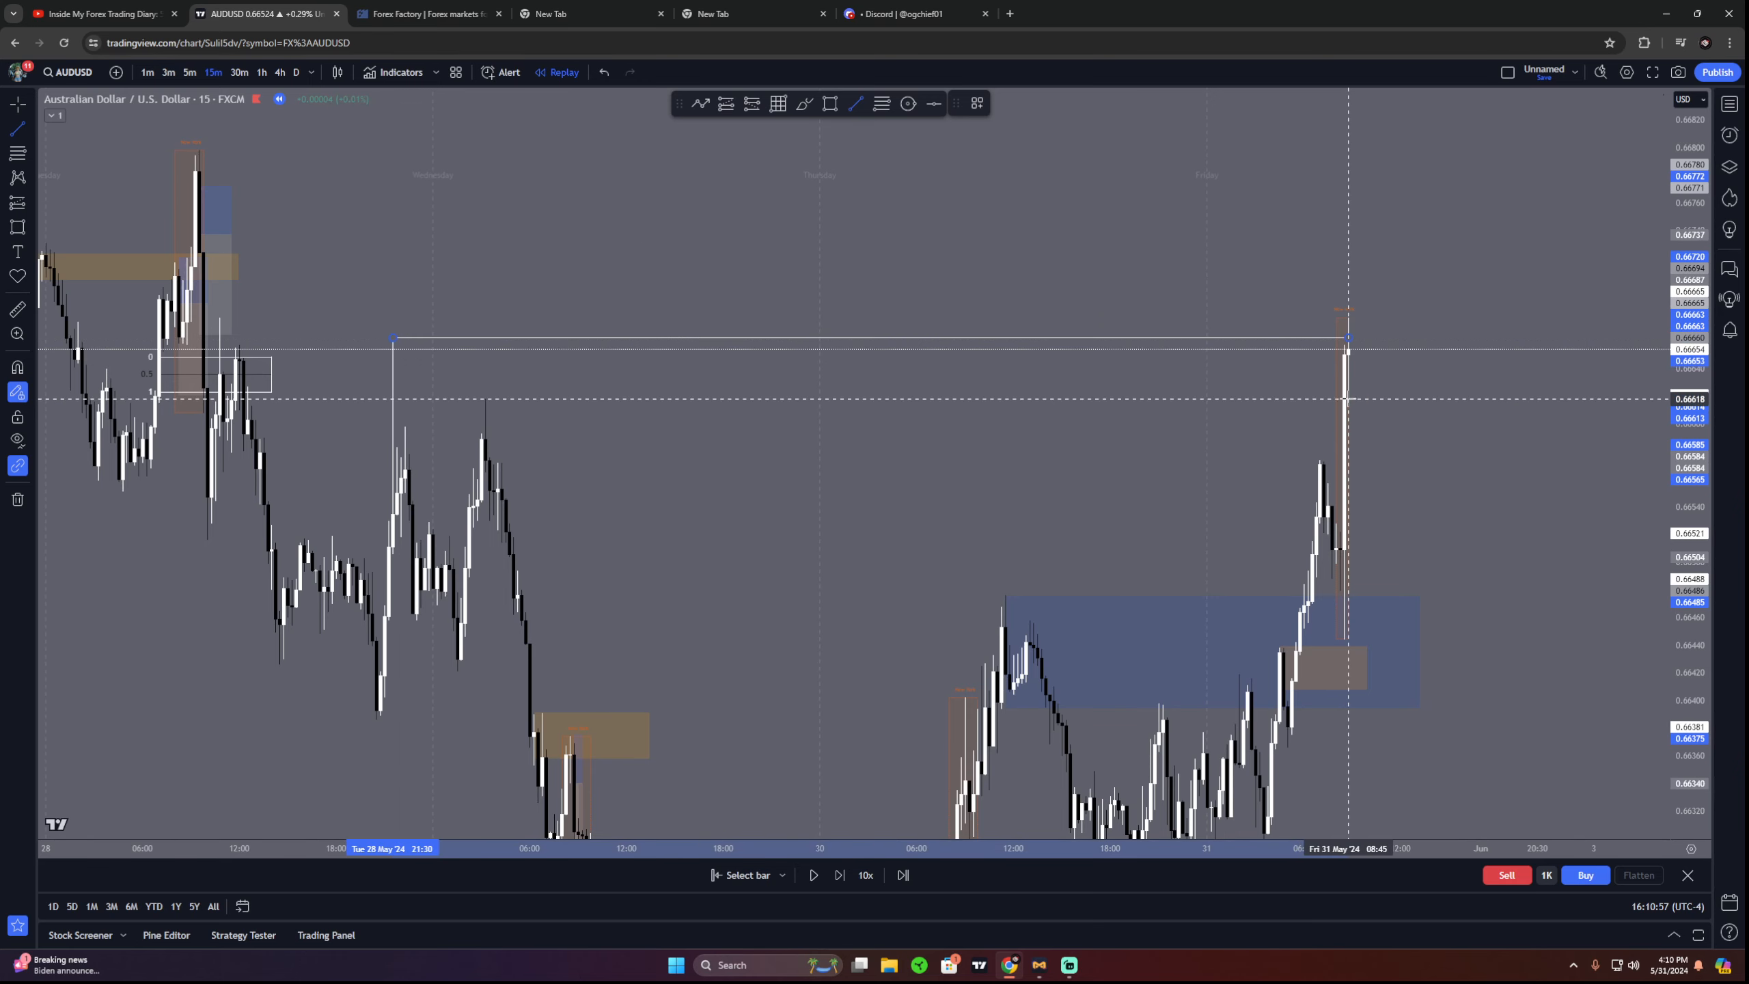
click(974, 102)
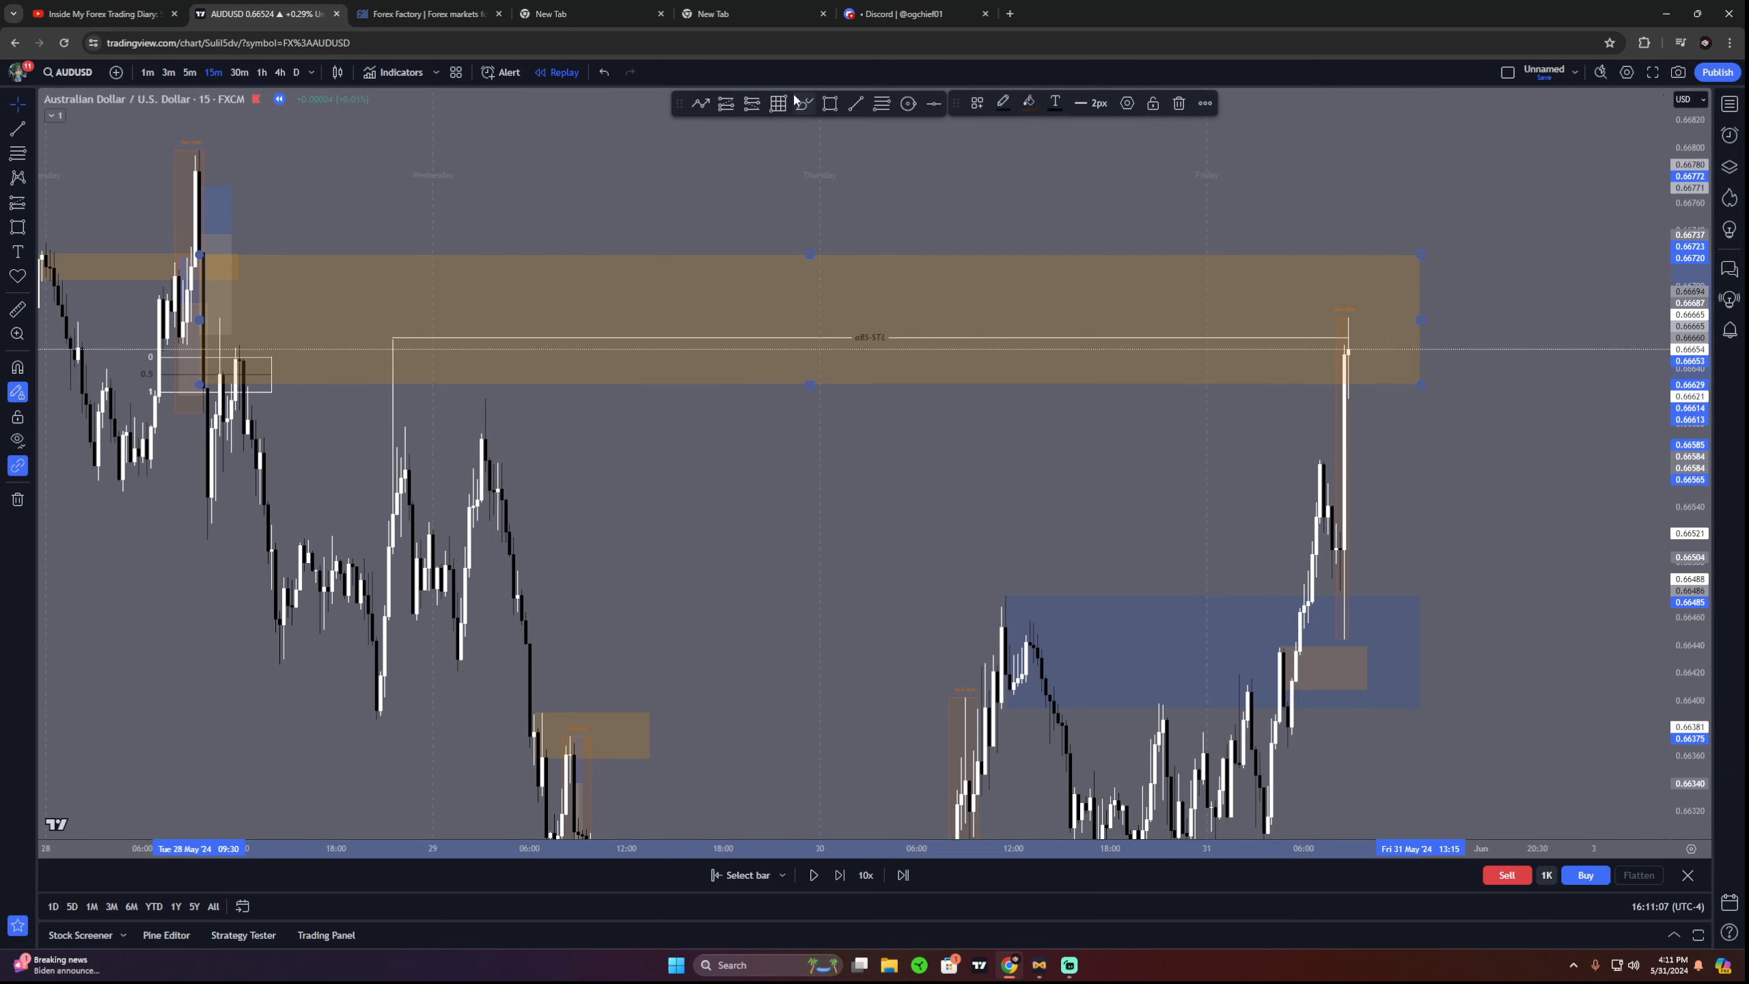
Step: Recolour the upper zone pink, add a horizontal line inside it and advance the 3-minute replay
click(975, 102)
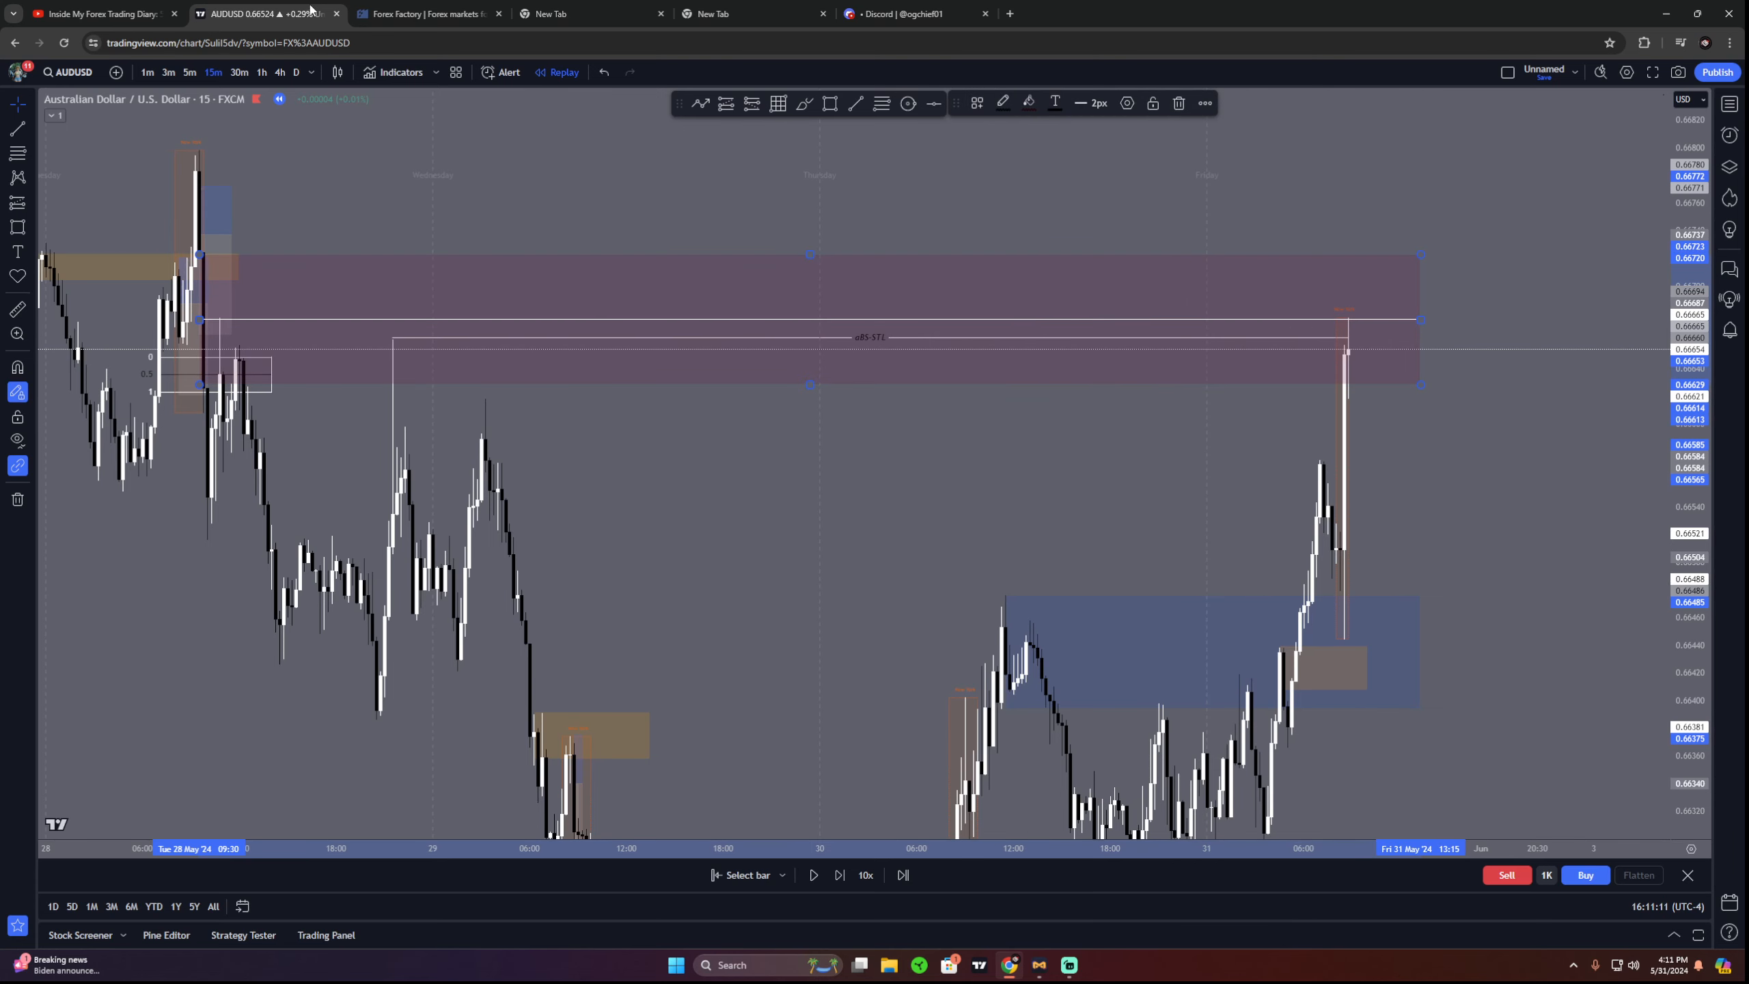
right_click(1221, 469)
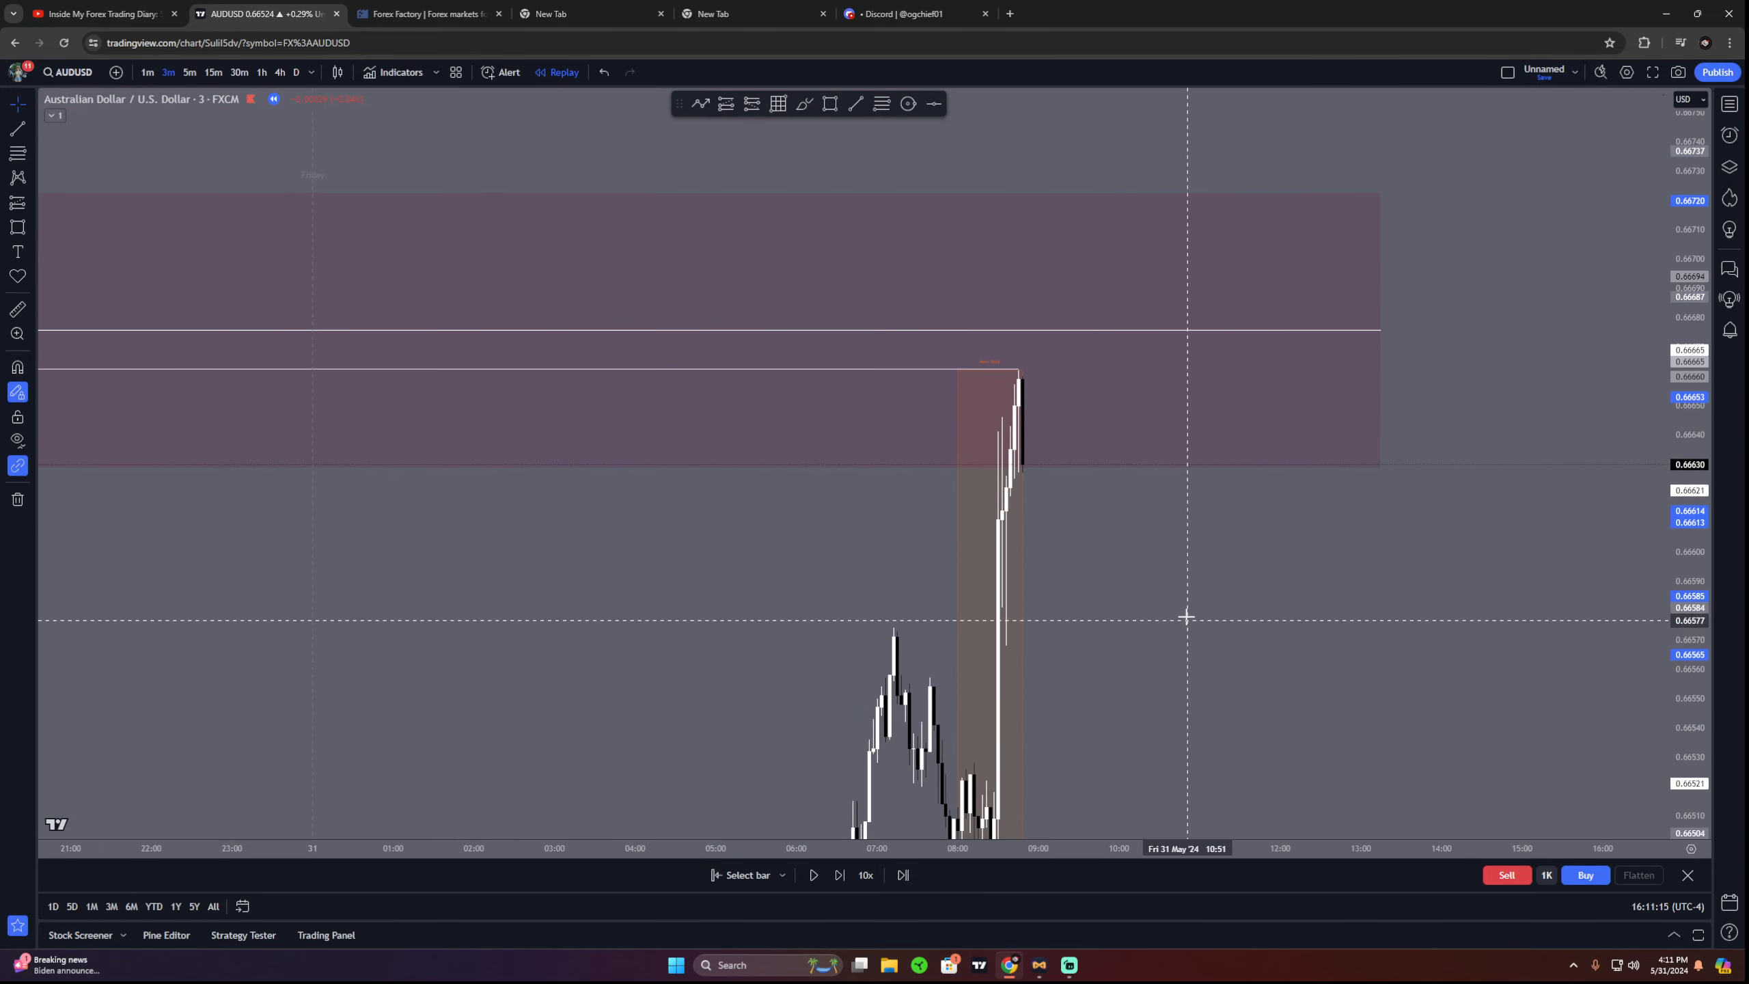
click(838, 874)
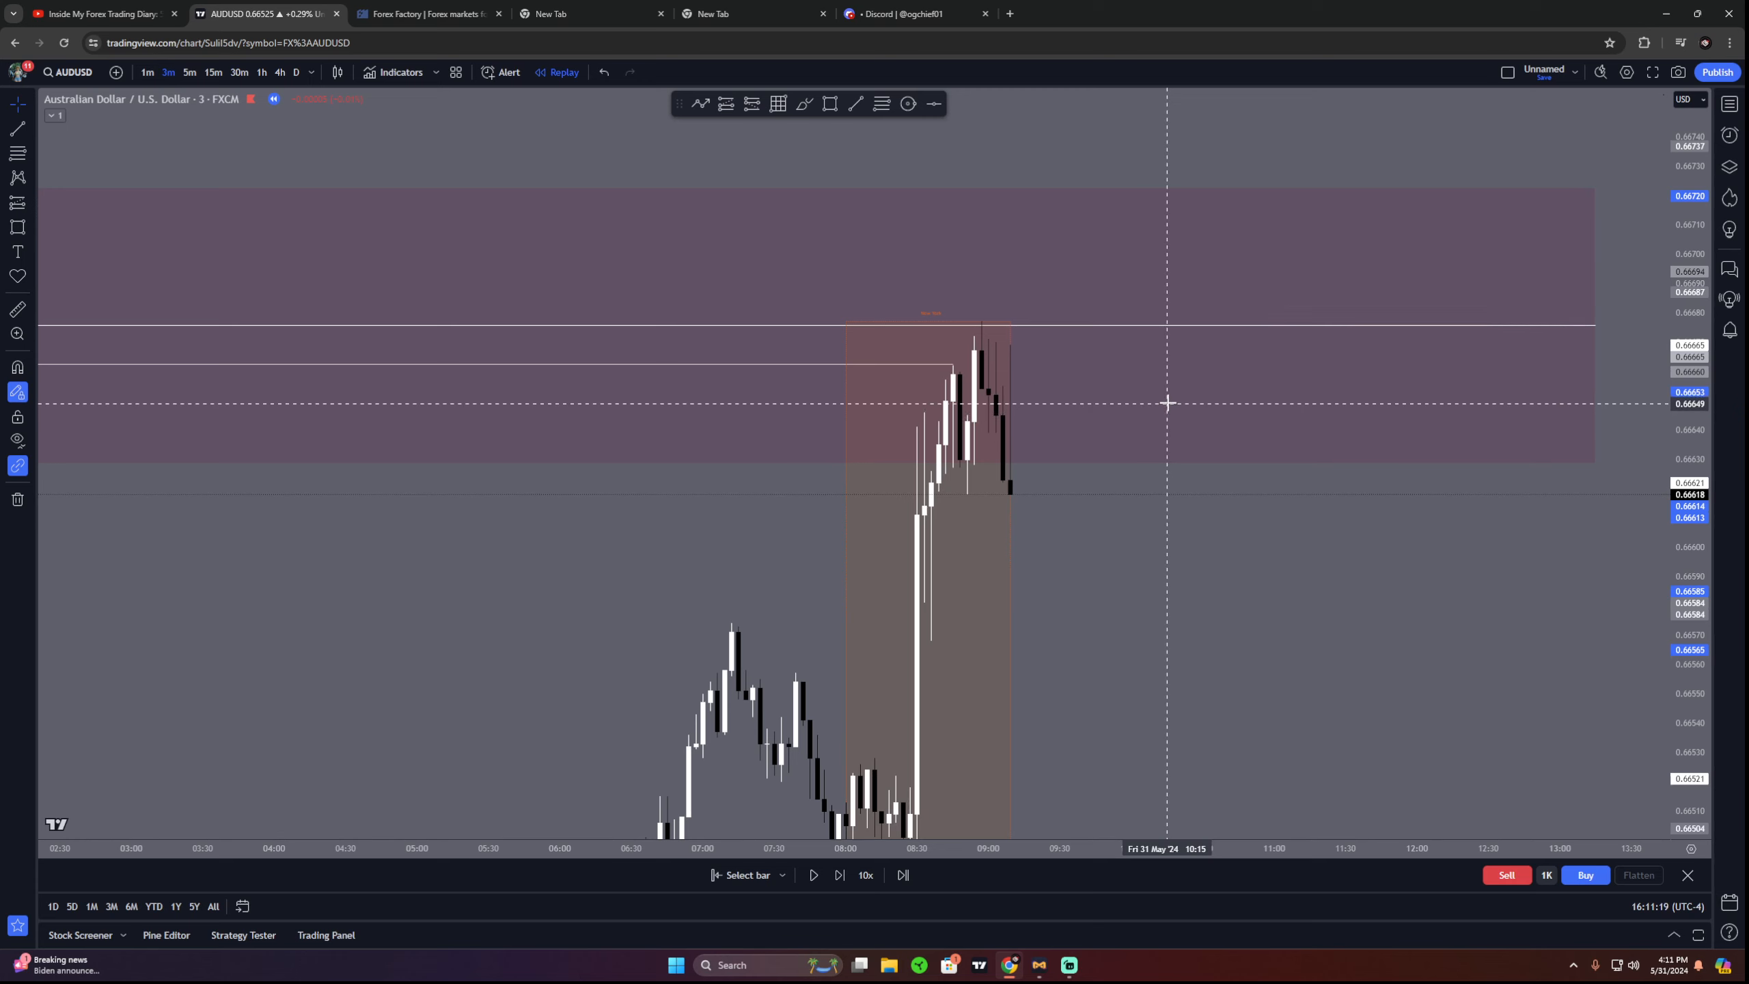
mouse_move(1168, 415)
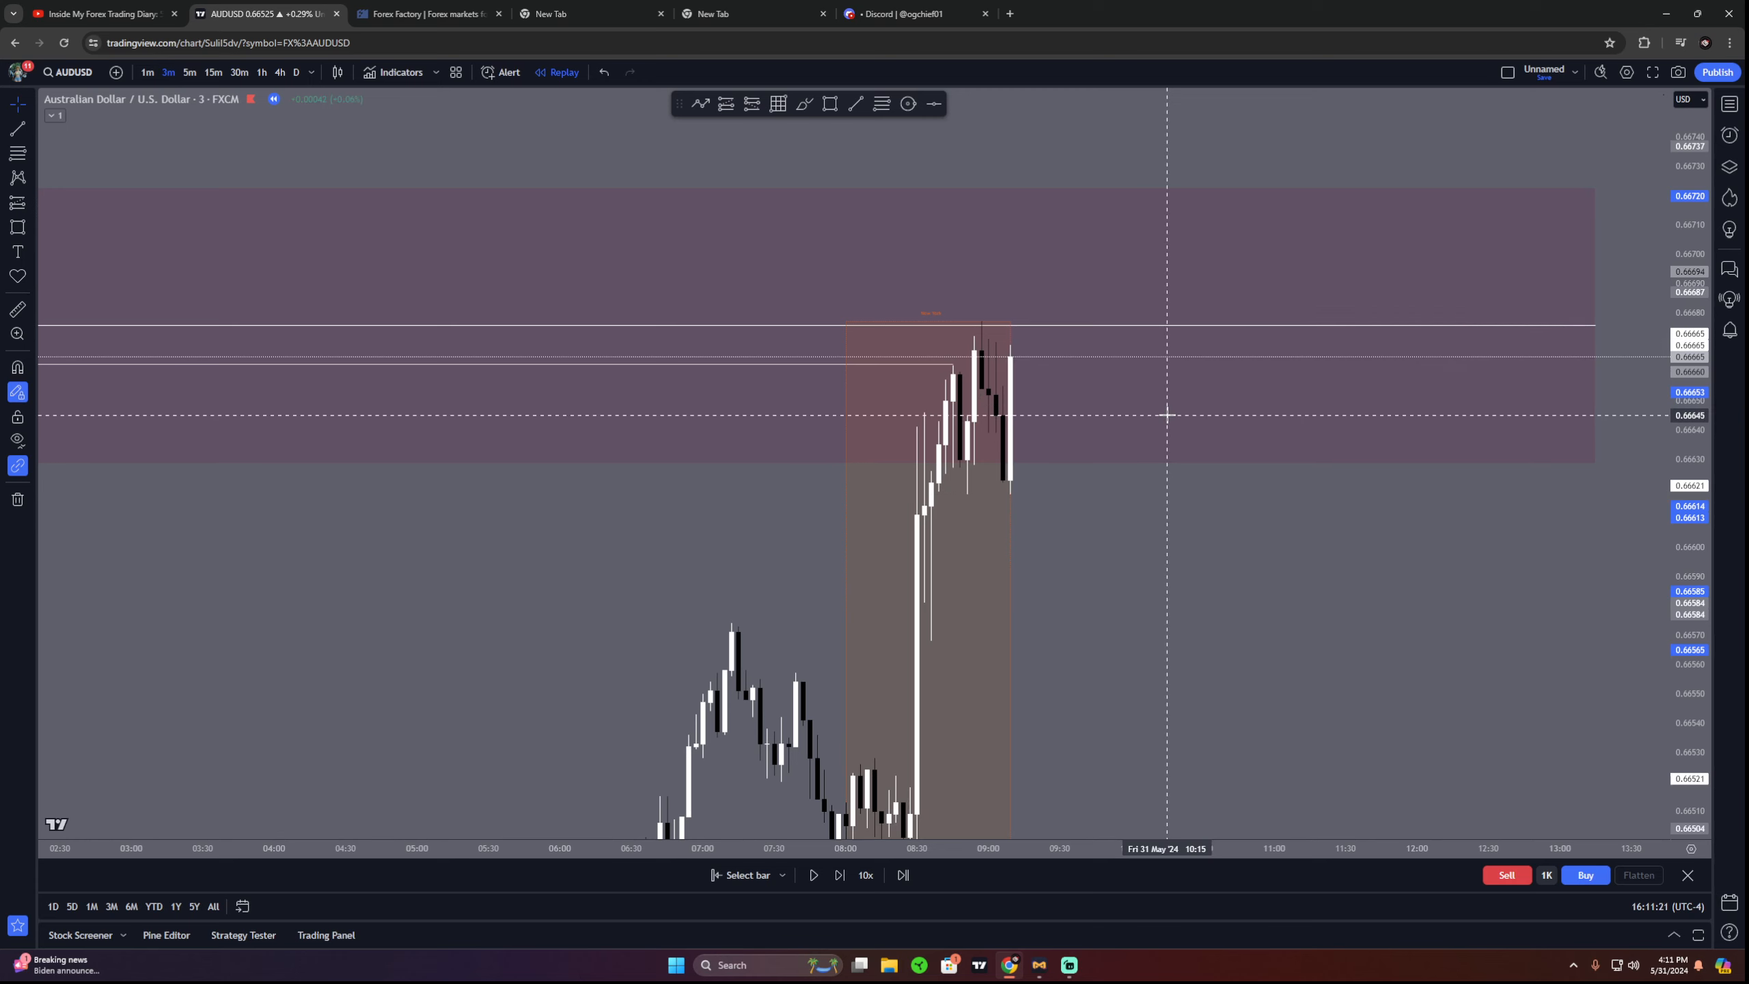
scroll(right, 3)
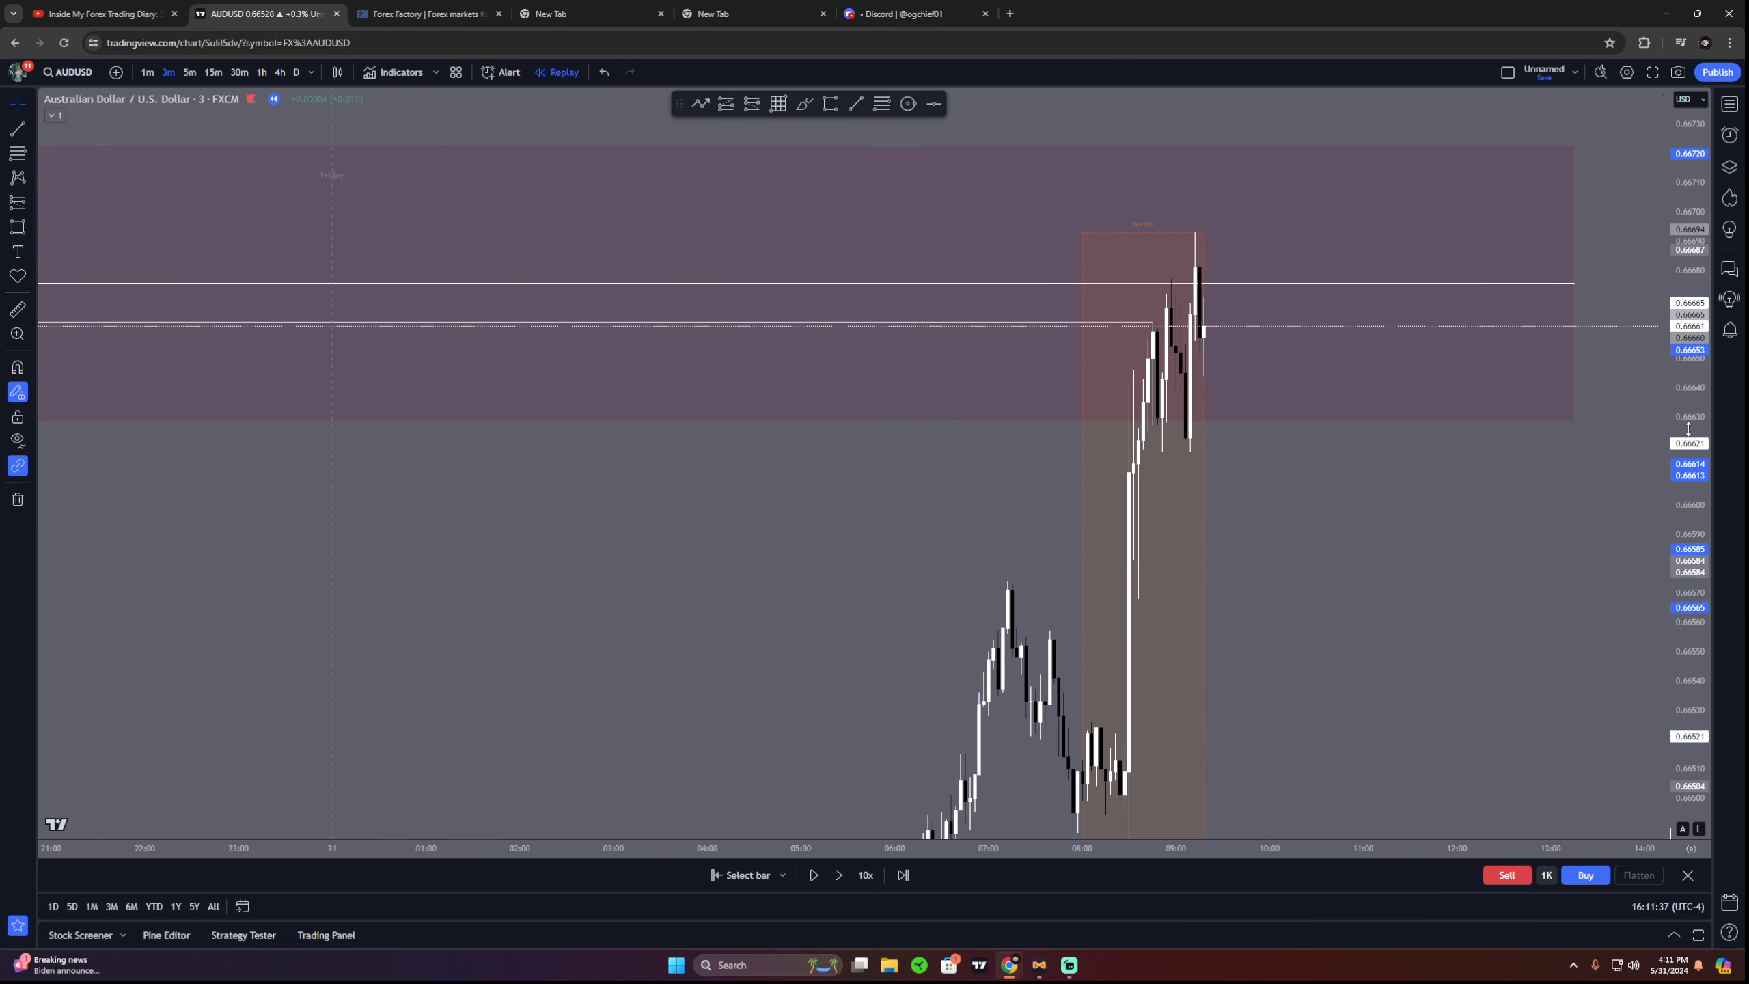
scroll(down, 3)
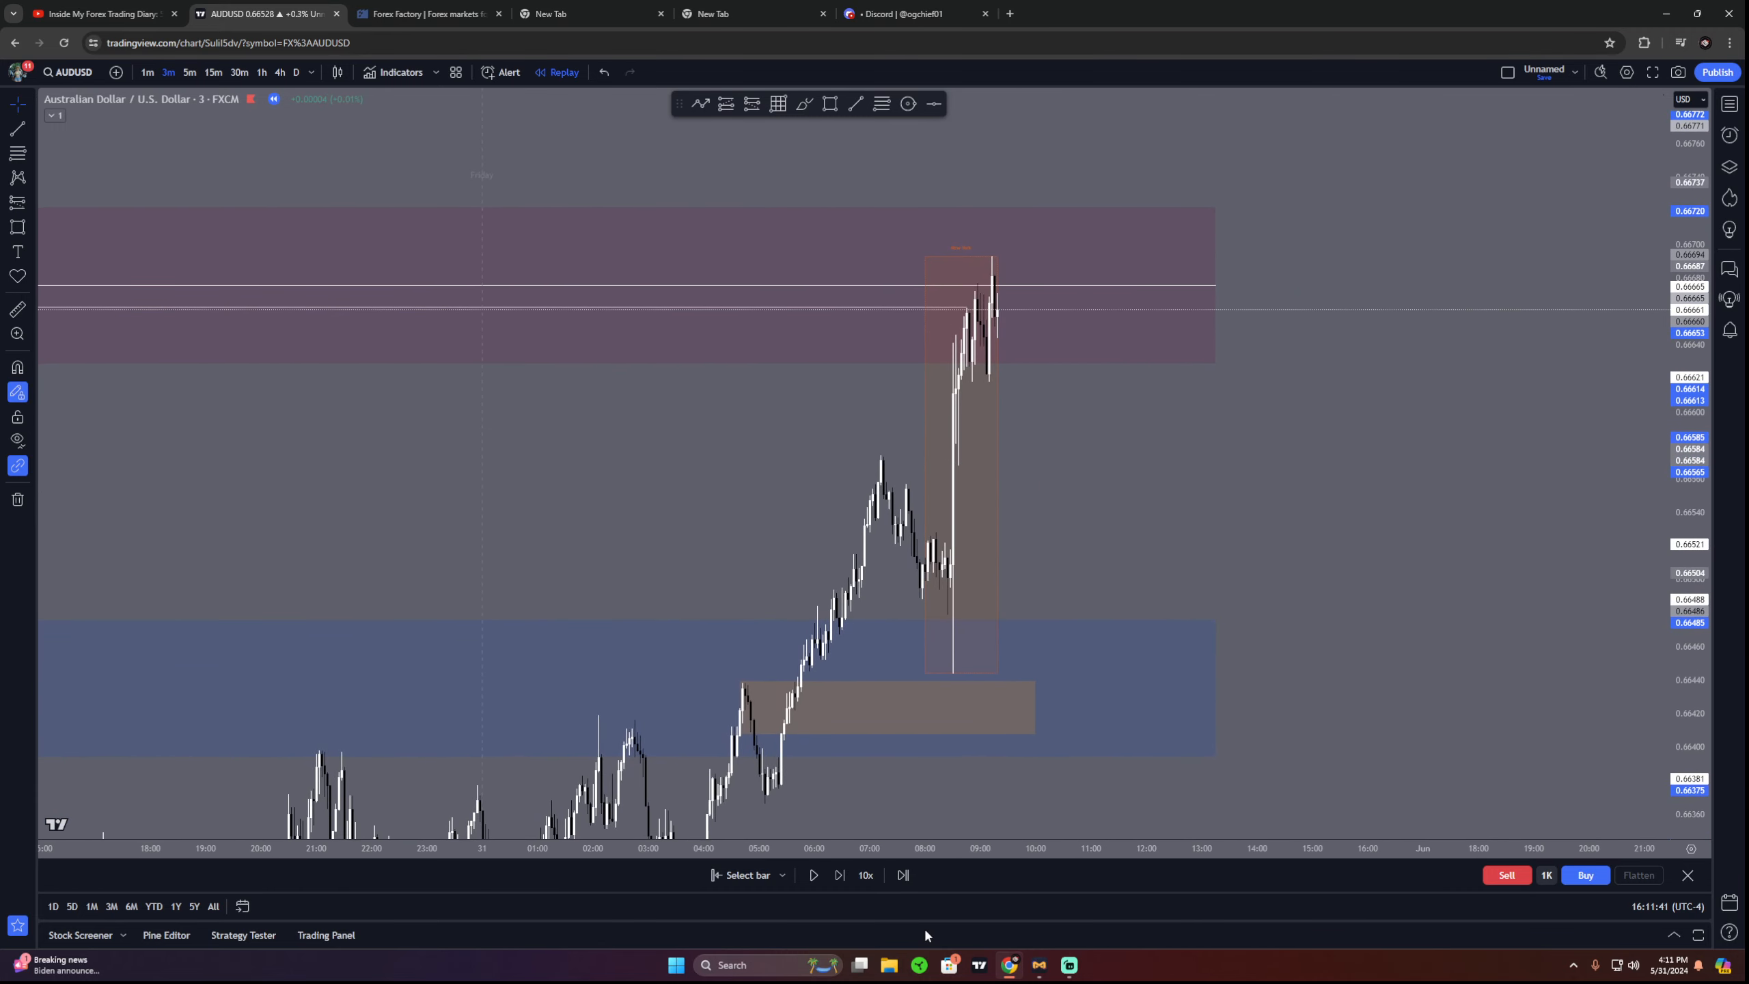
Step: Play the replay until price rejects the pink zone, pause it, and move to a blank browser tab
click(812, 874)
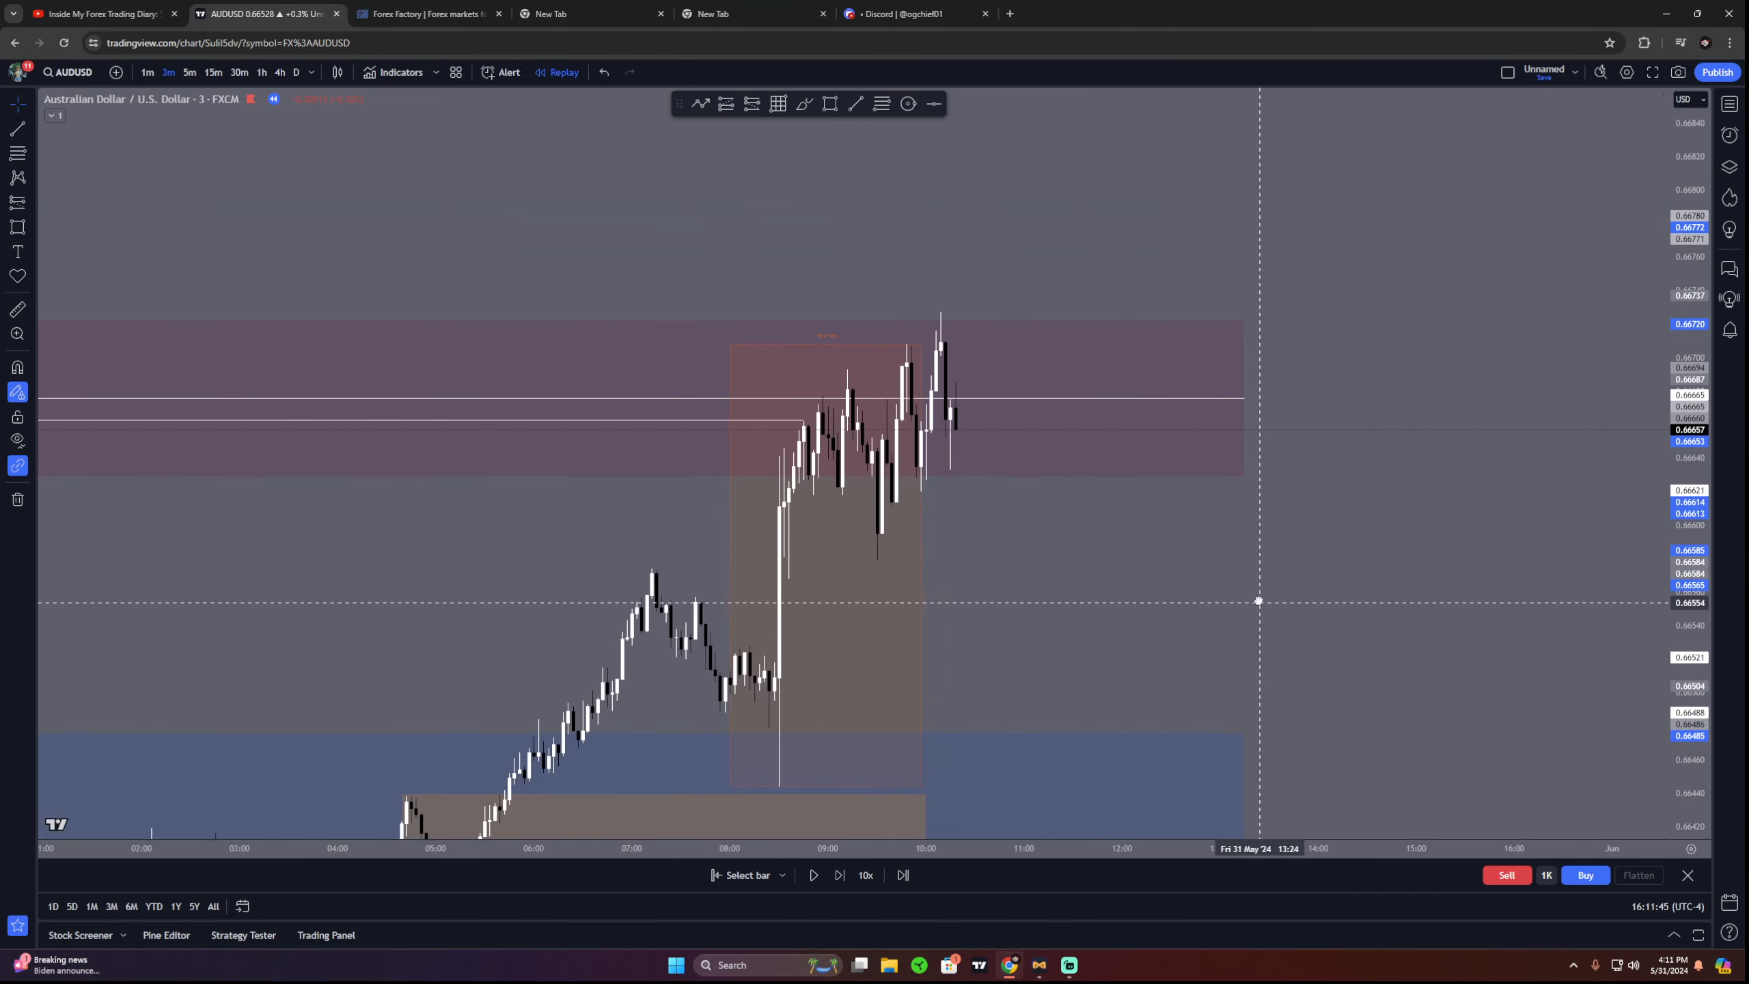
click(813, 874)
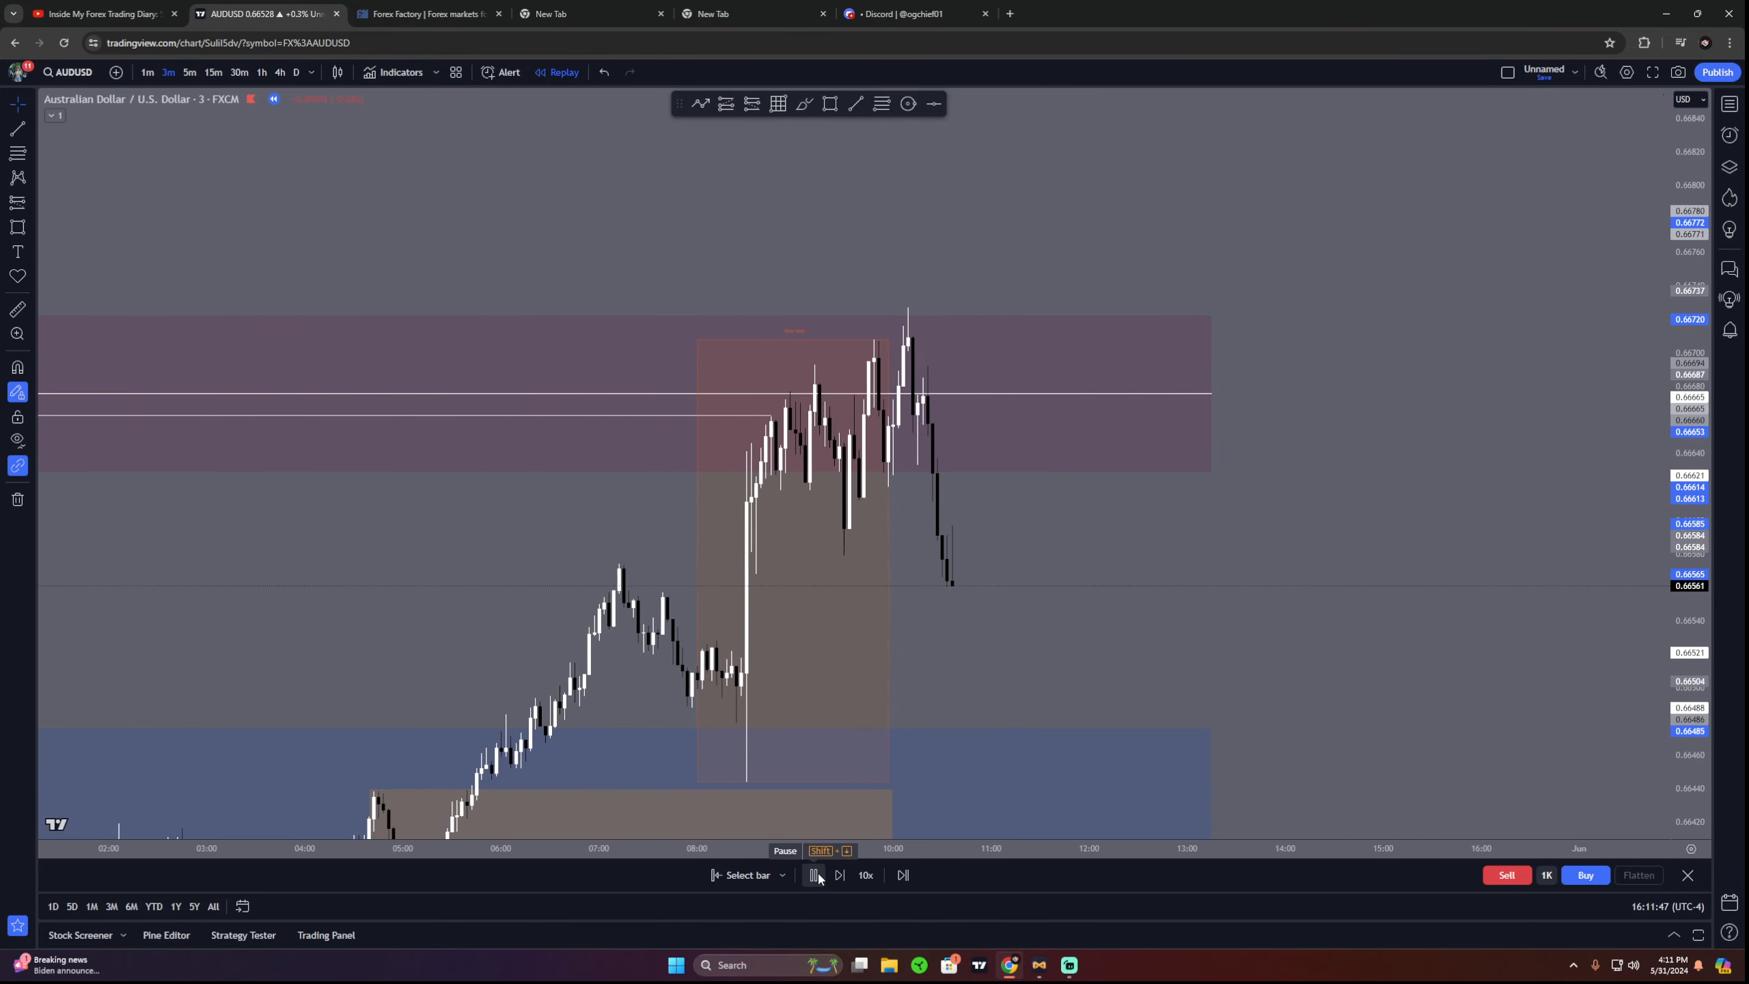
click(213, 71)
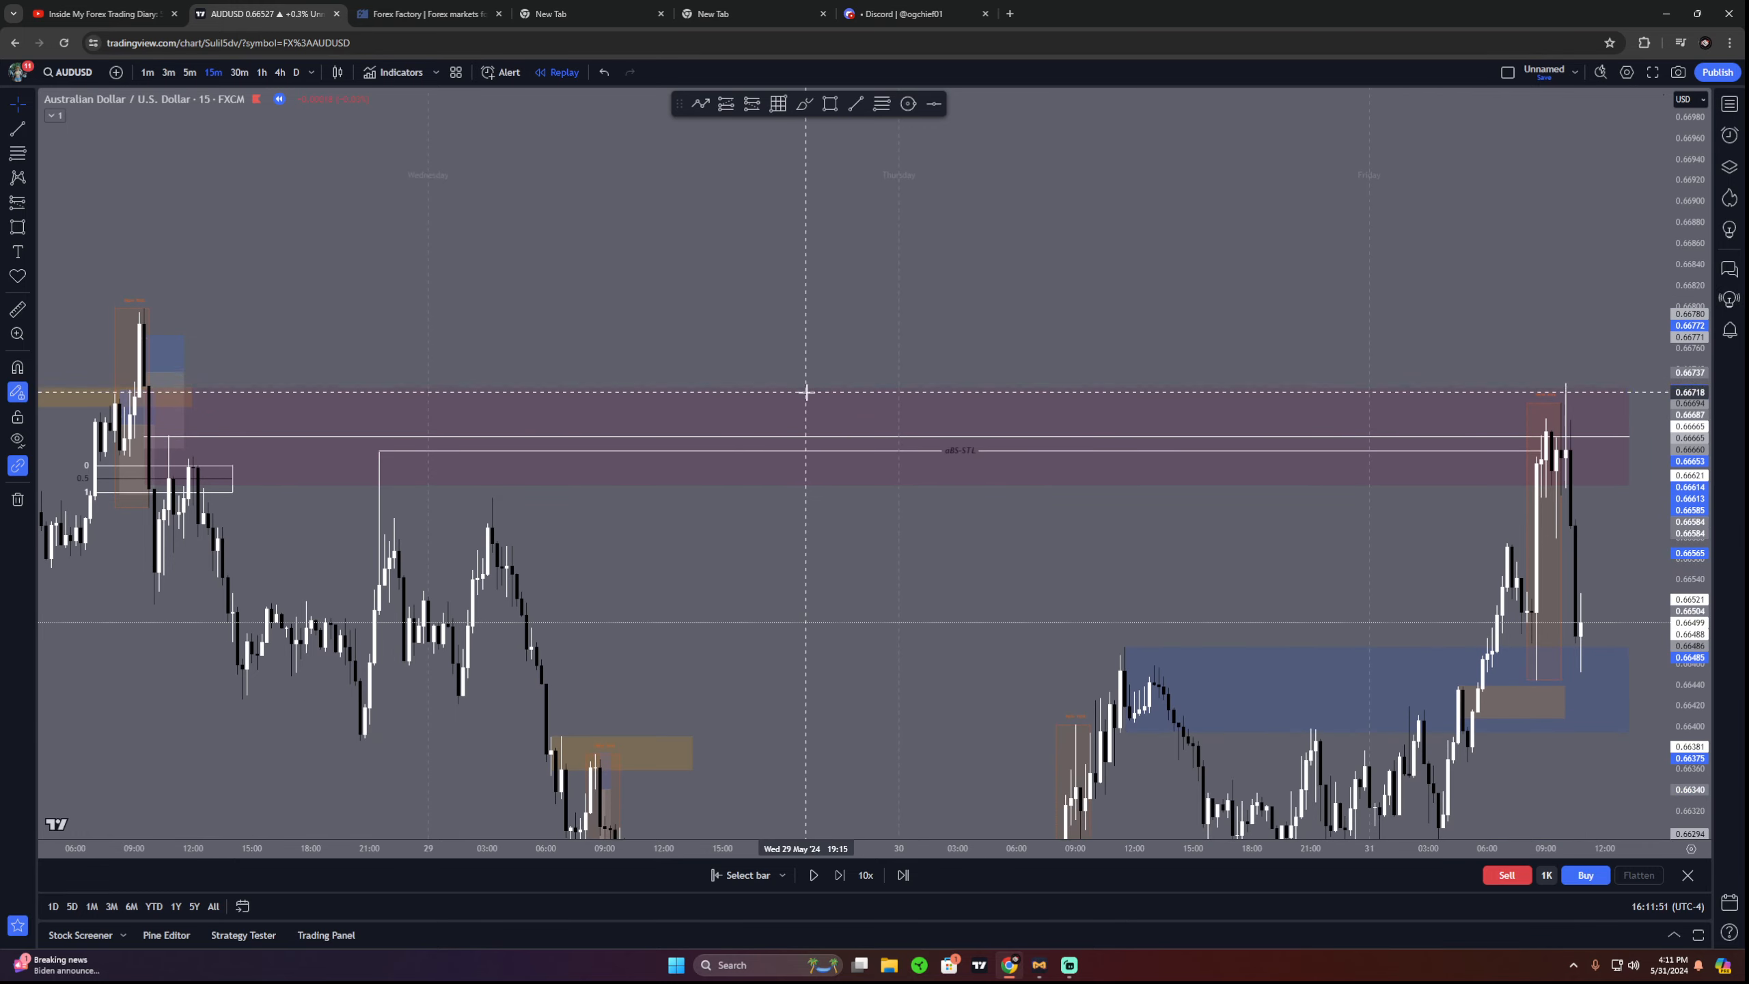
mouse_move(812, 397)
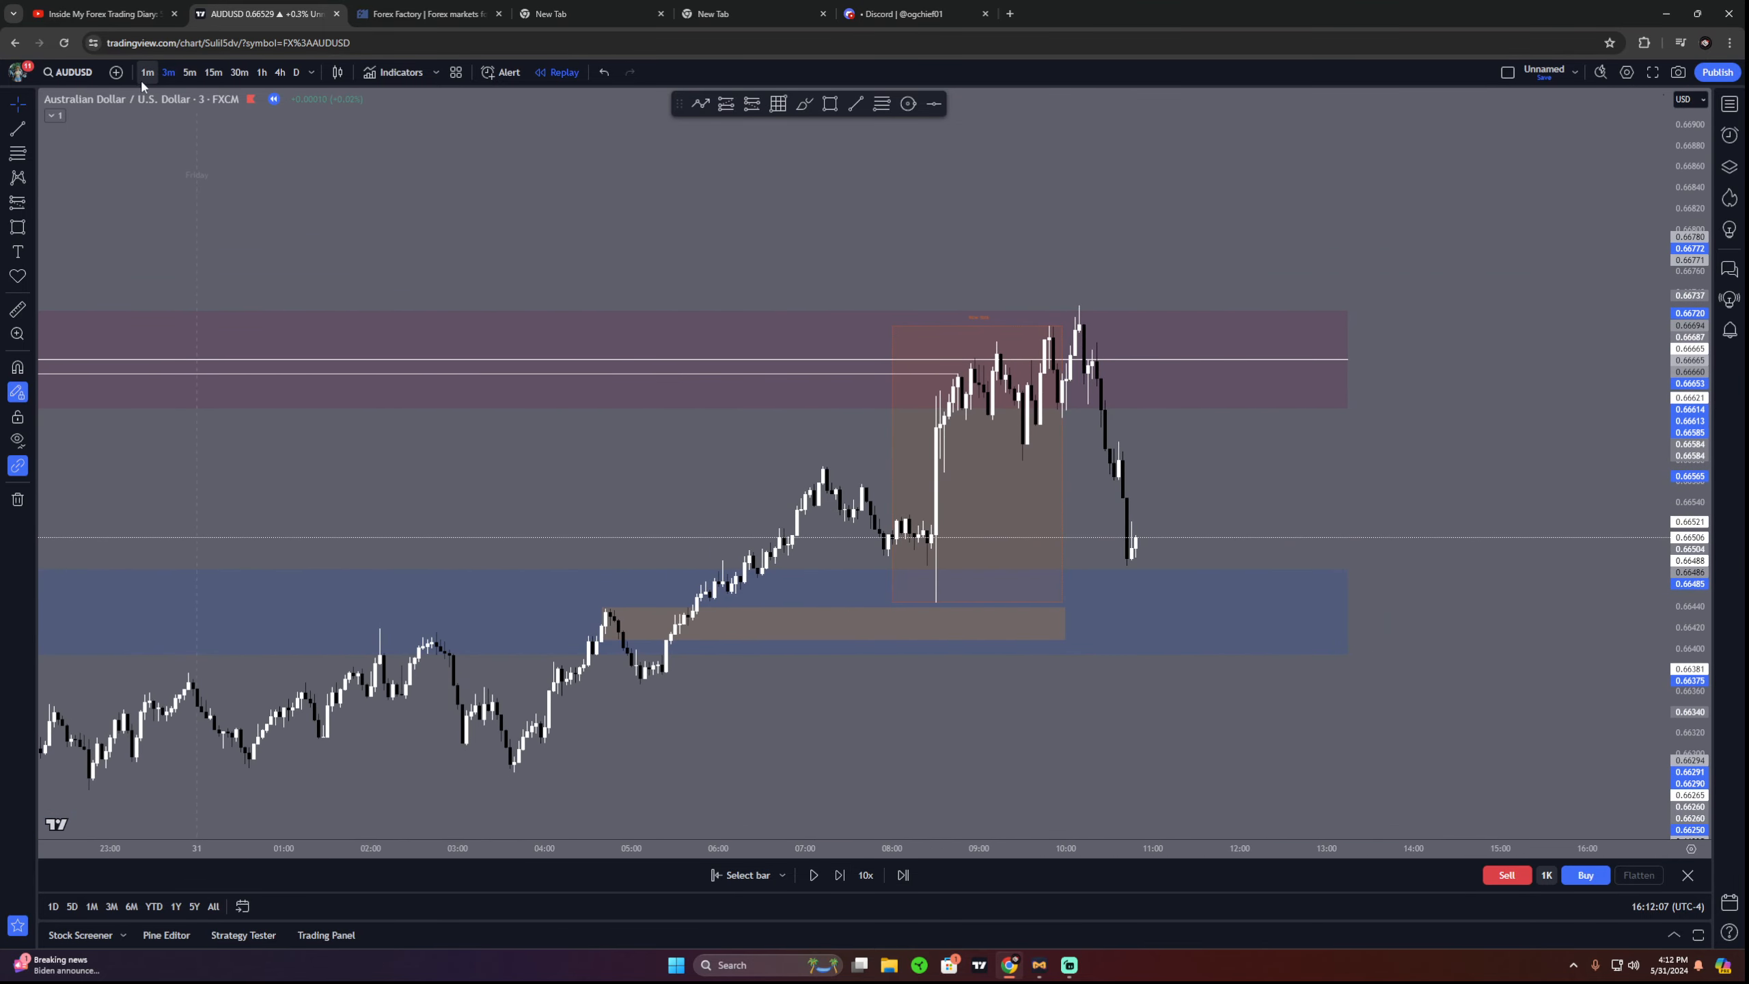
click(720, 13)
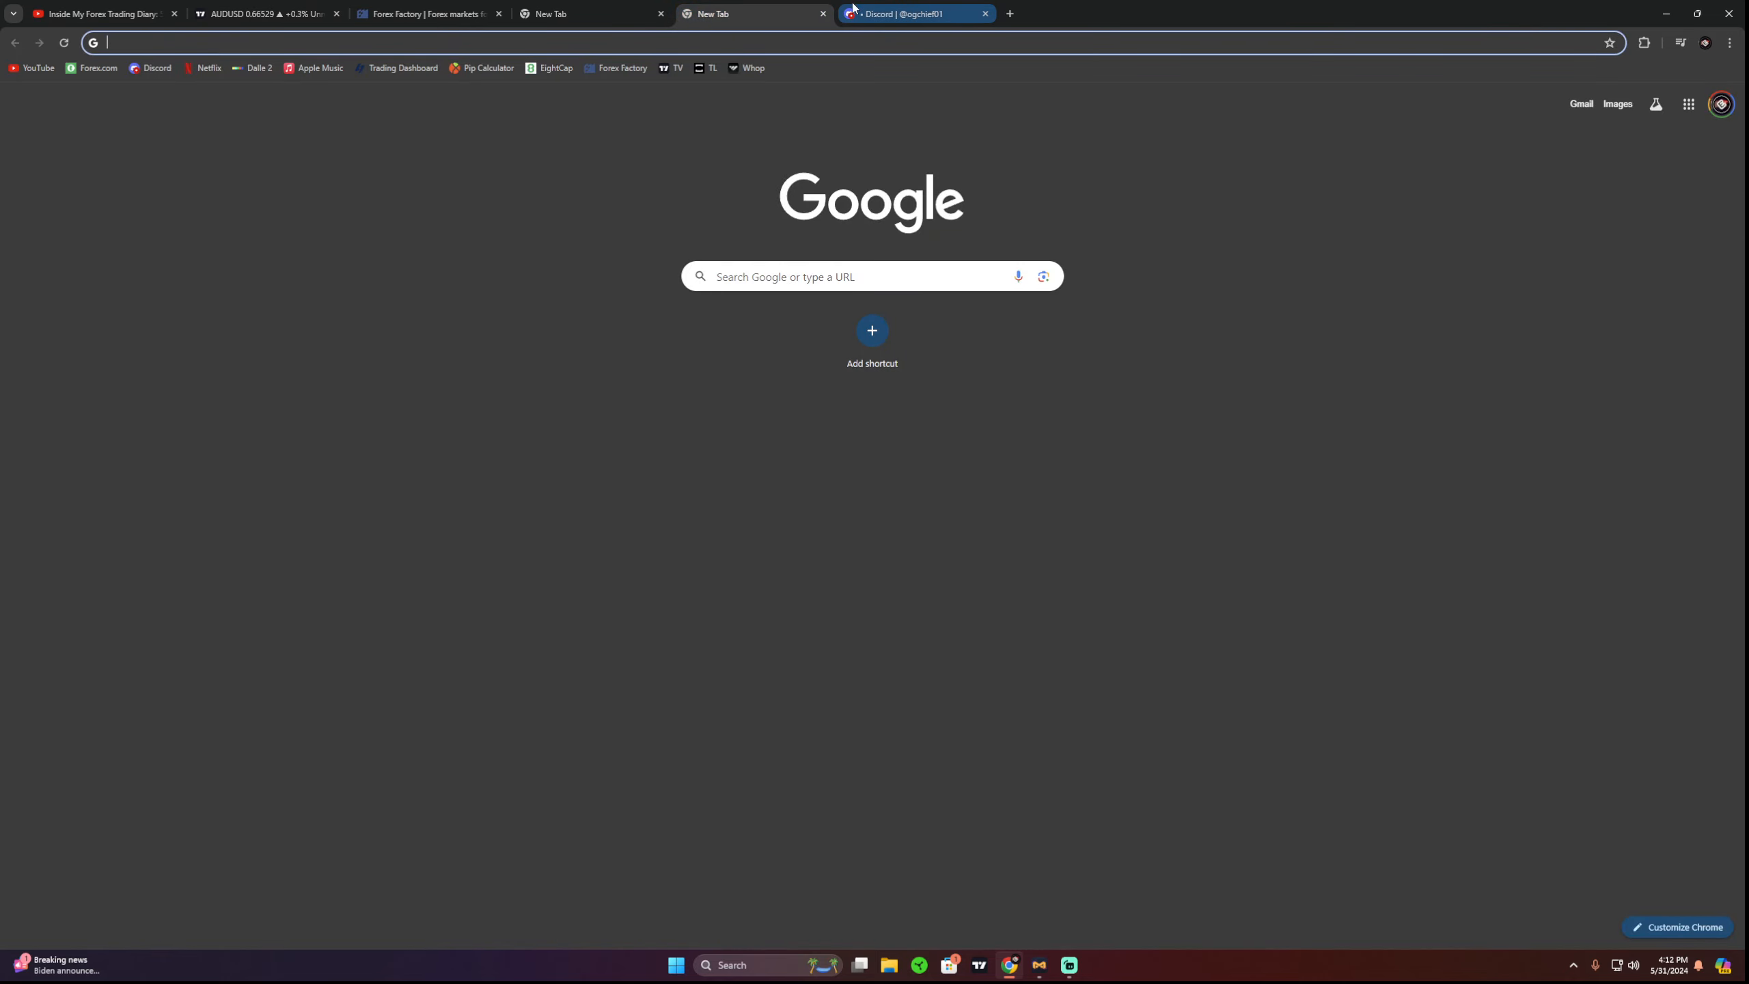
Step: Load tradingview.com in the new tab and bring Streamlabs Desktop up over the chart
text(tradingview.com/chart/Sulil5dv/?symbol=FX%3AAUDUSD)
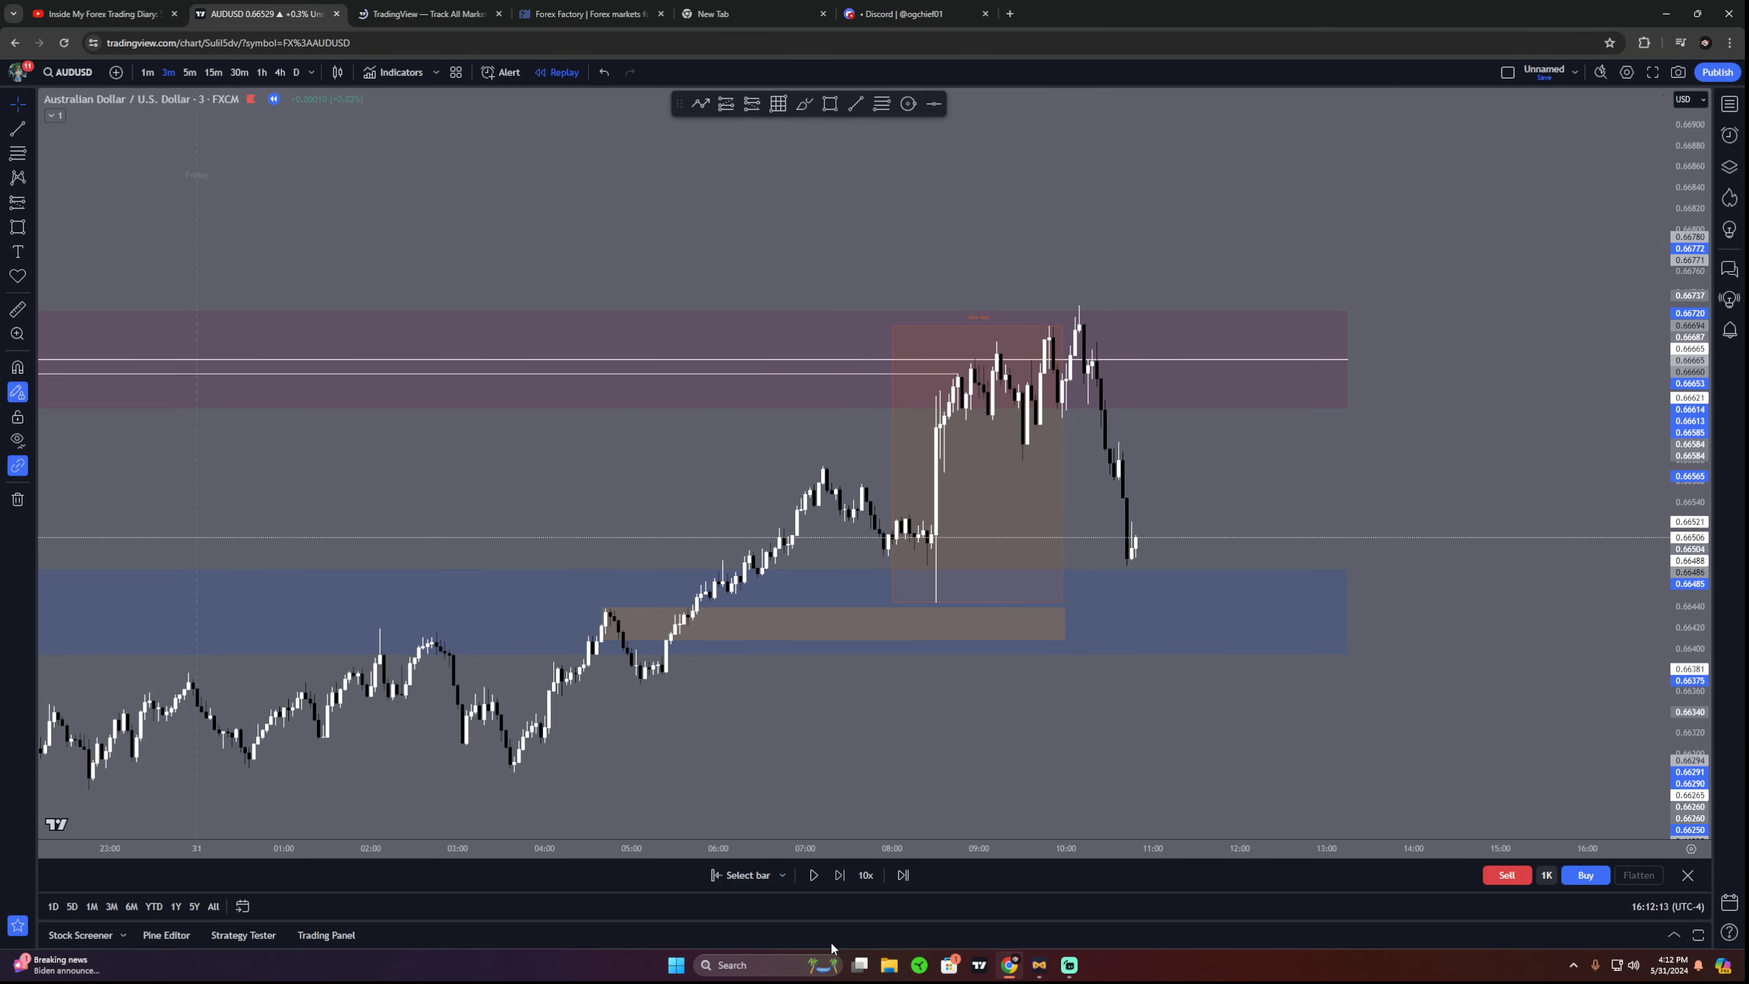
click(1066, 964)
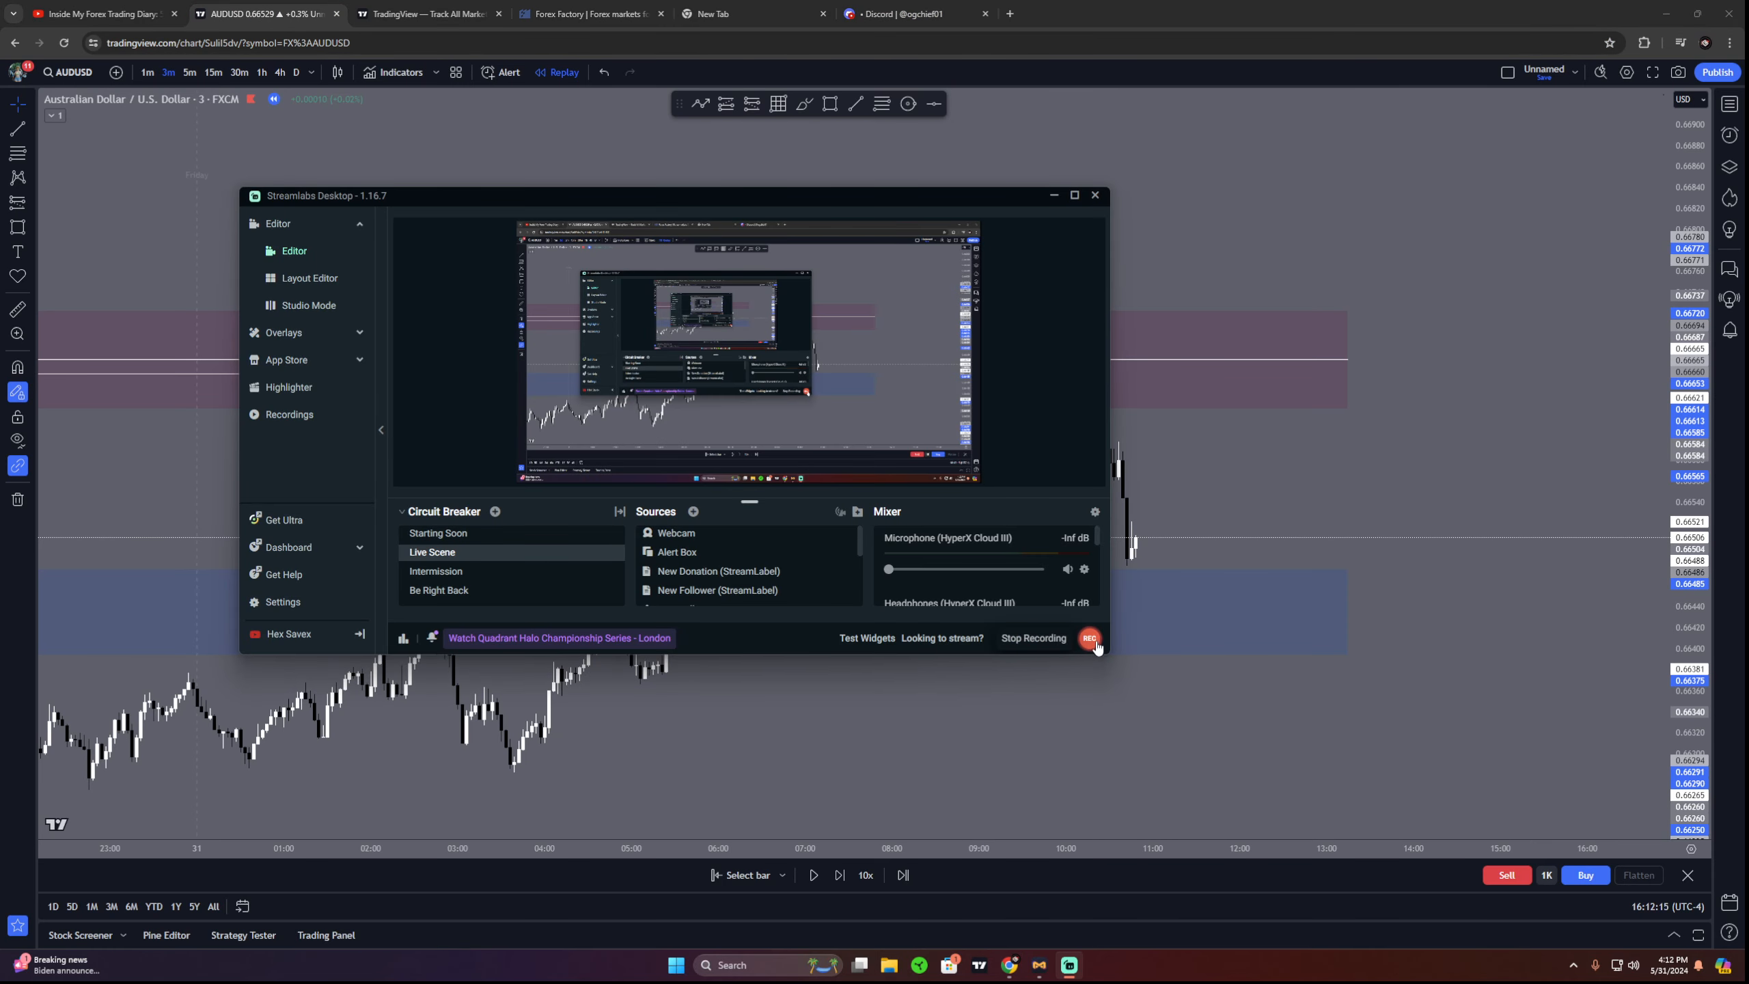